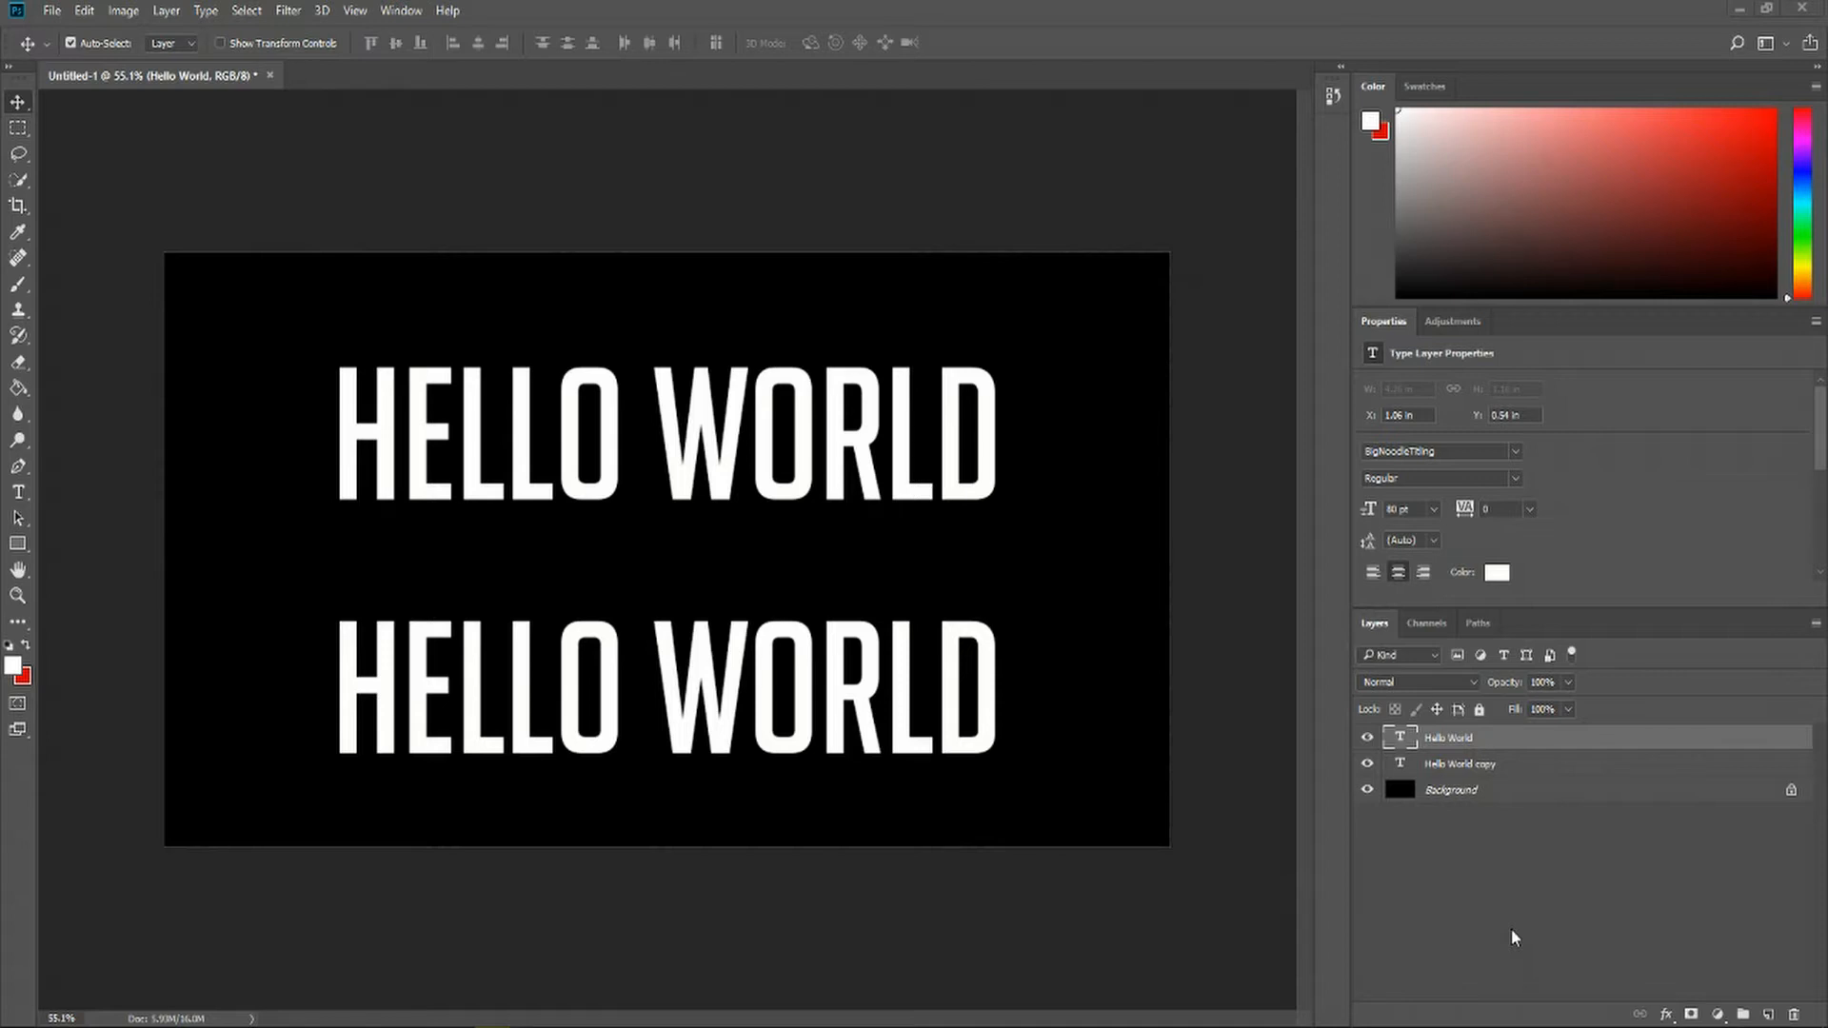
pyautogui.moveTo(1509, 741)
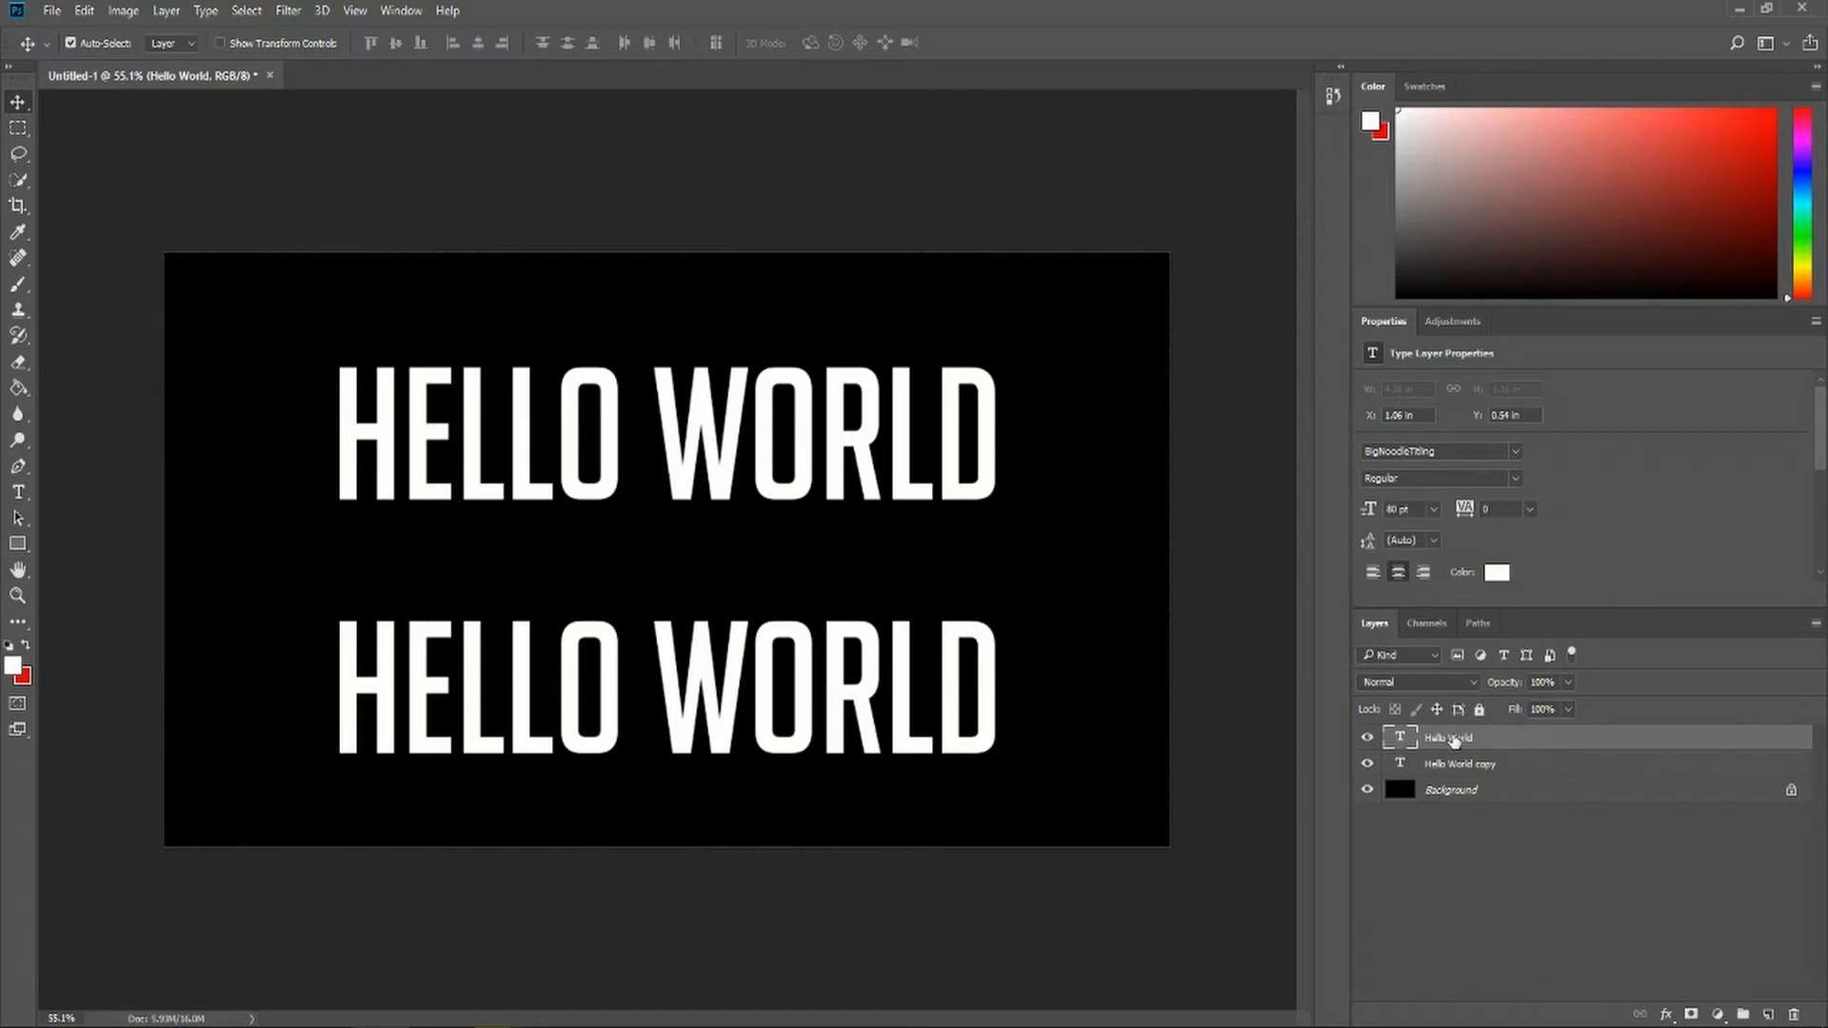
pyautogui.moveTo(1455, 741)
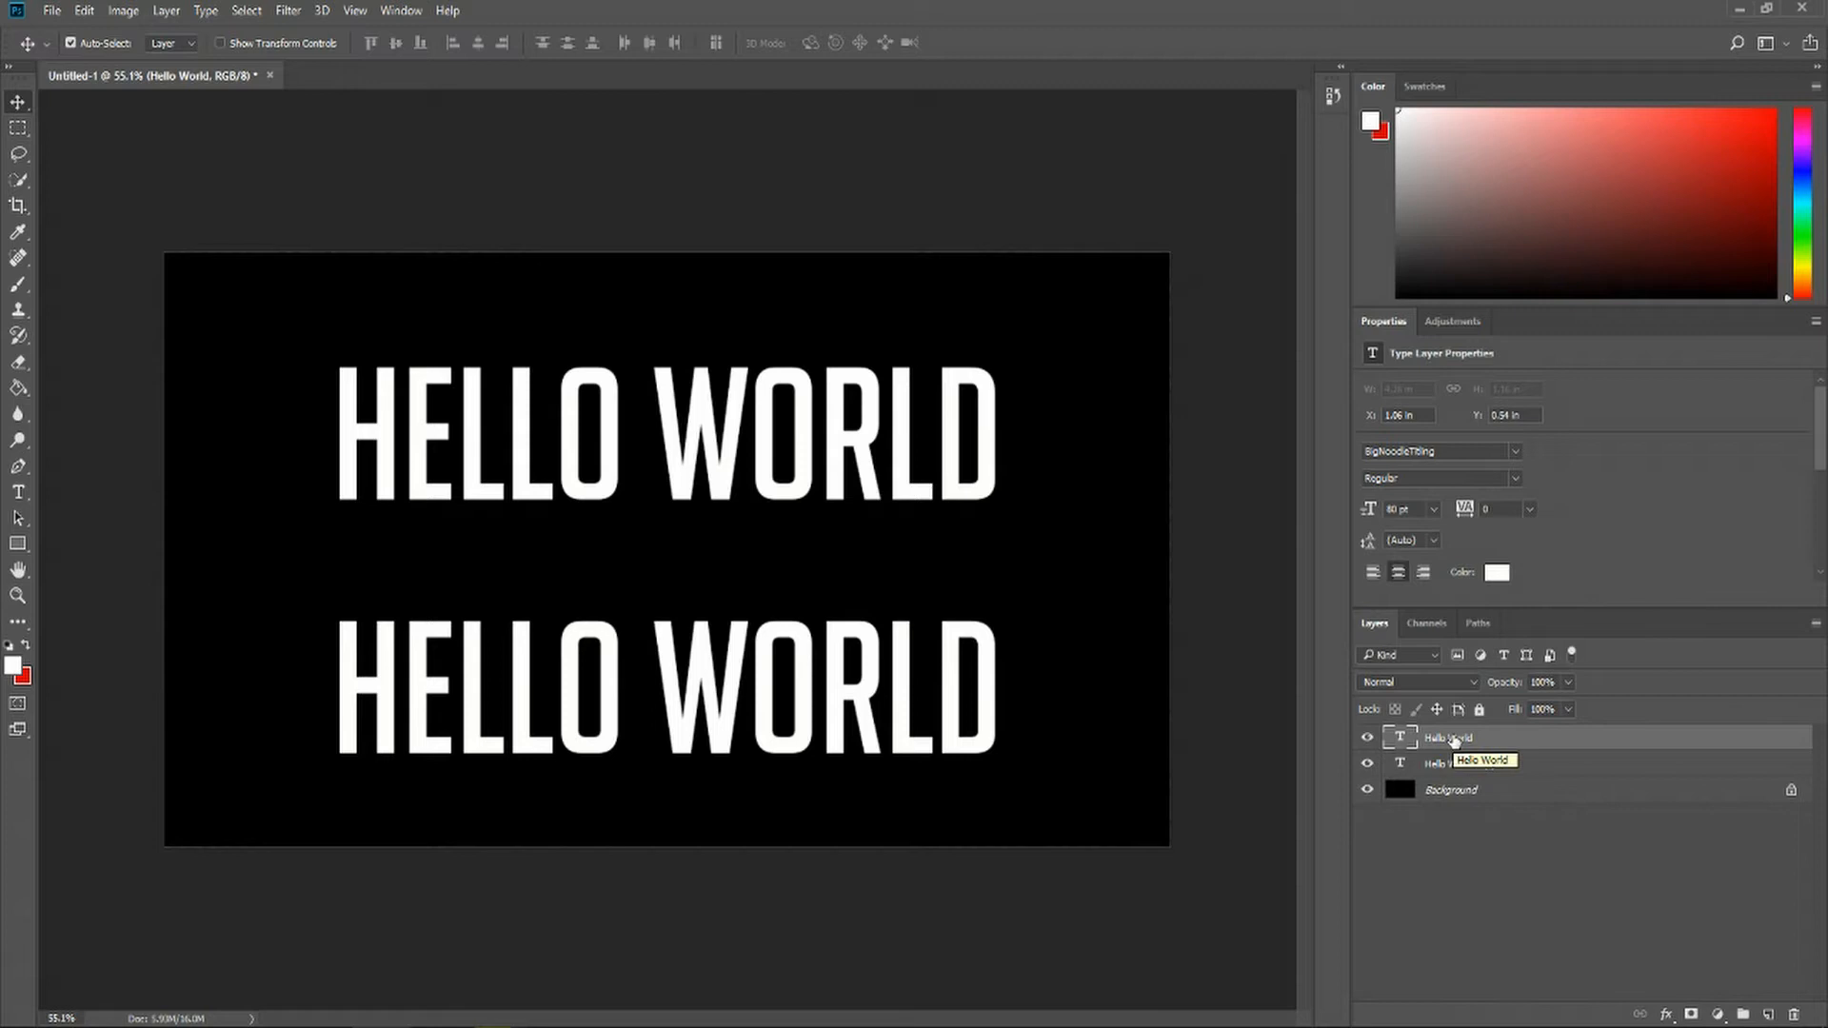
# Open Blending Options for the top HELLO WORLD text layer.
pyautogui.rightClick(1449, 737)
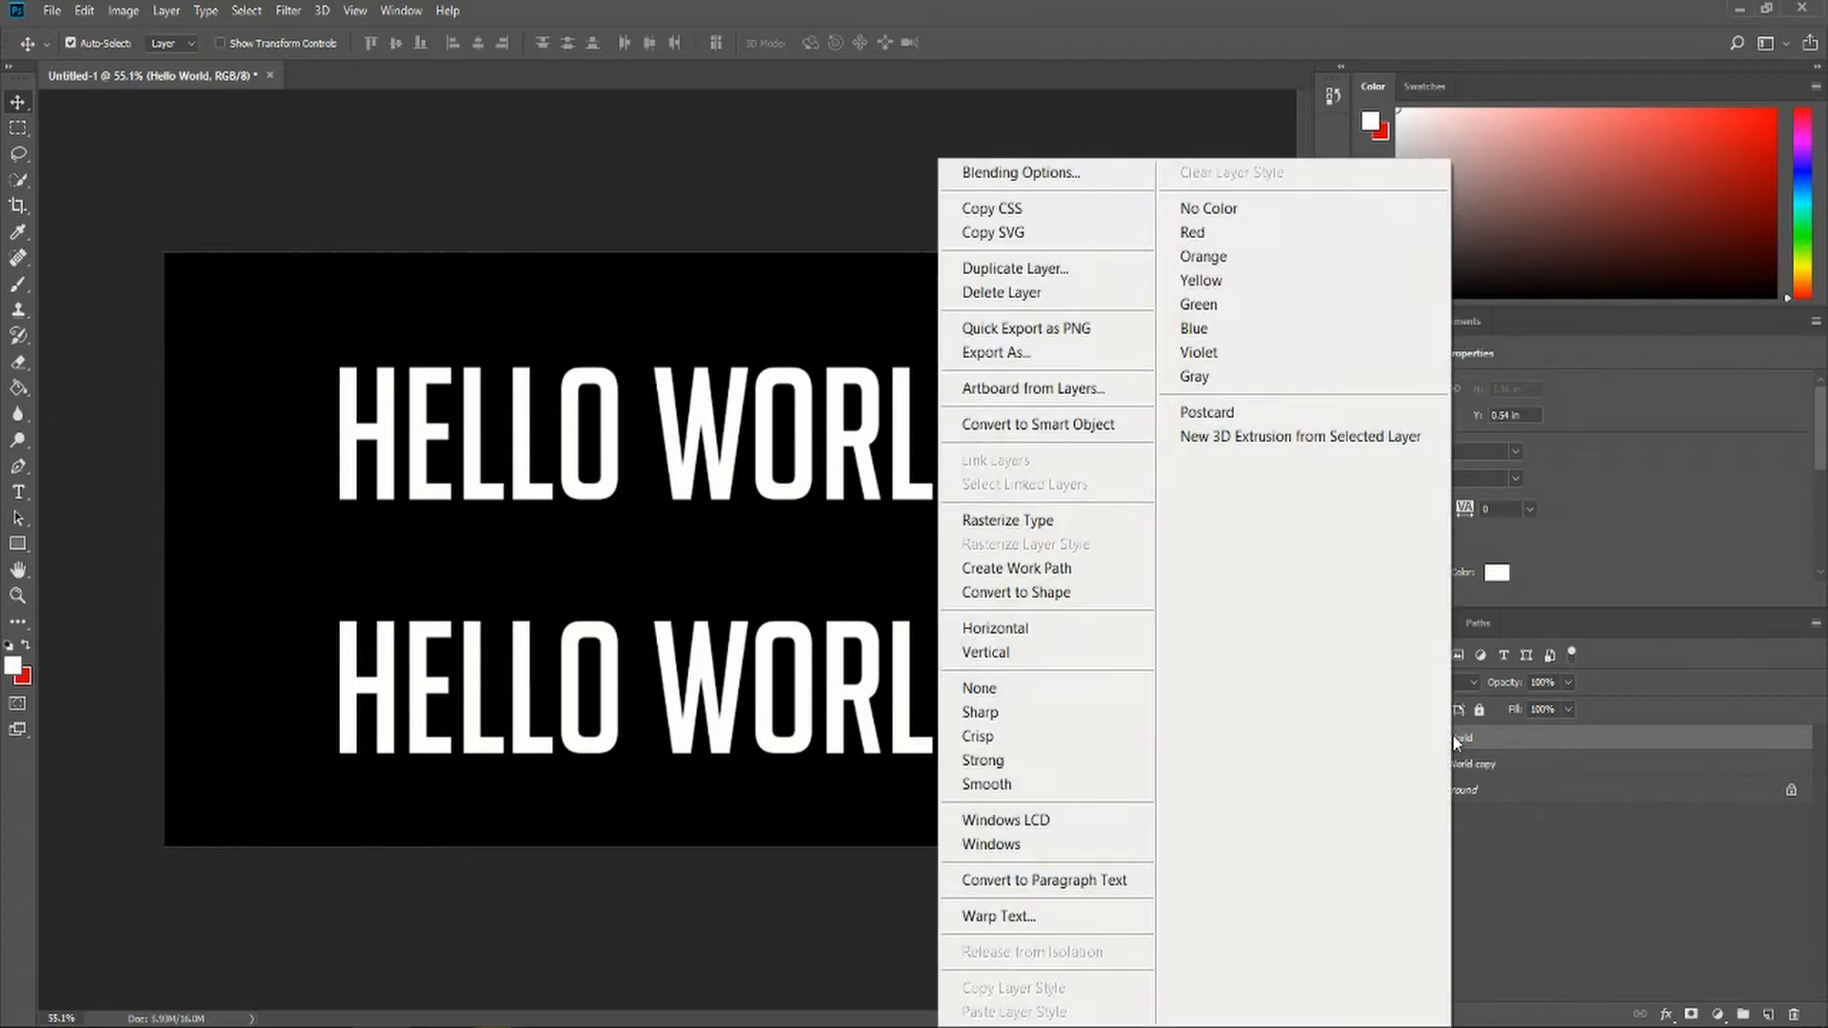
pyautogui.click(1019, 173)
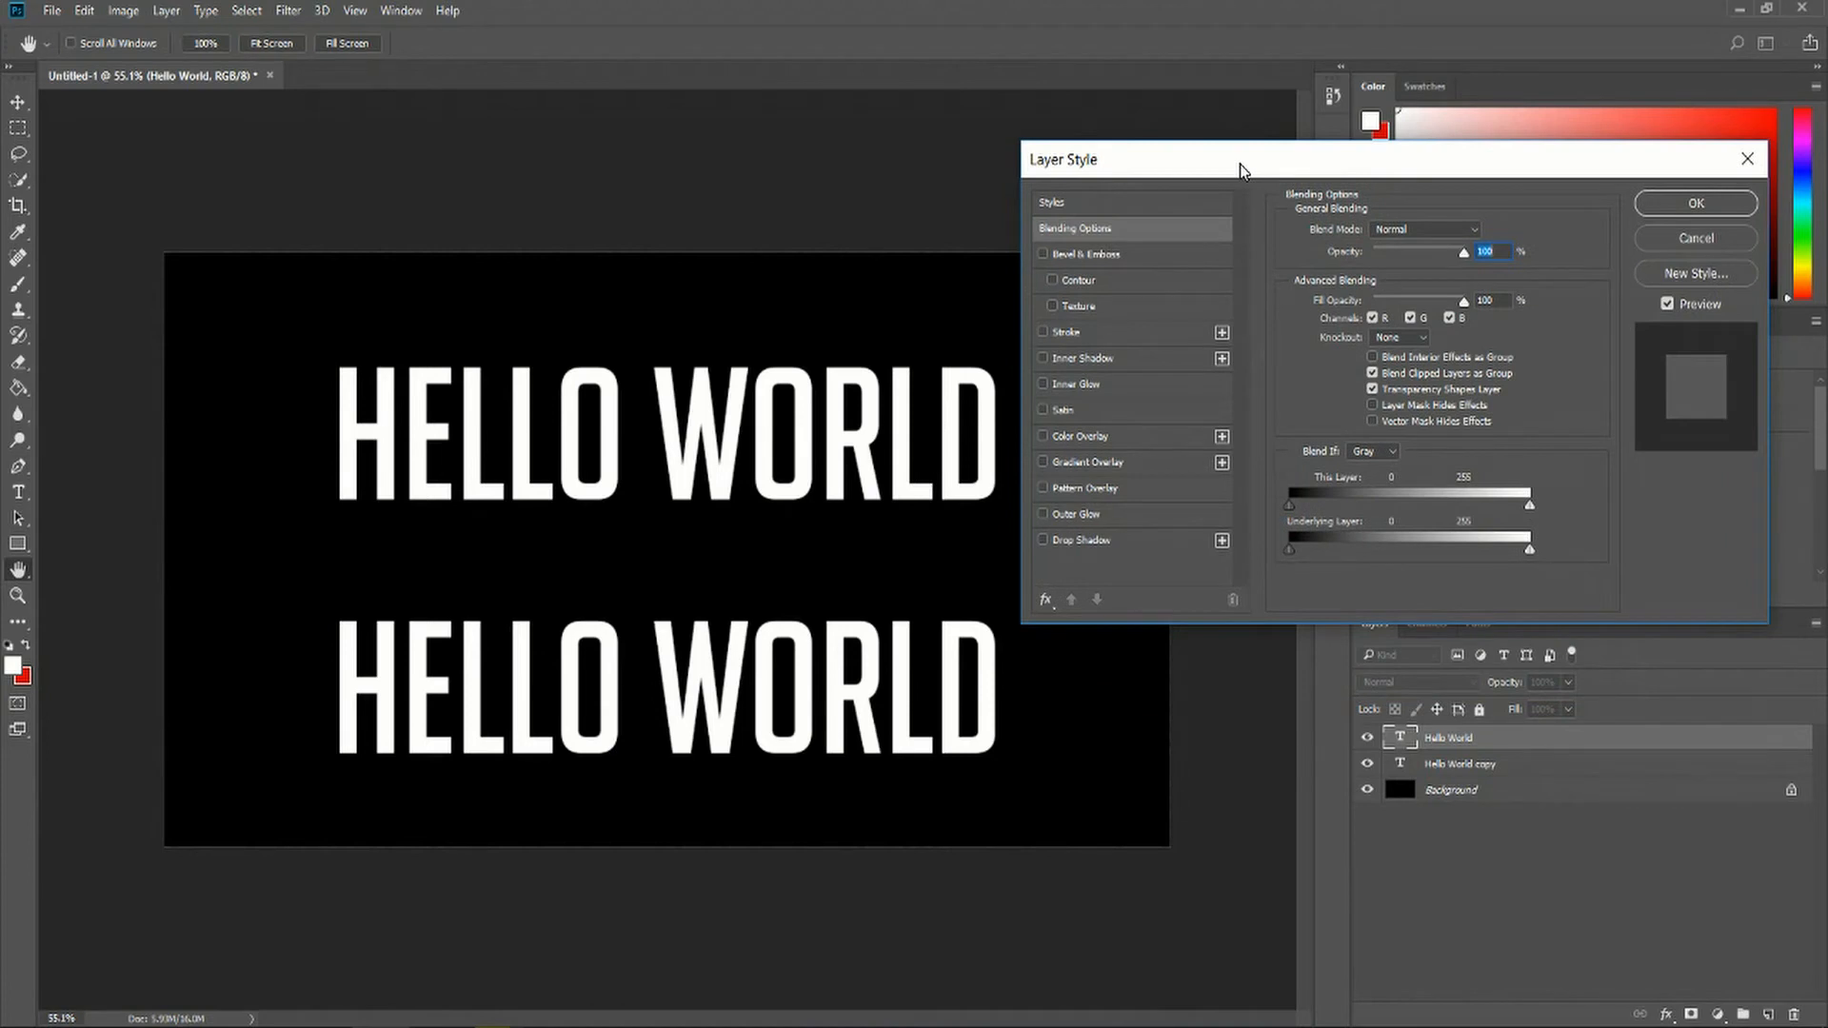
pyautogui.moveTo(1088, 317)
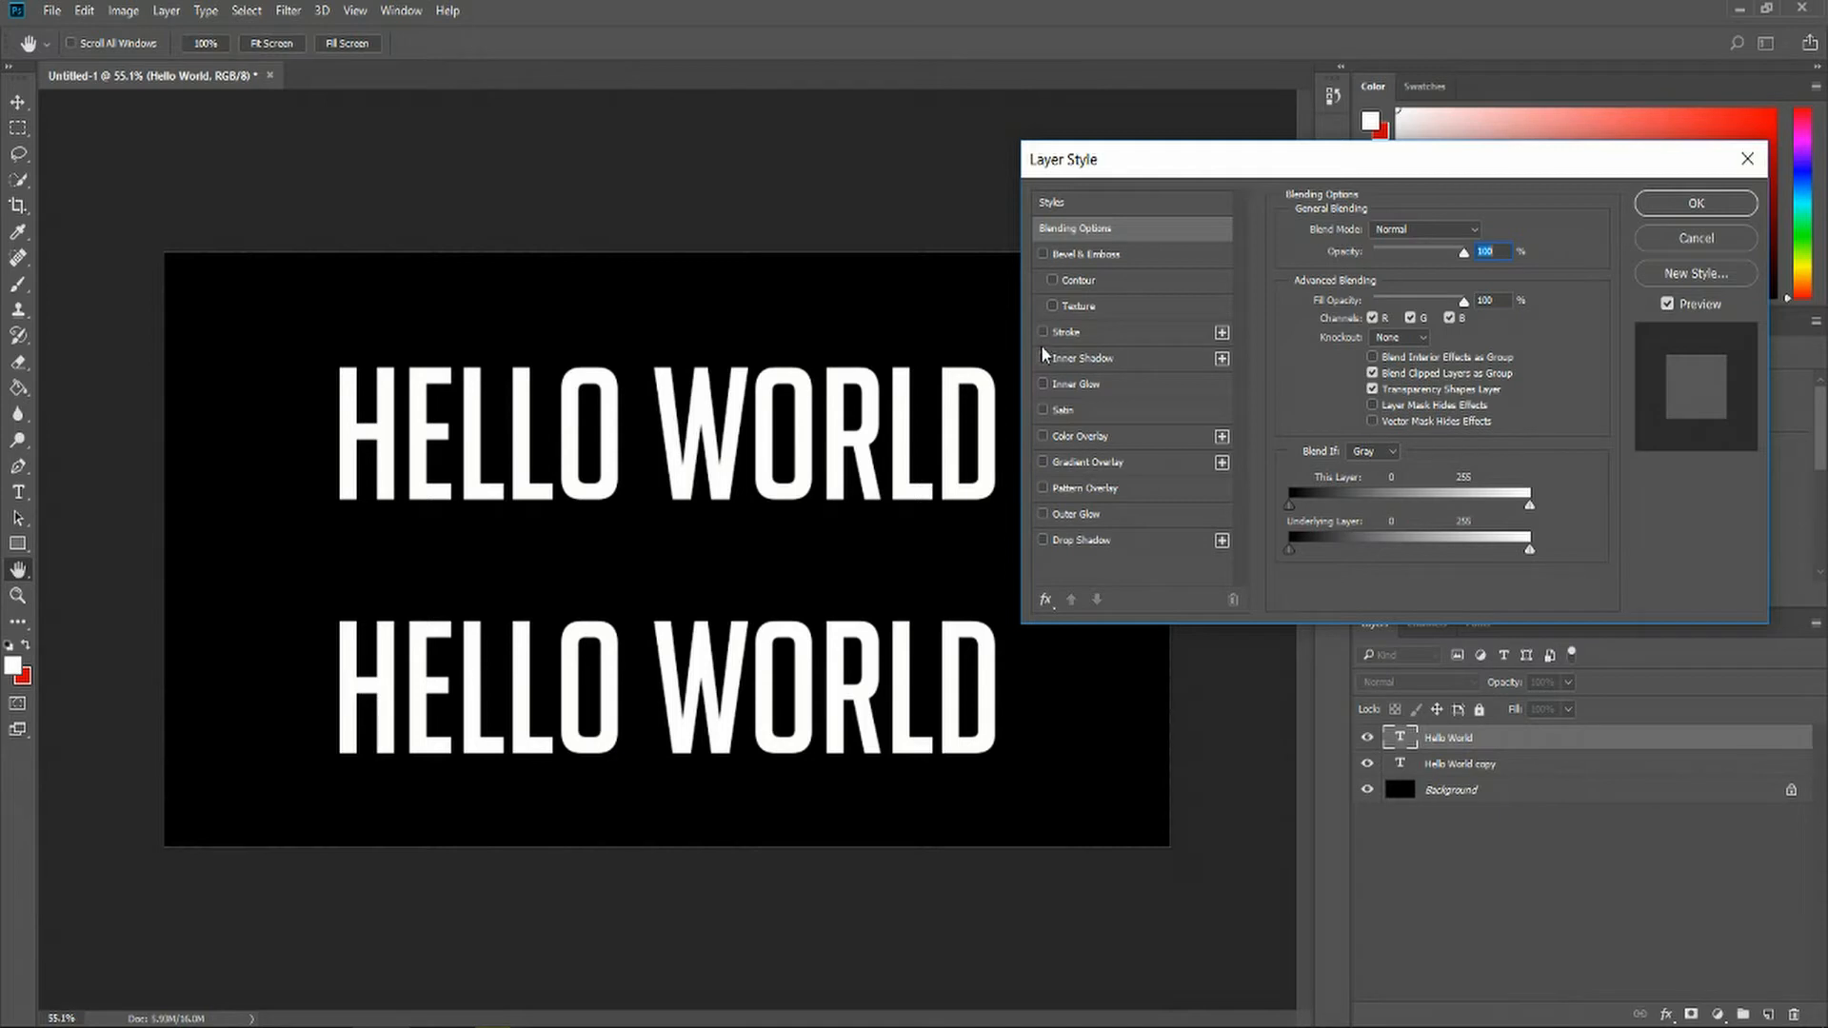
pyautogui.moveTo(1045, 355)
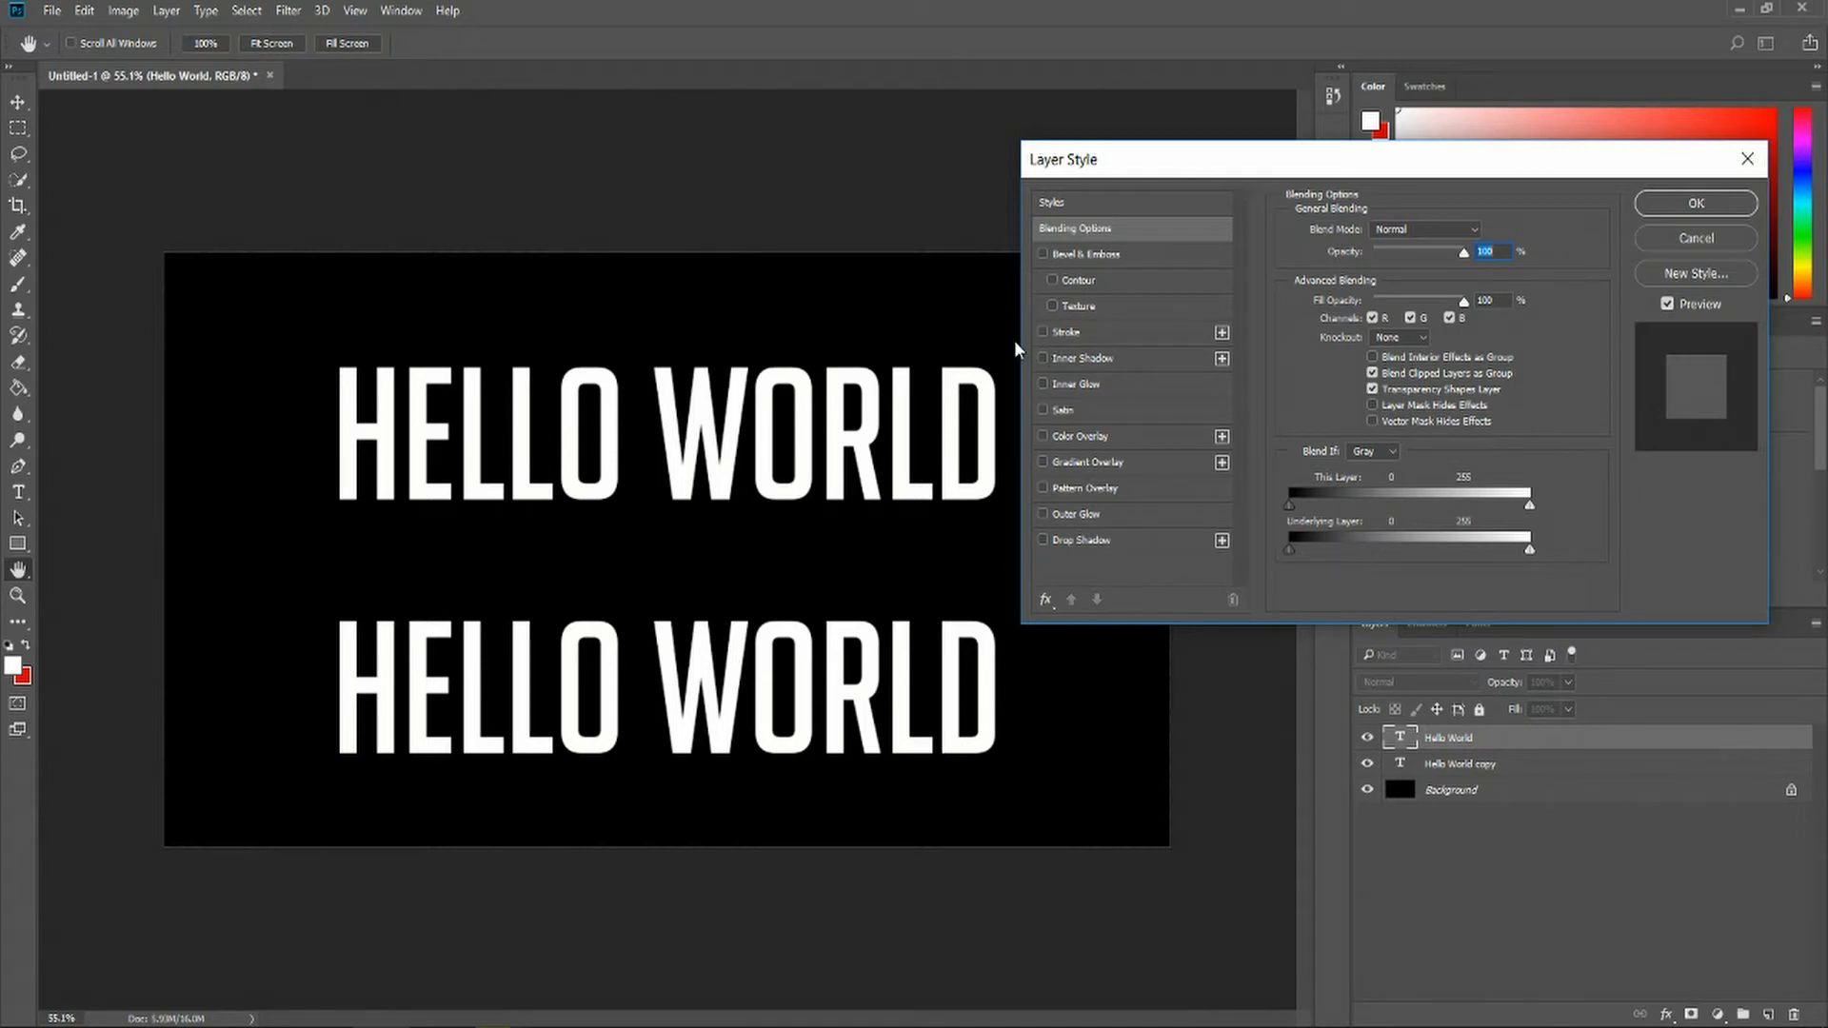
# Give the top text an 8 px stroke in light blue #6a6fbb.
pyautogui.click(1044, 332)
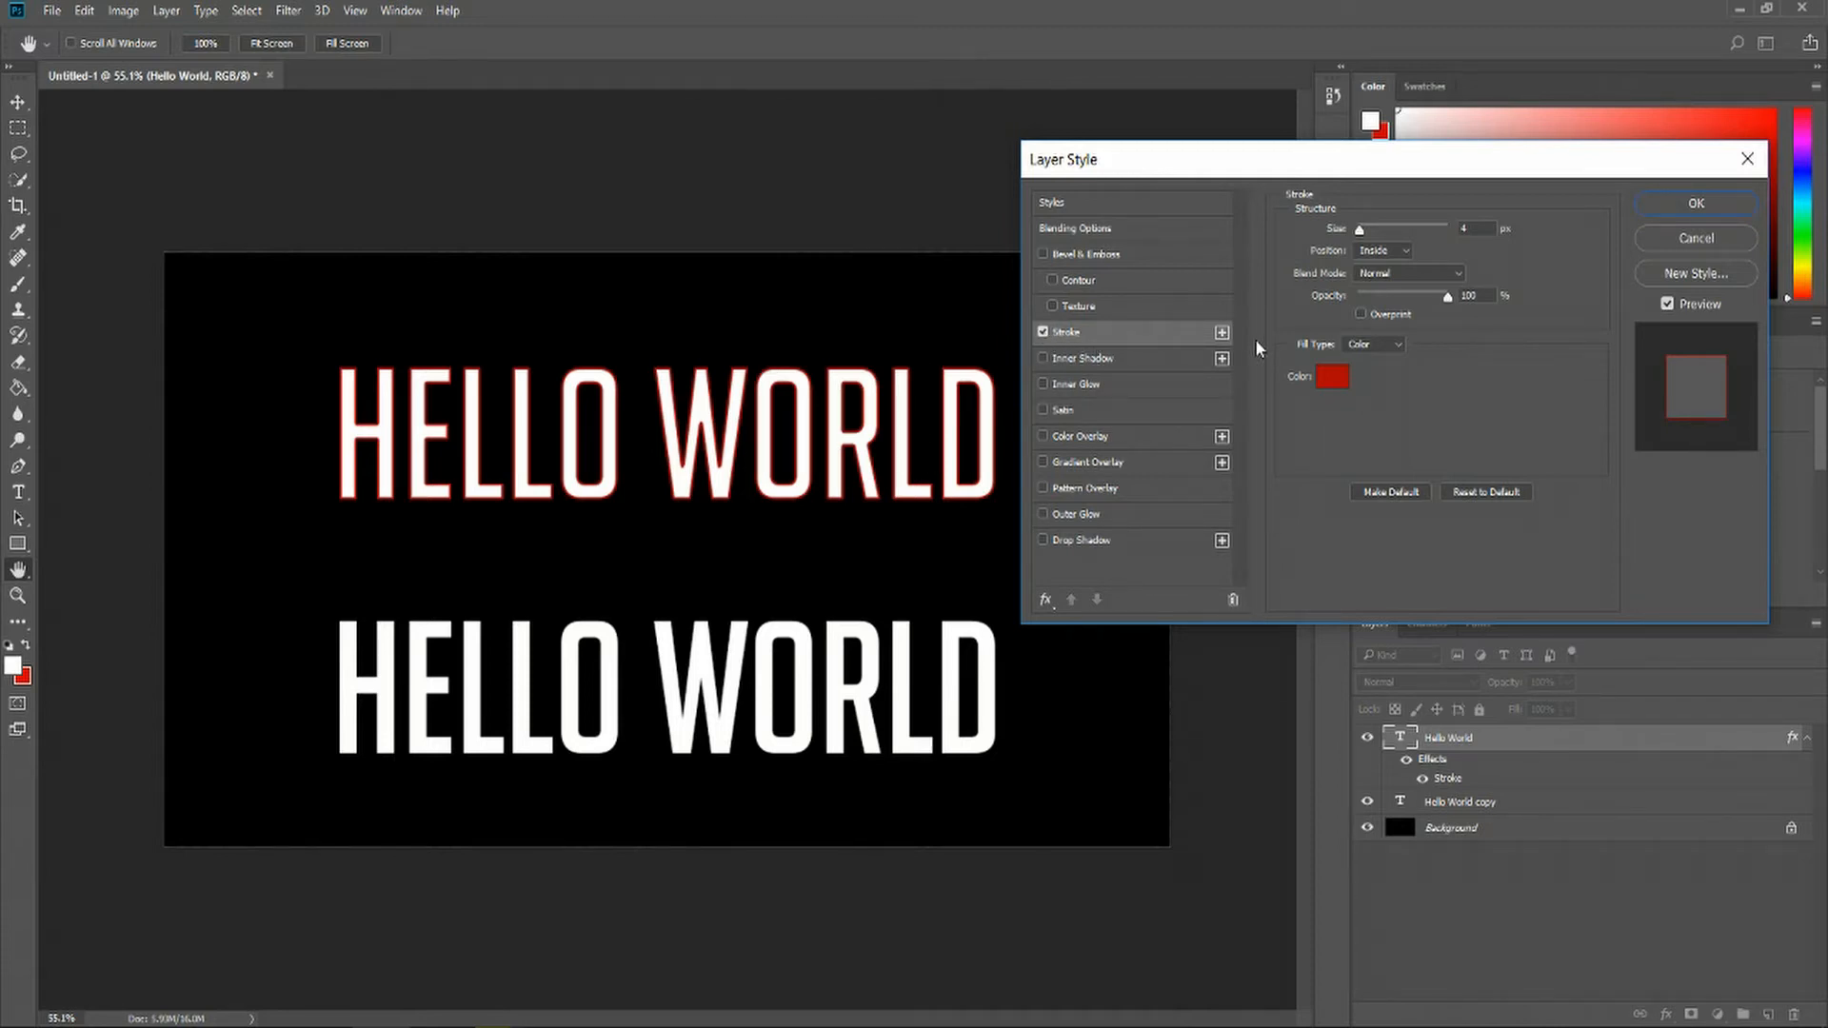
pyautogui.click(1331, 376)
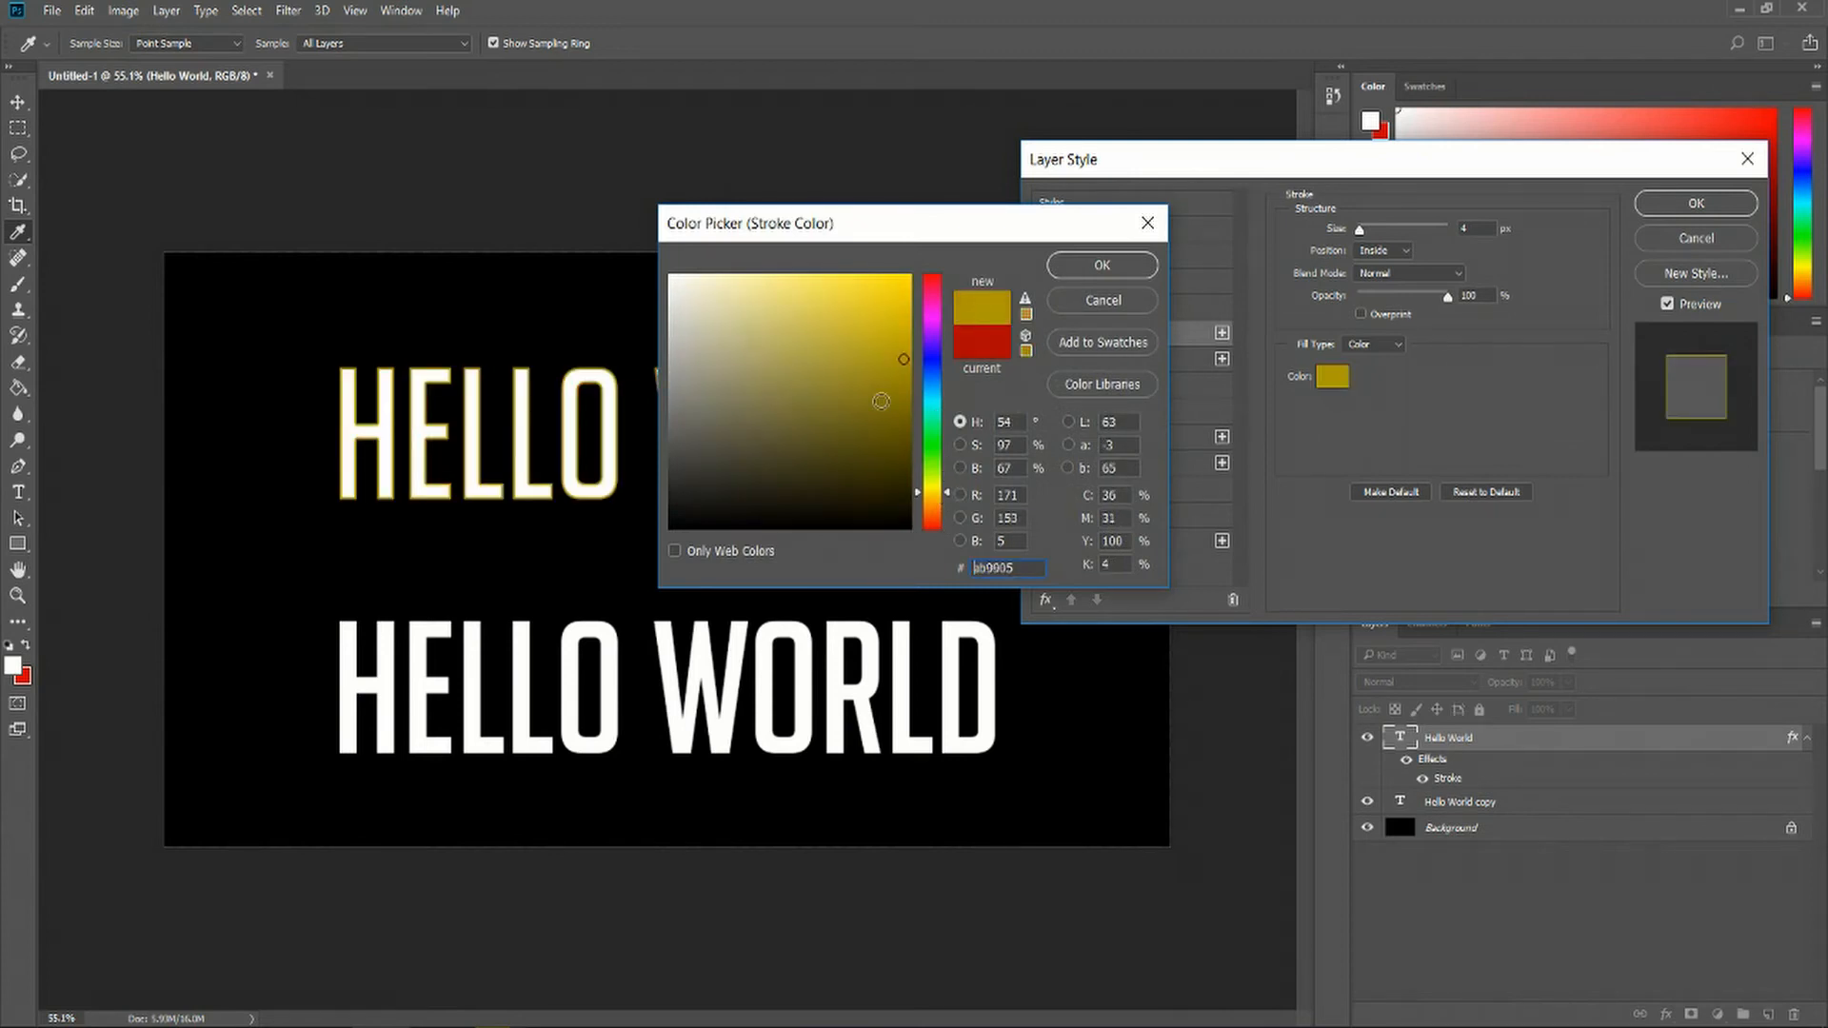
pyautogui.click(829, 390)
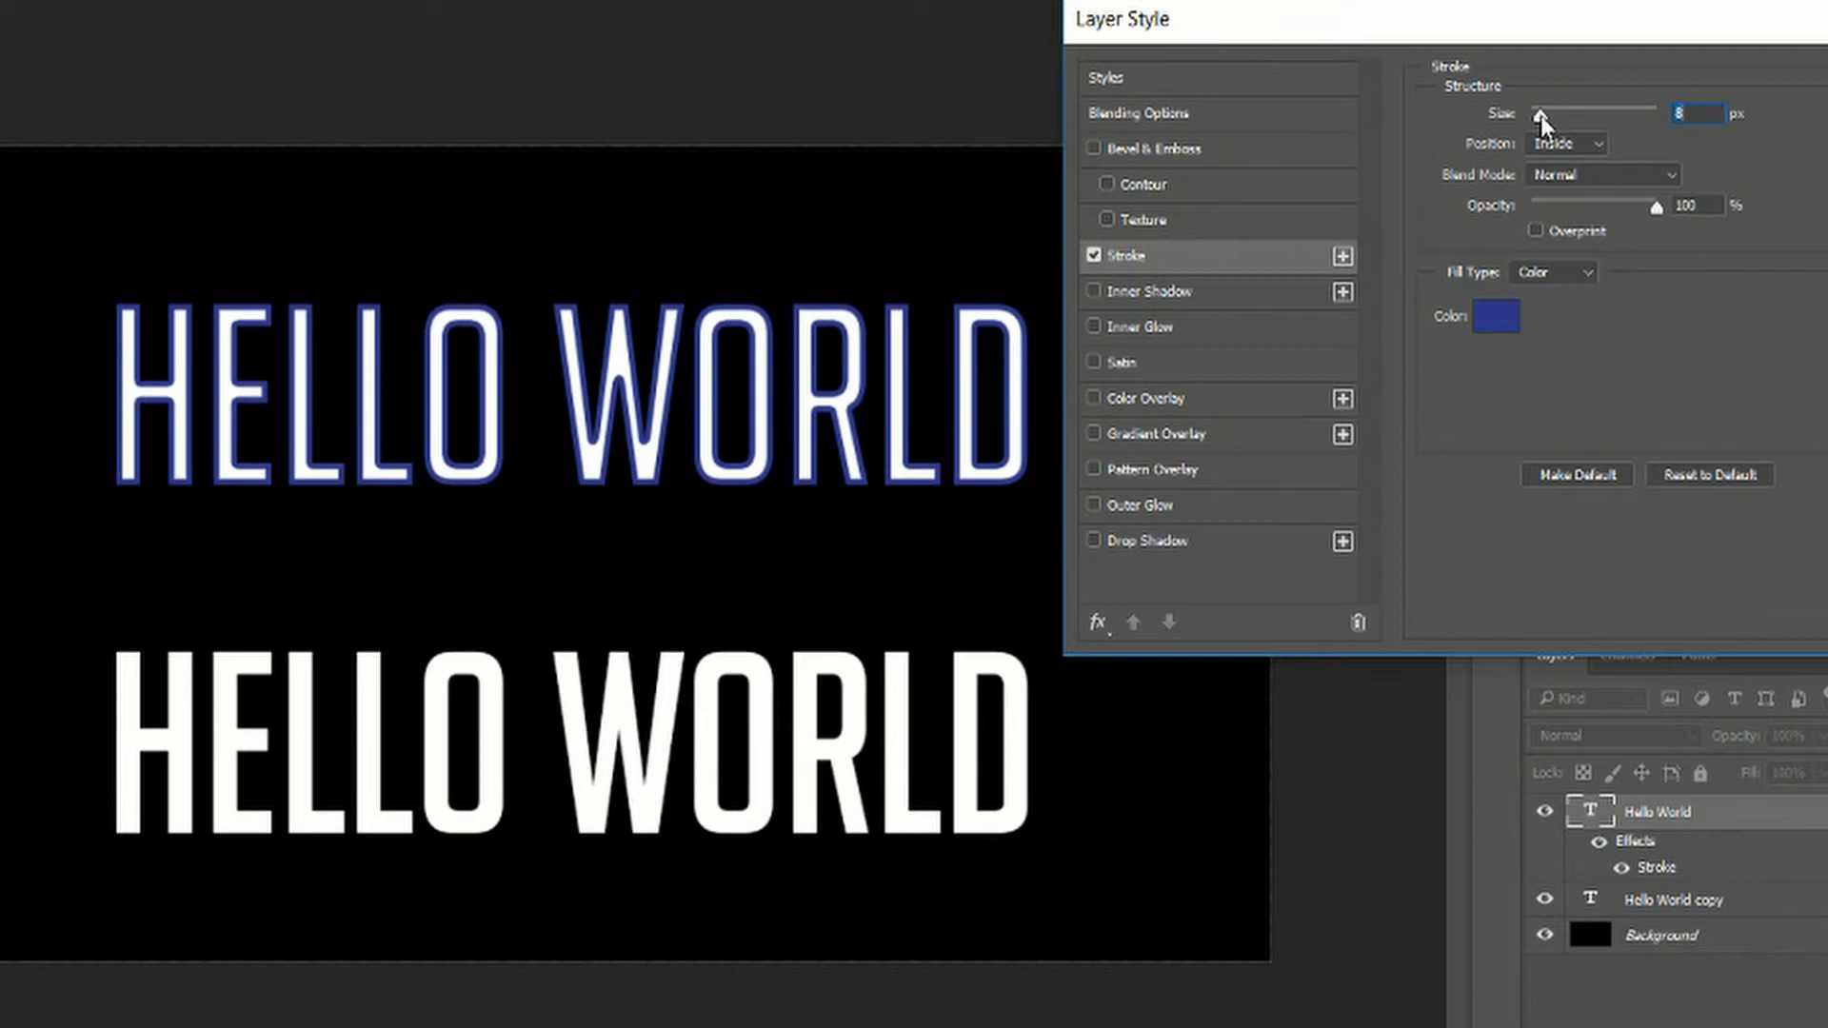
pyautogui.moveTo(1479, 349)
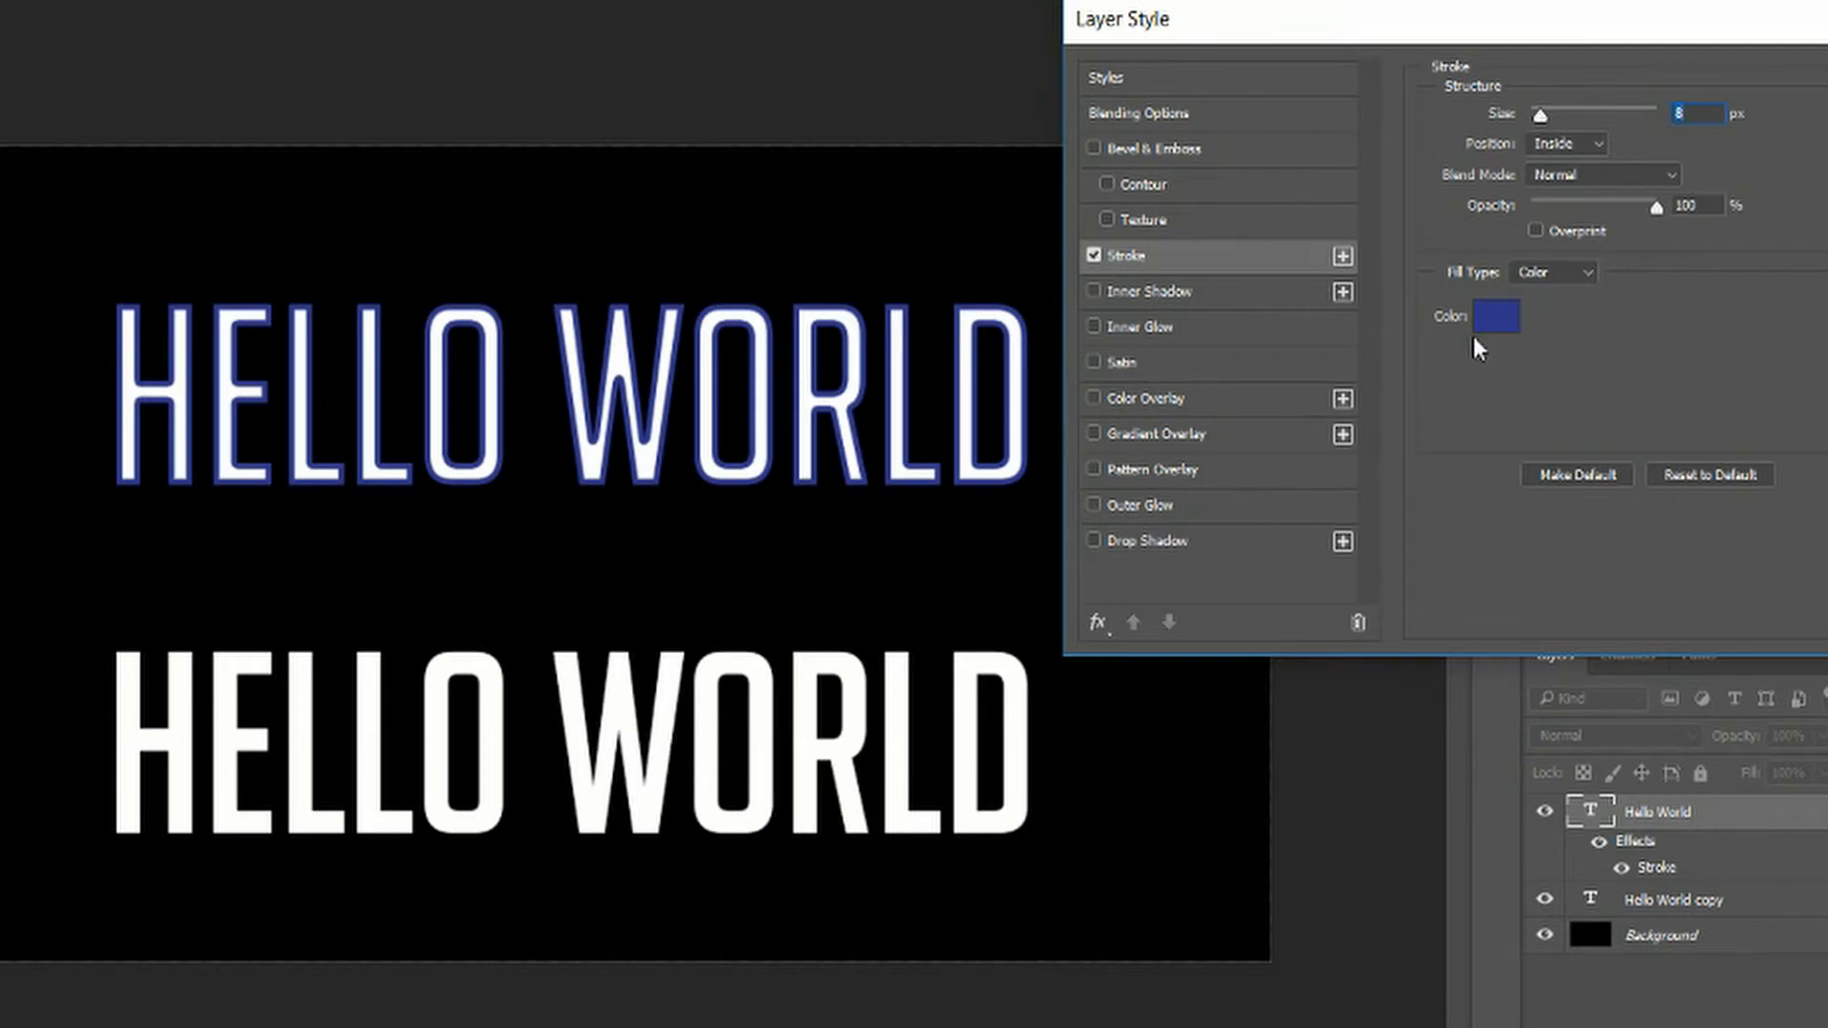
pyautogui.click(1501, 316)
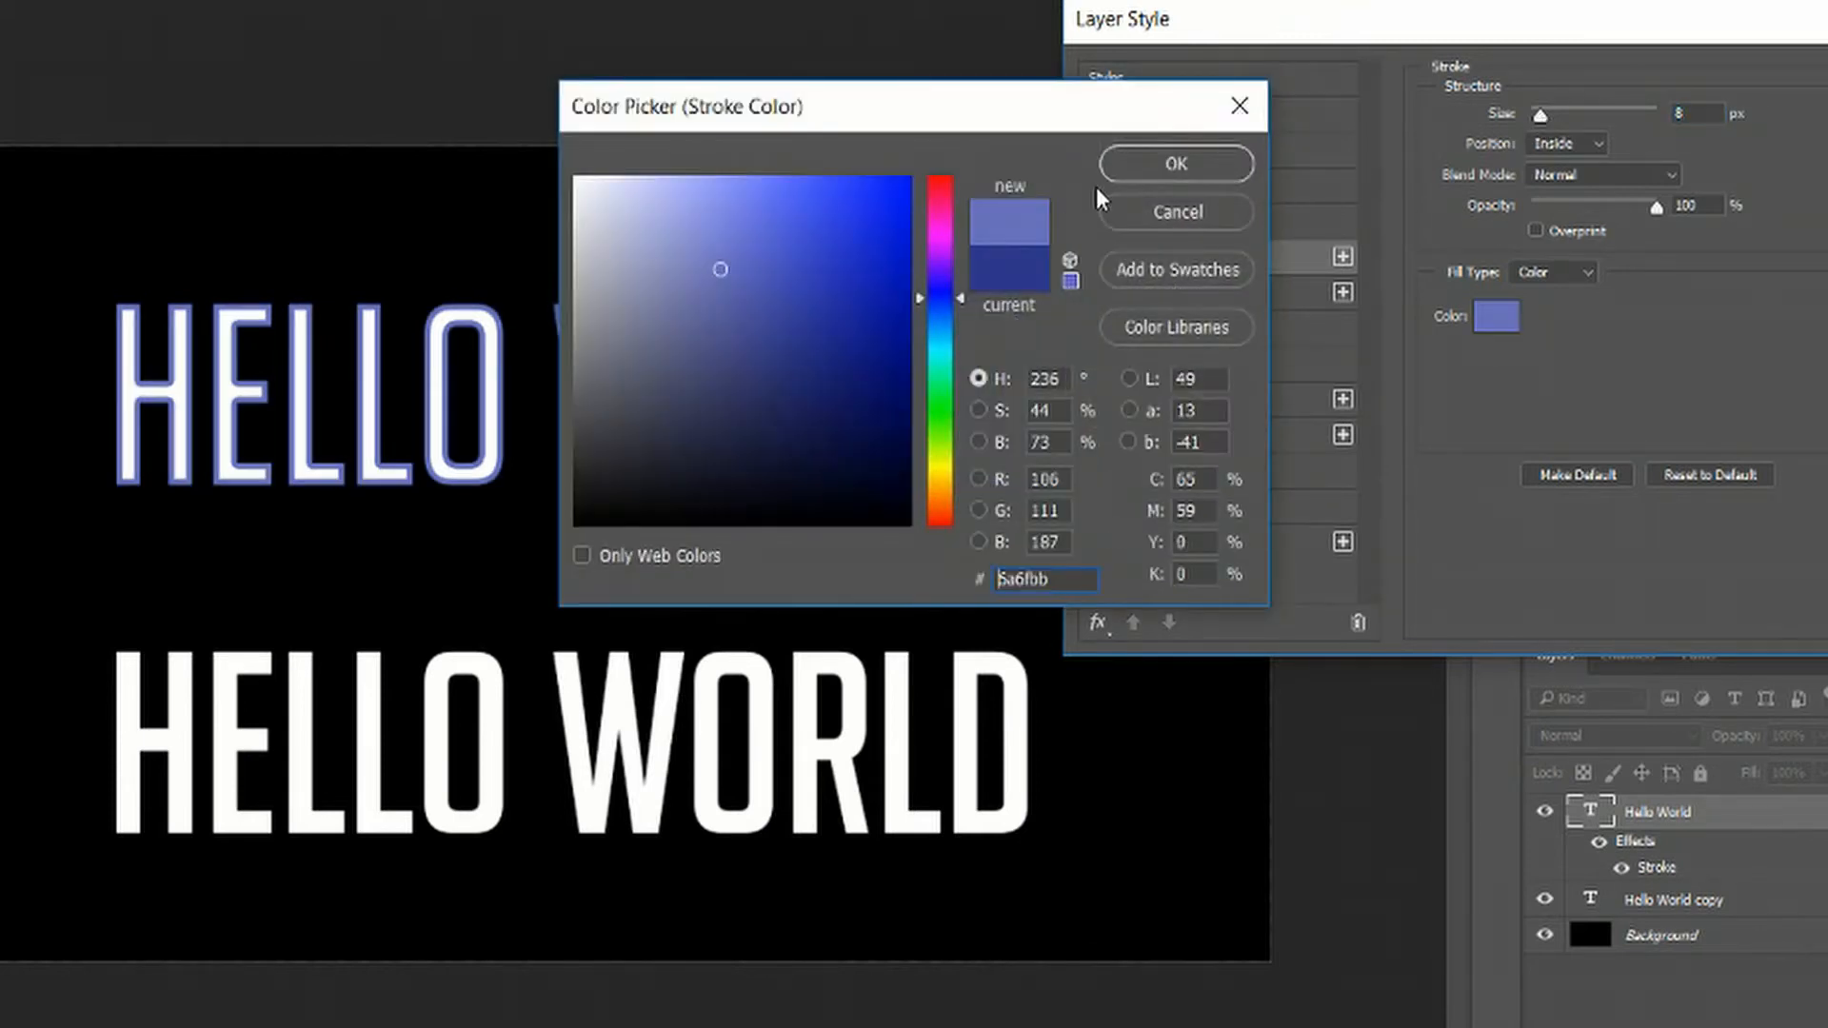
pyautogui.click(1174, 163)
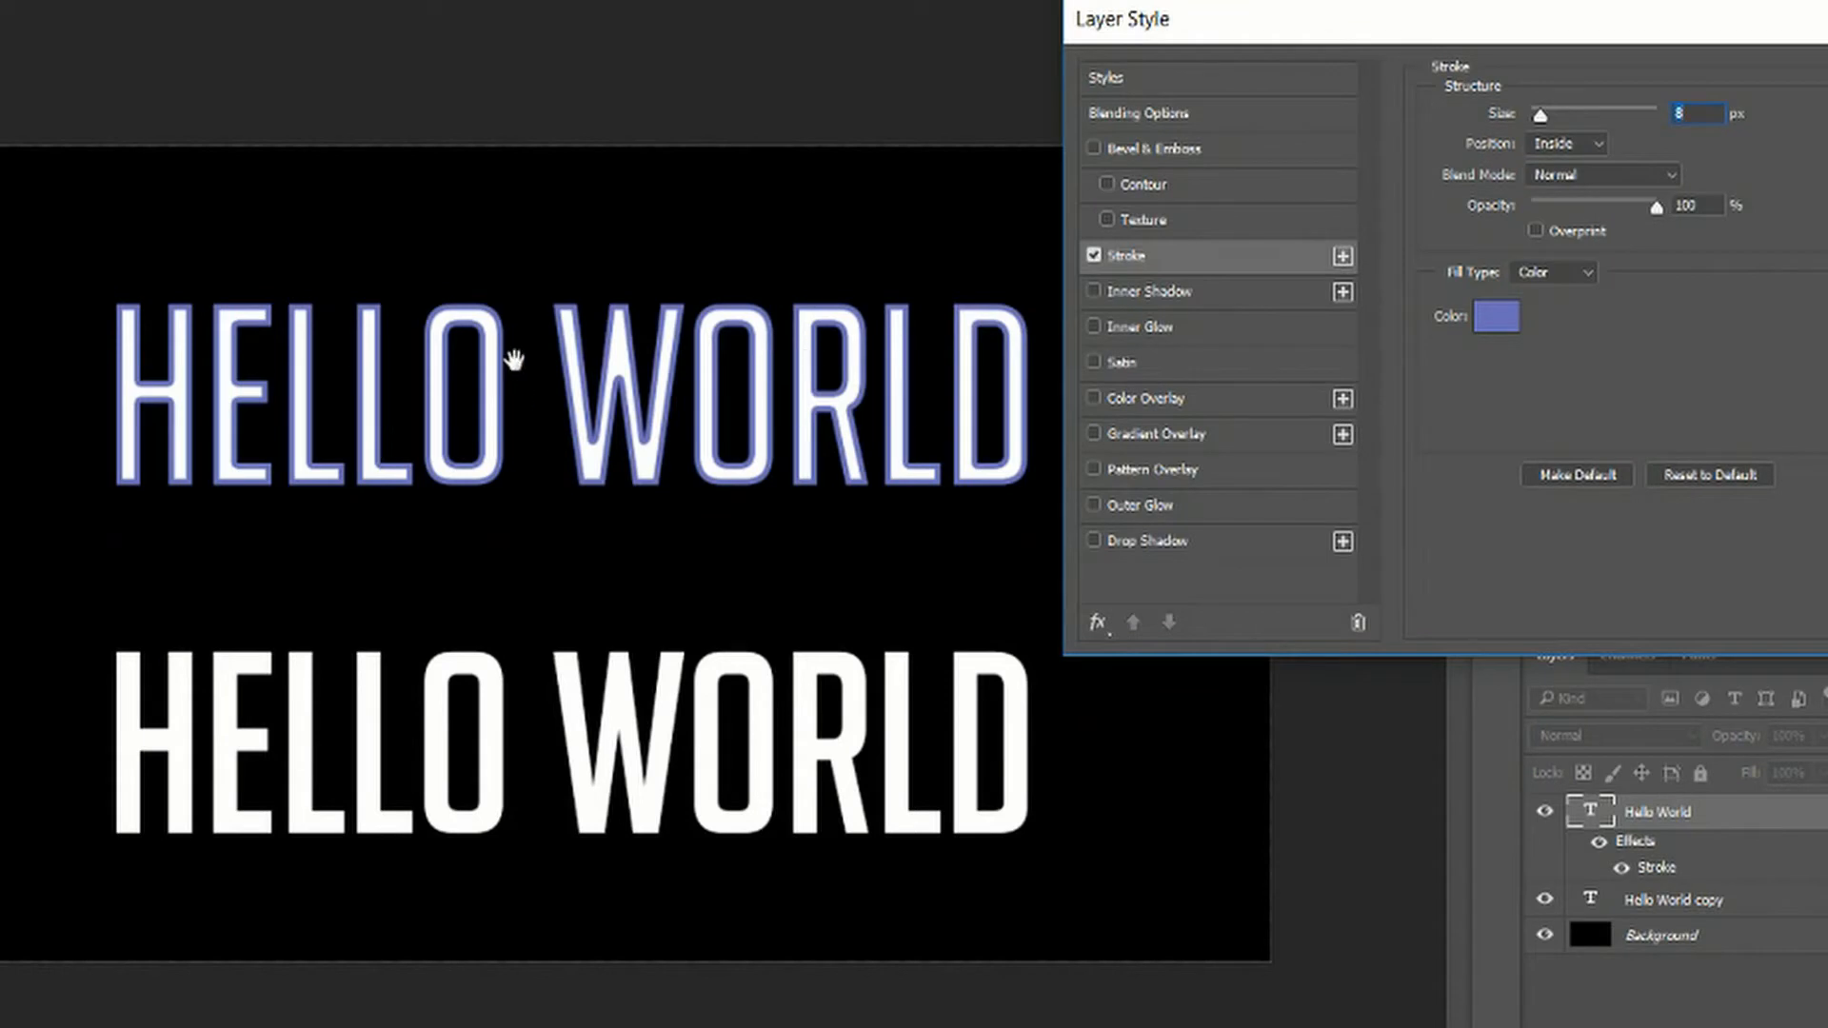
pyautogui.moveTo(627, 454)
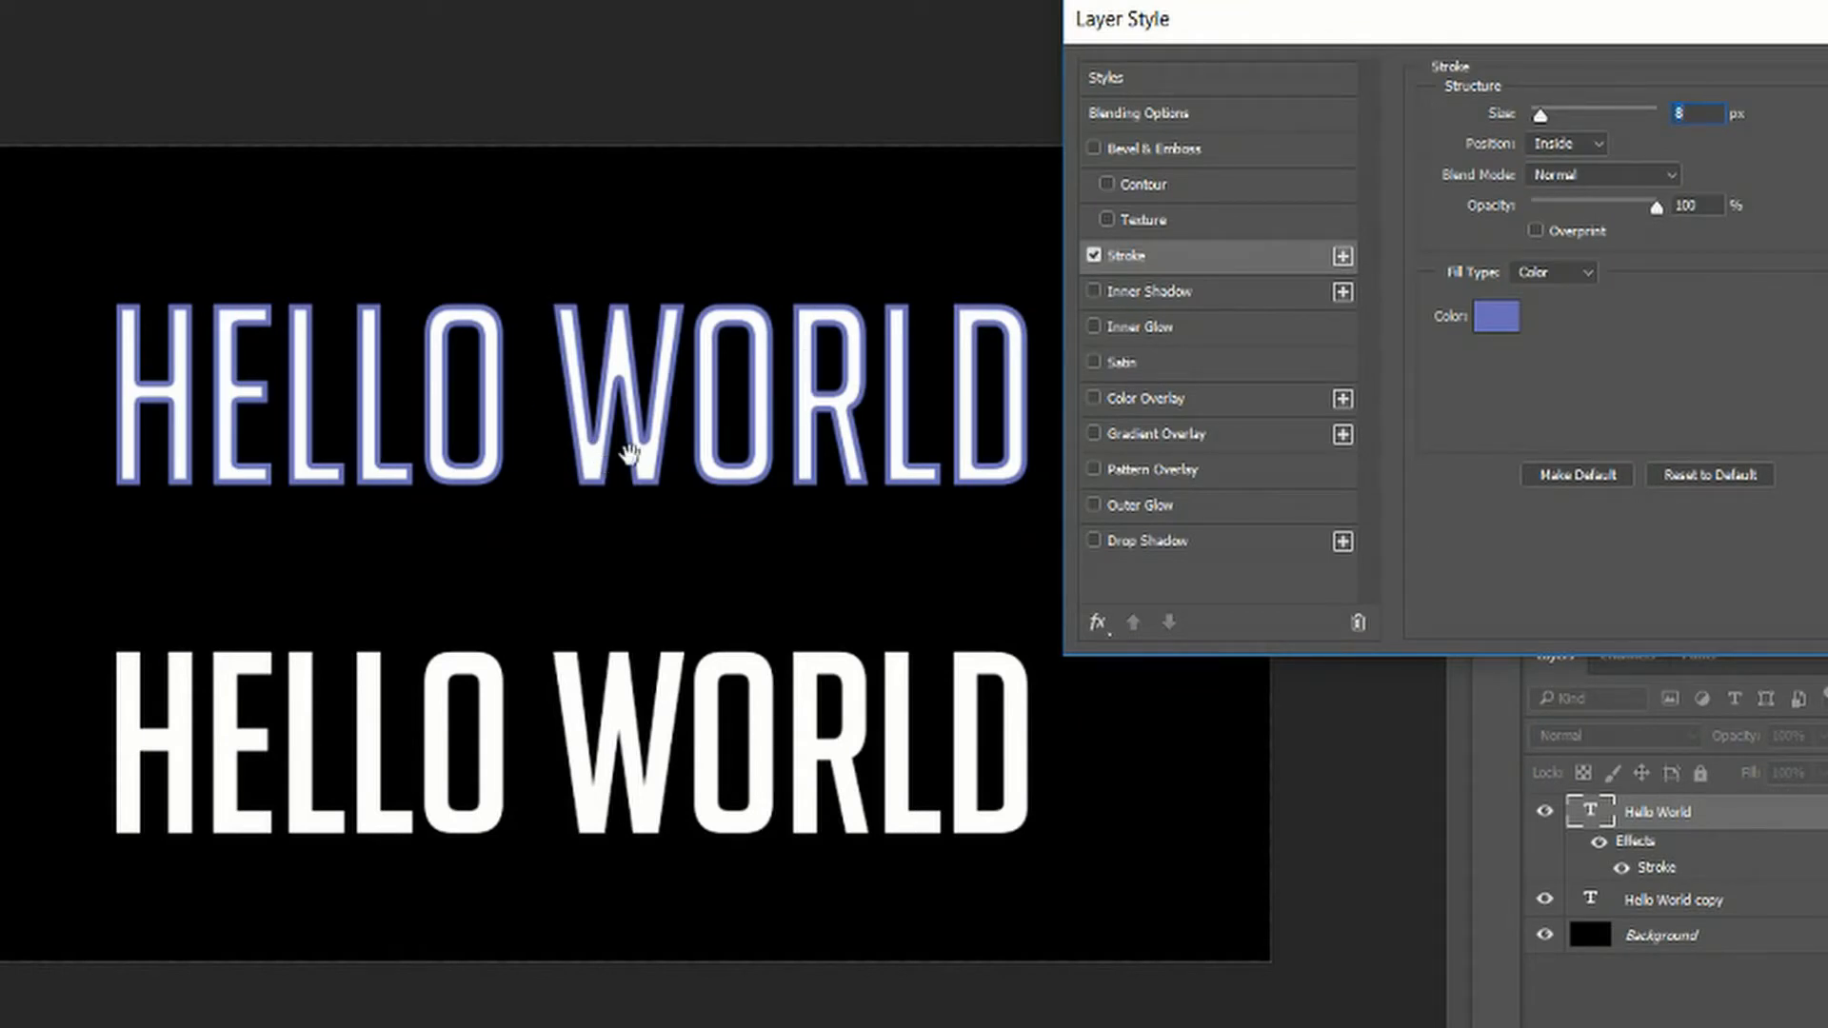
pyautogui.moveTo(851, 353)
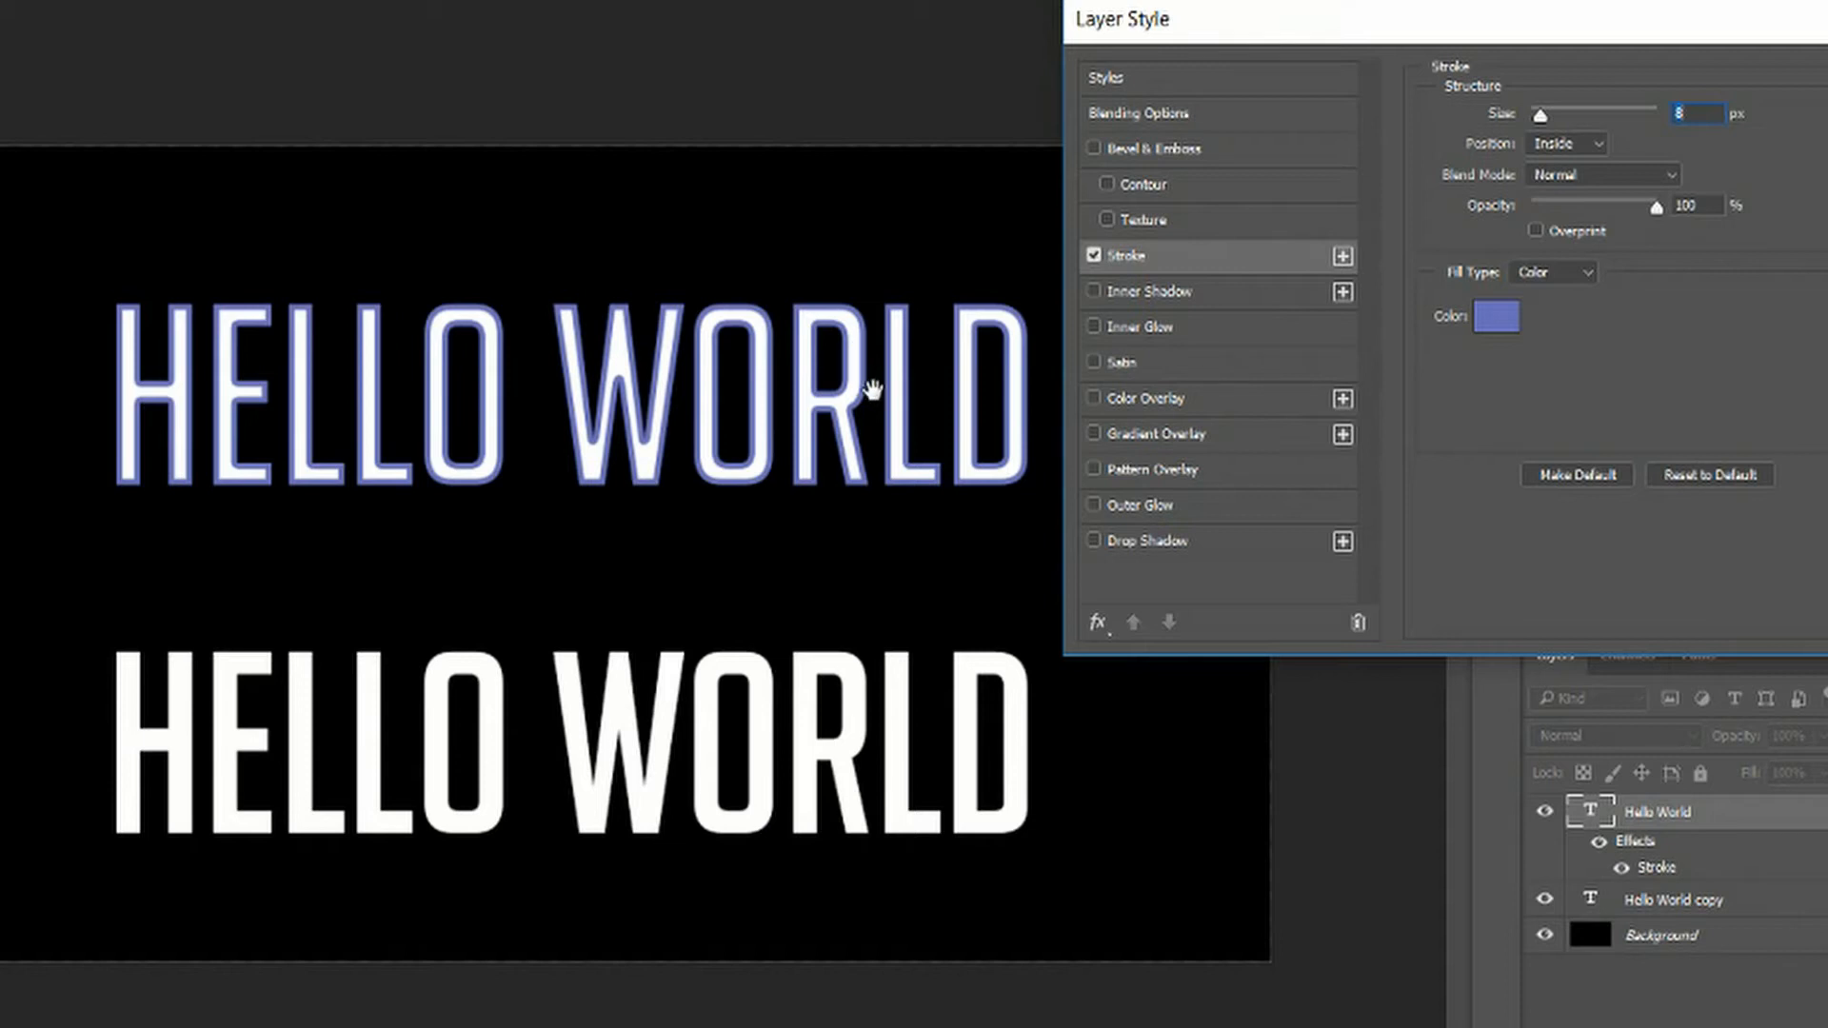
pyautogui.moveTo(820, 367)
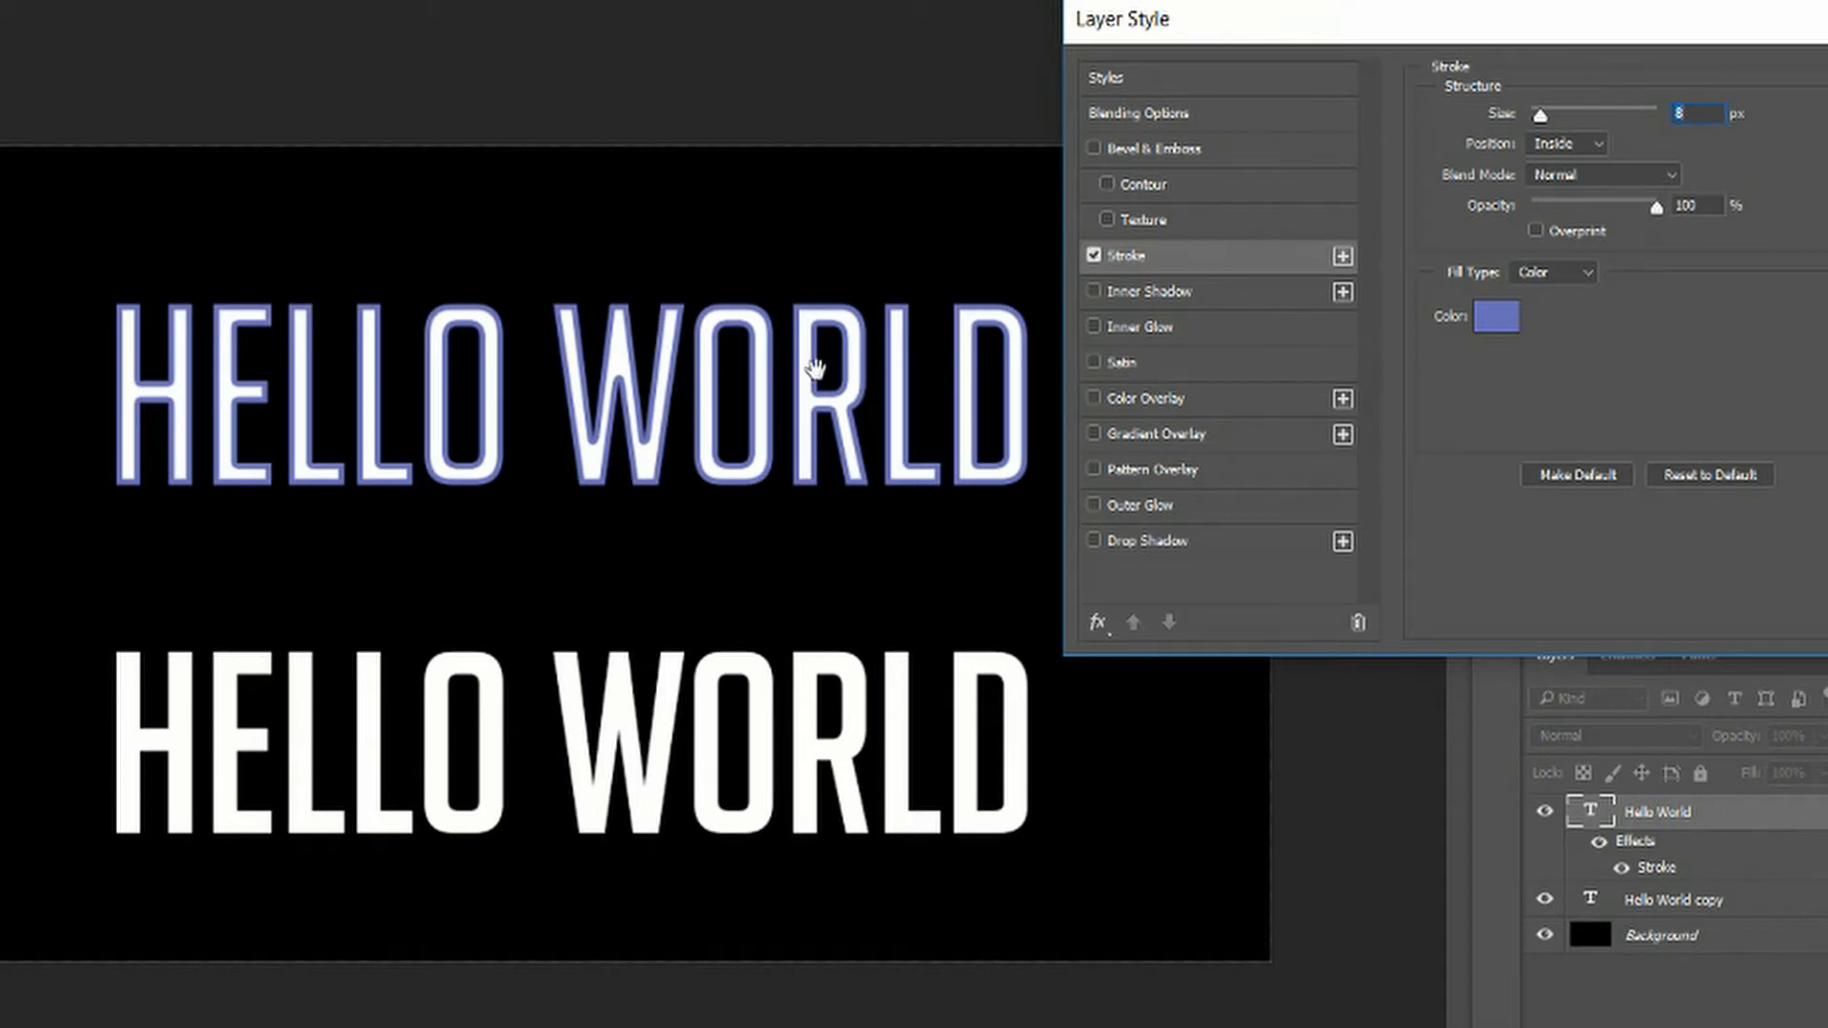
pyautogui.moveTo(882, 365)
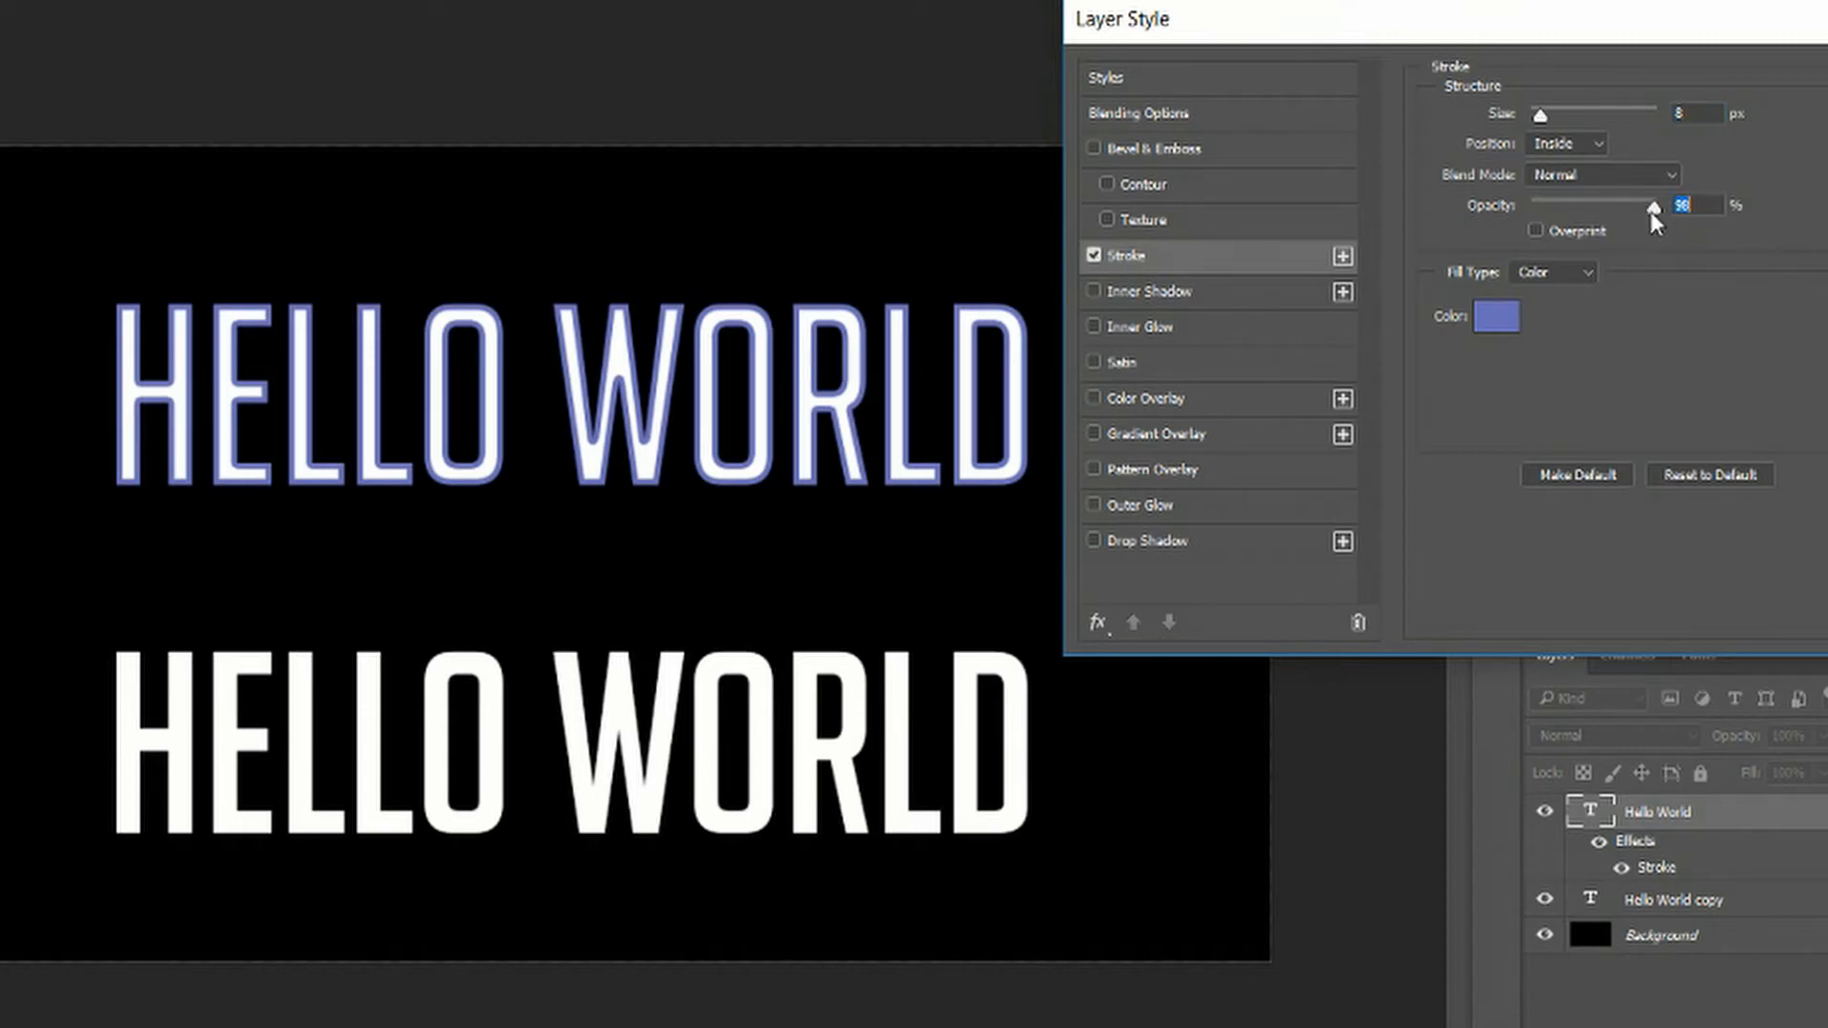
pyautogui.moveTo(1656, 206); pyautogui.dragTo(1539, 206)
pyautogui.write('100')
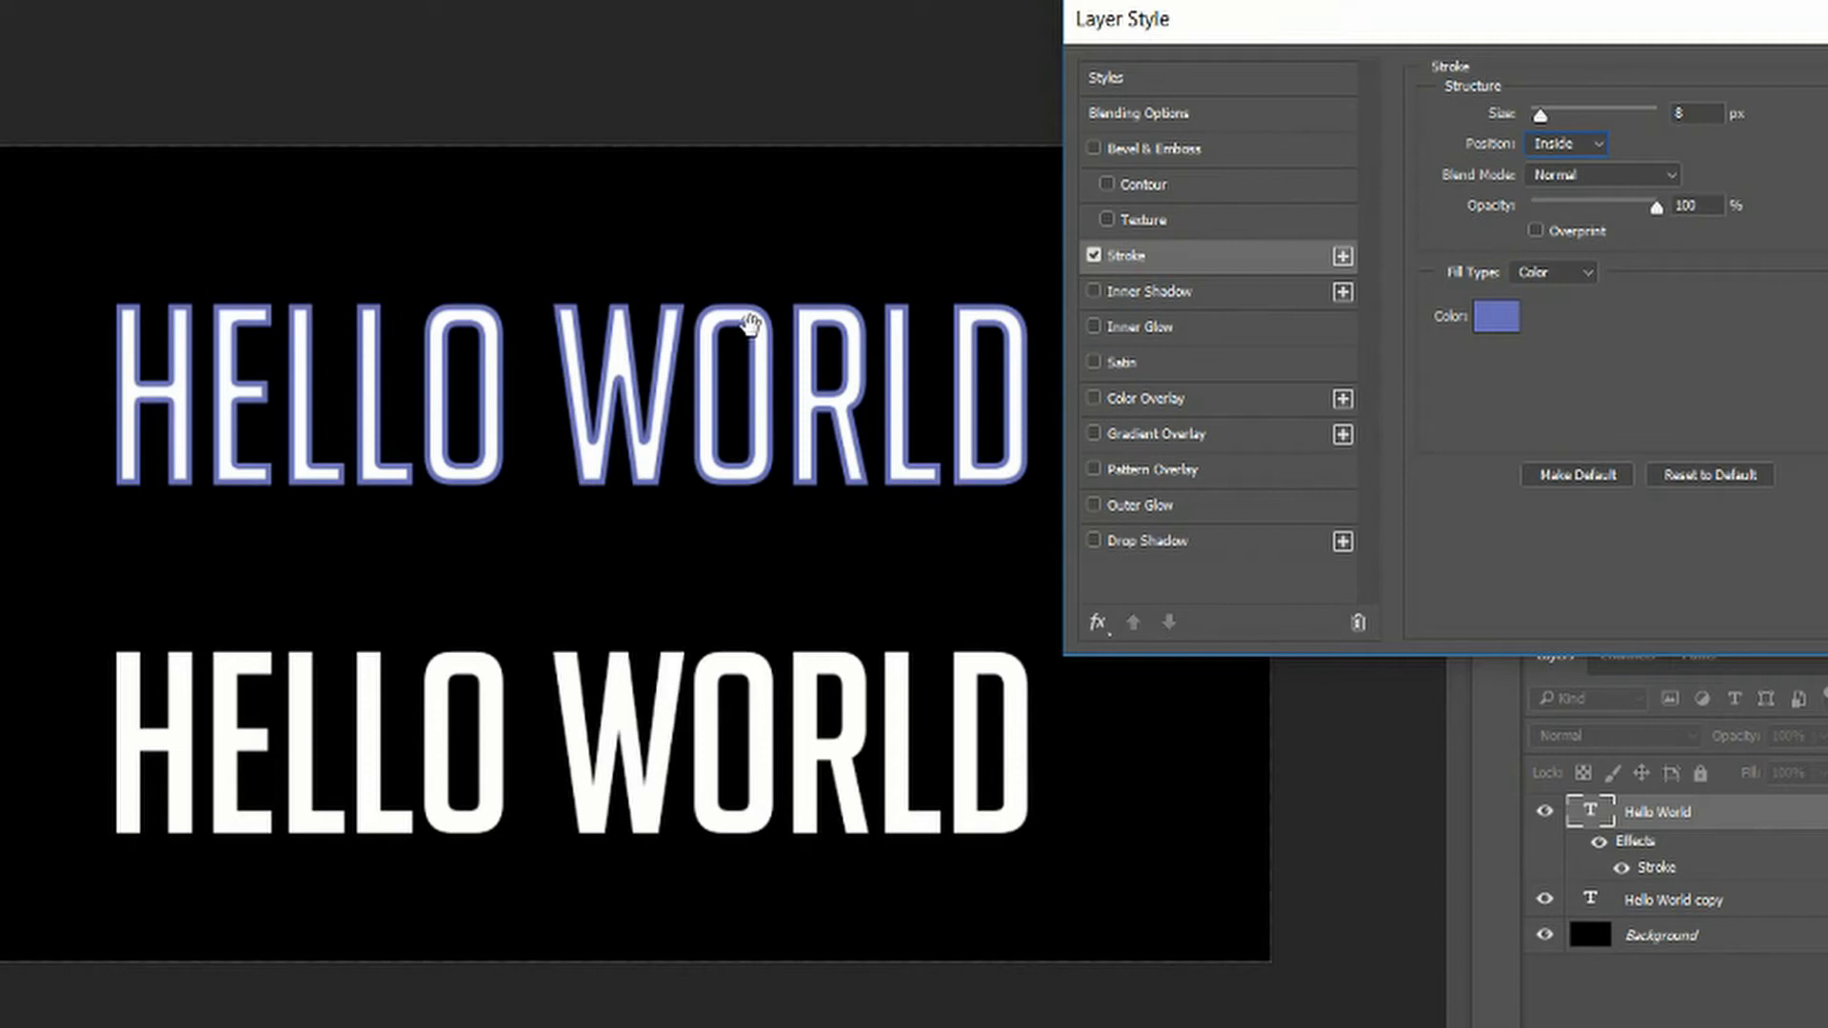
# Set the blue stroke's Position to Outside.
pyautogui.click(1566, 142)
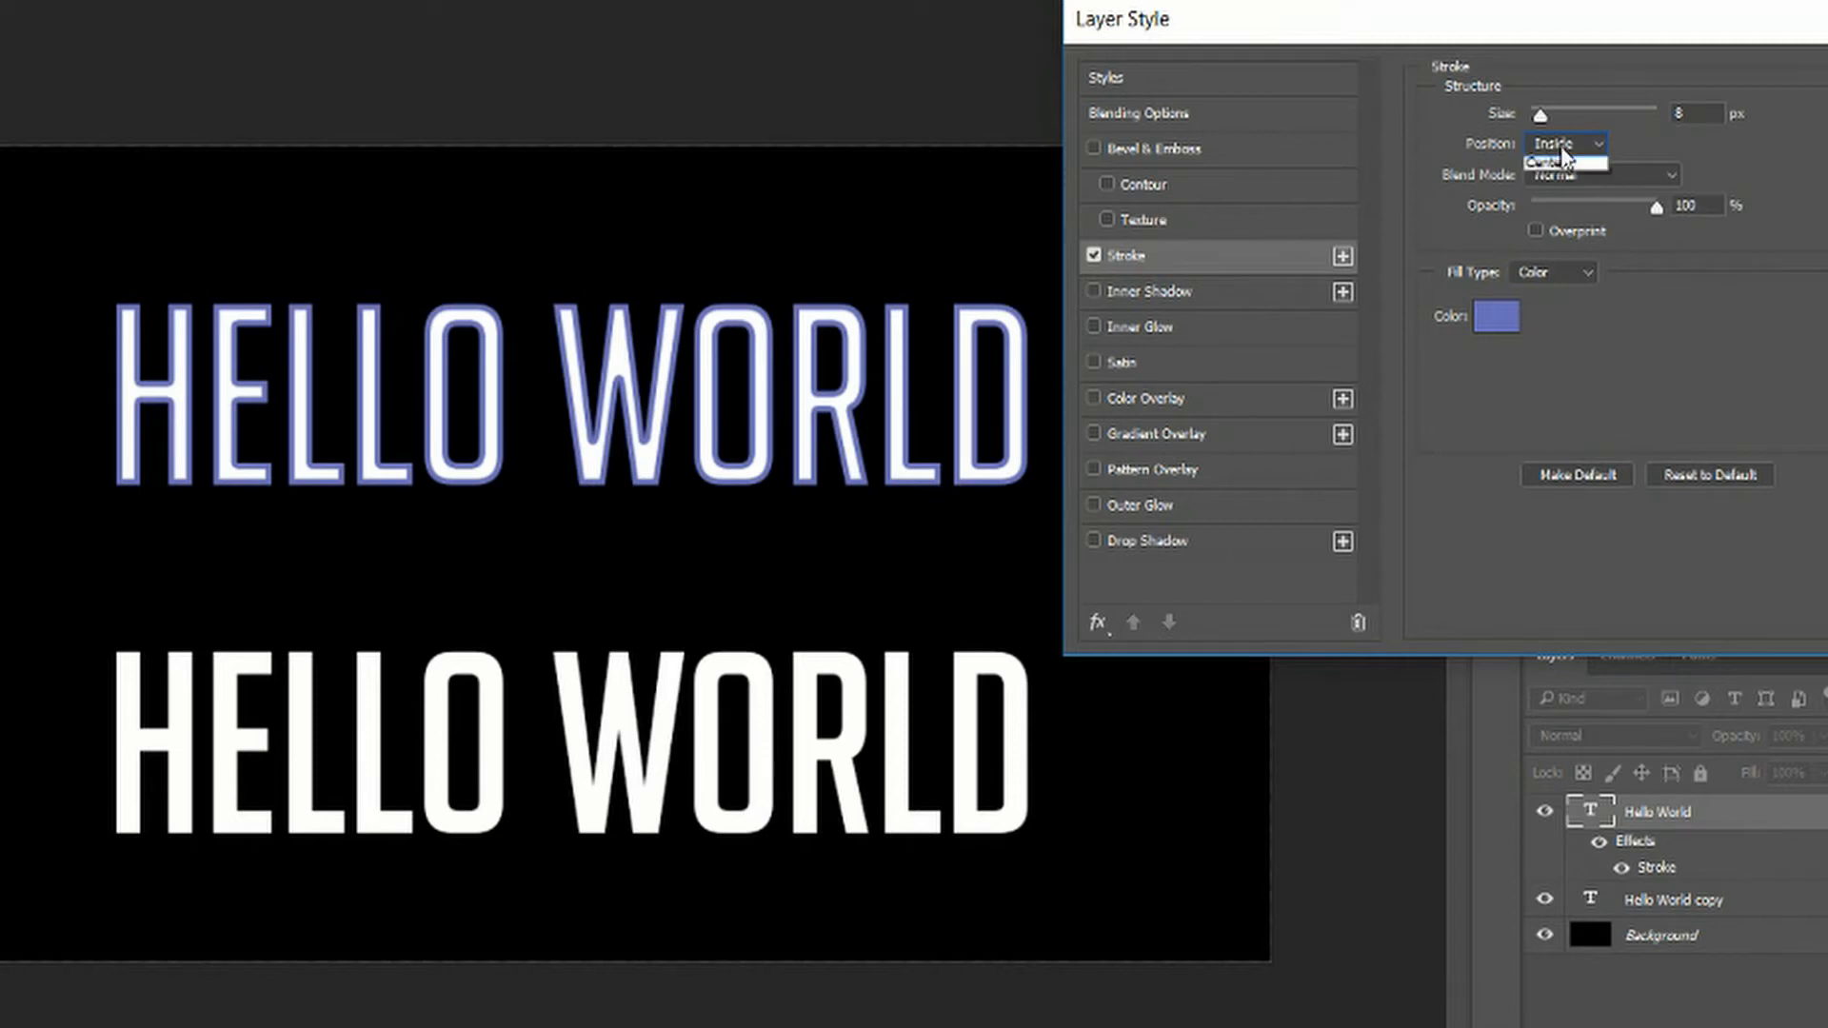
pyautogui.click(1565, 160)
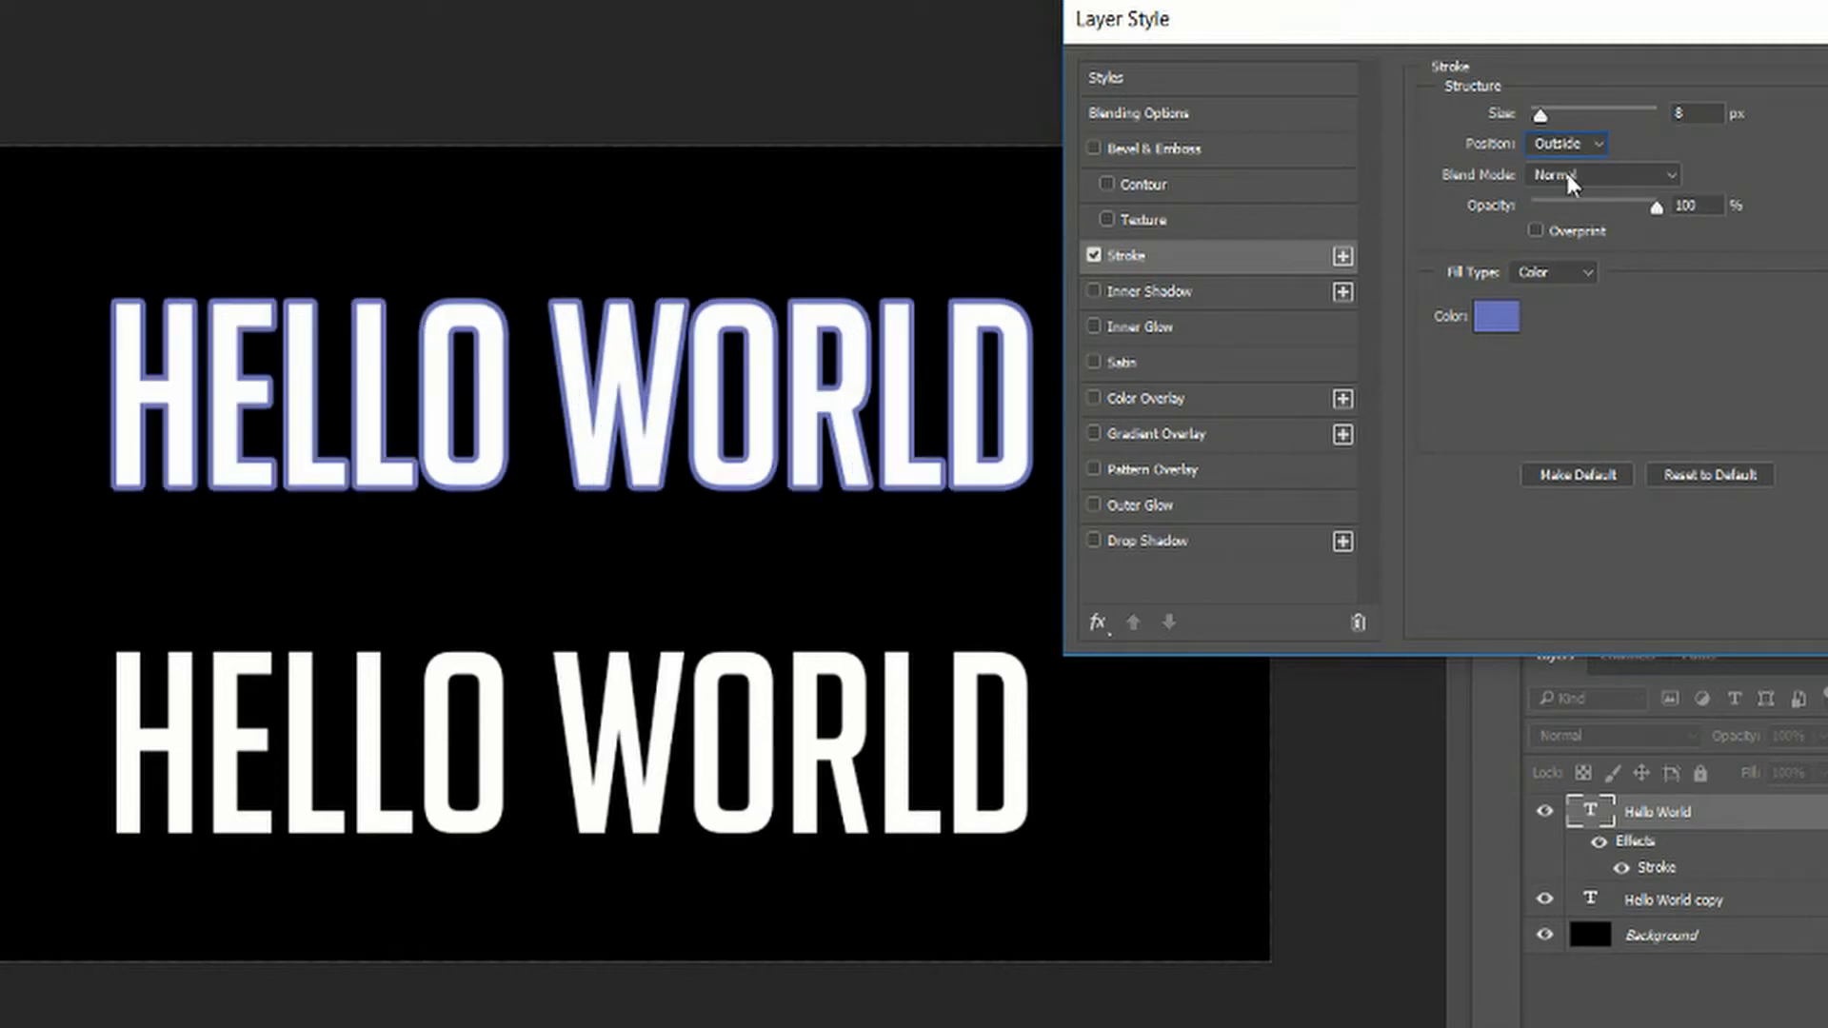
pyautogui.moveTo(1598, 176)
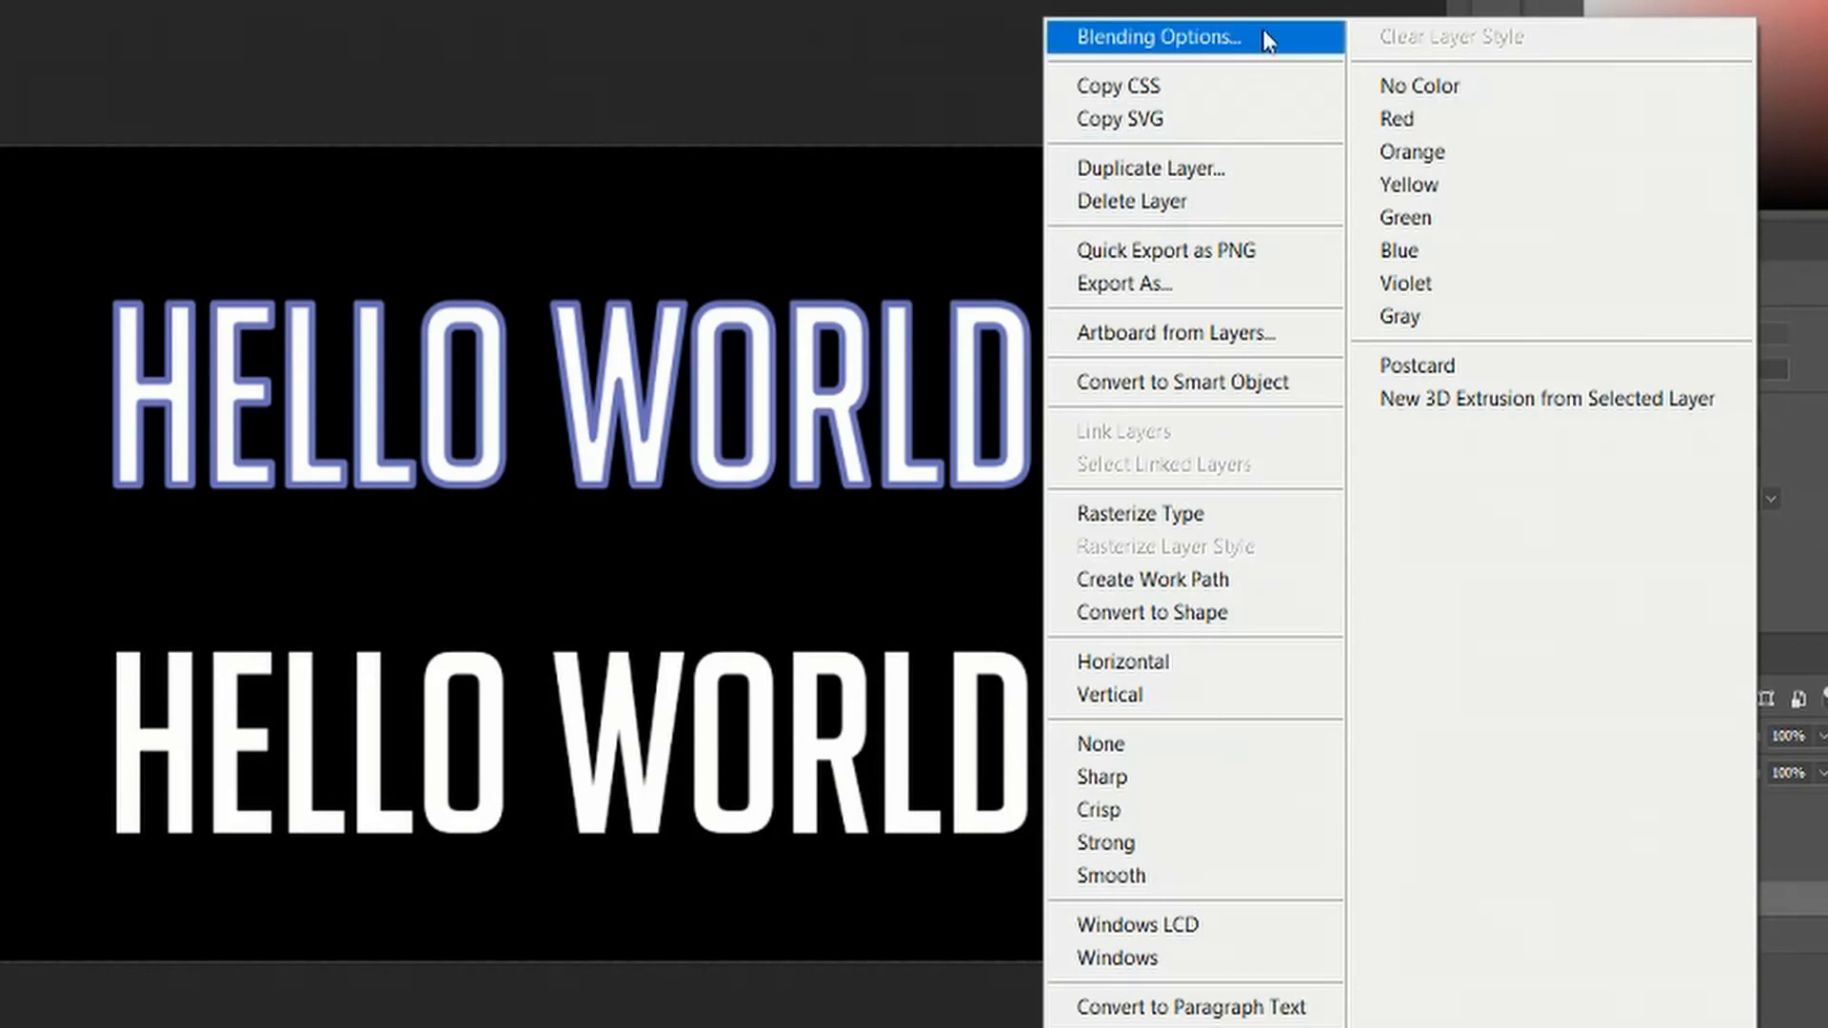
# Enable Drop Shadow in the HELLO WORLD copy layer's Blending Options.
pyautogui.click(1154, 36)
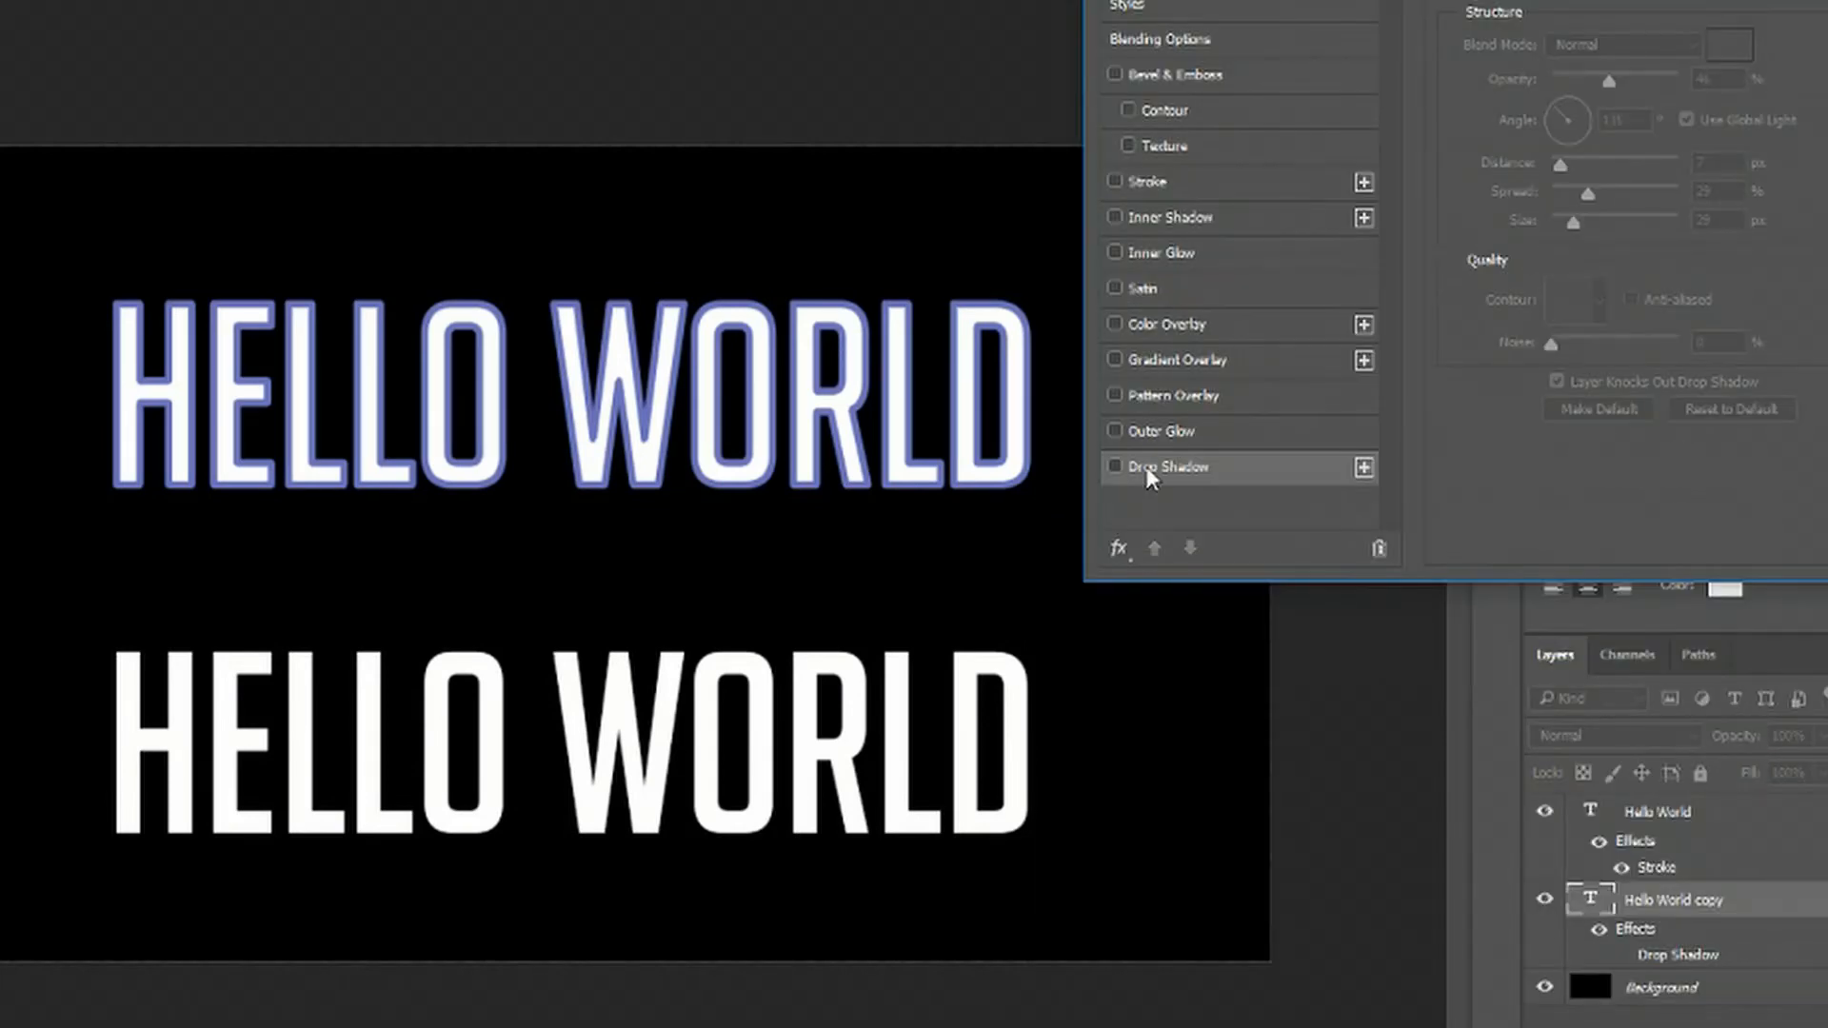
pyautogui.click(1117, 467)
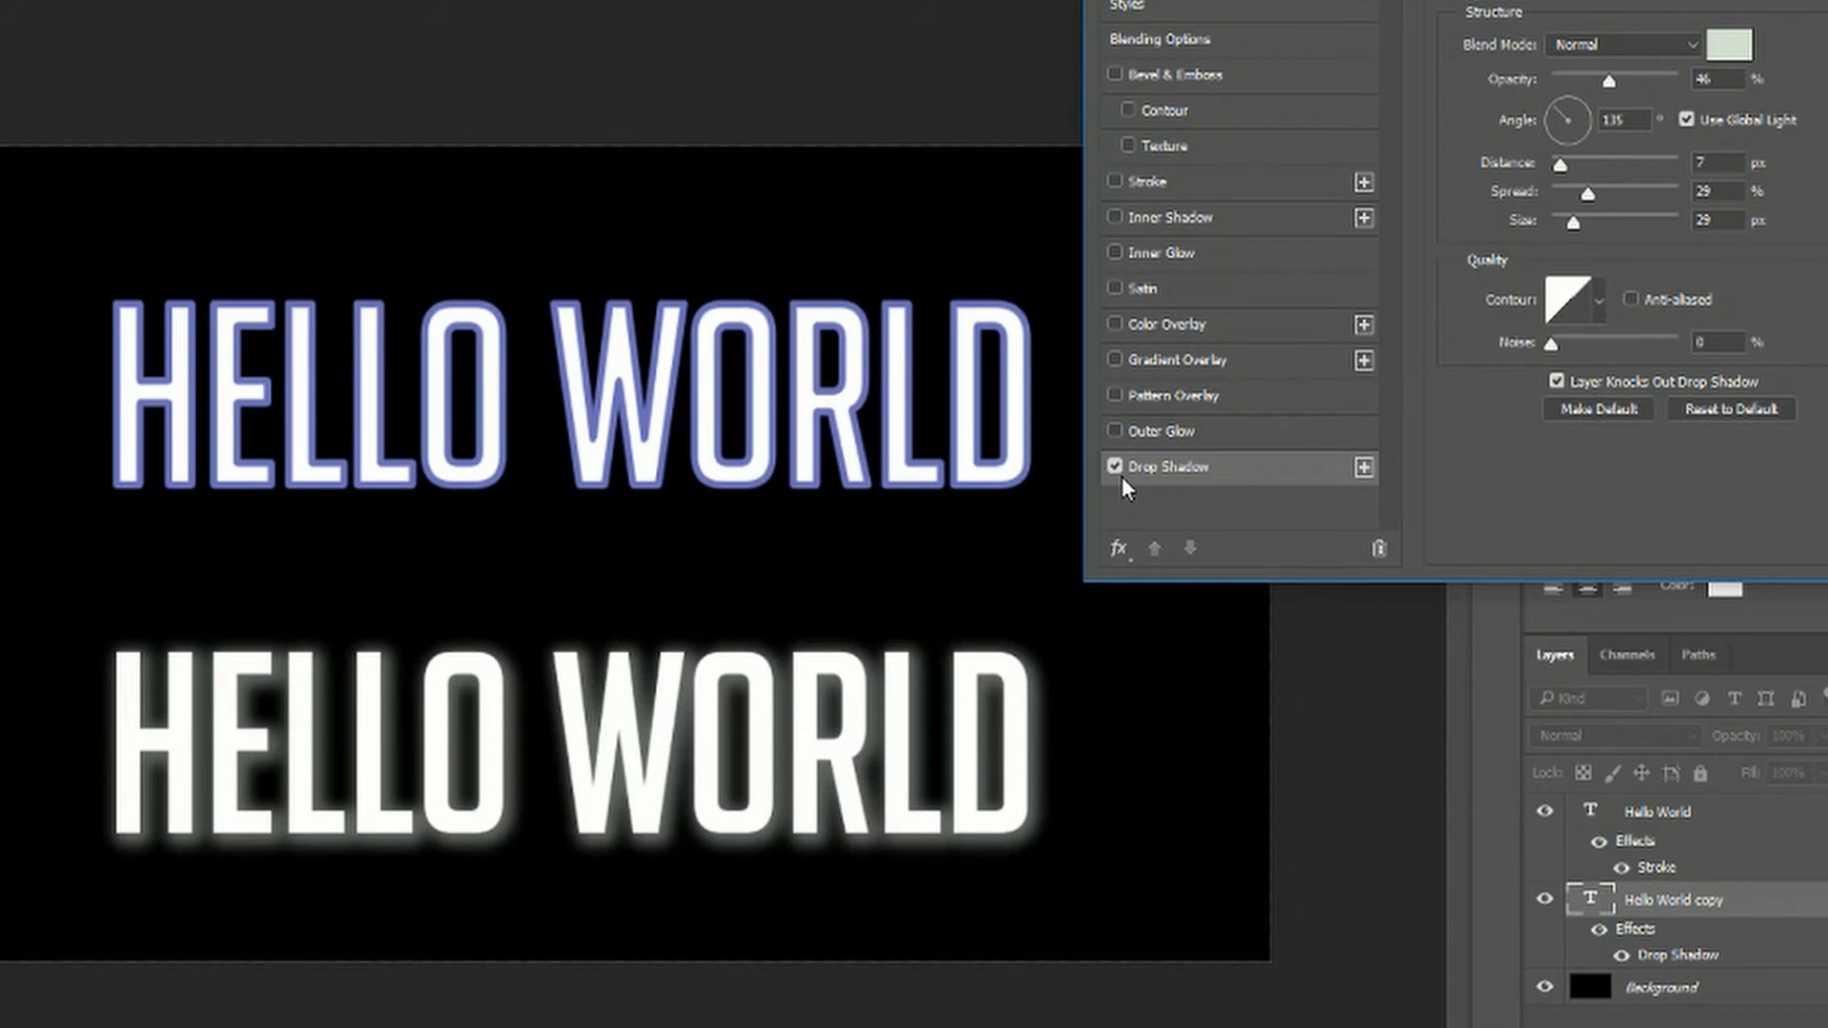
pyautogui.moveTo(1096, 490)
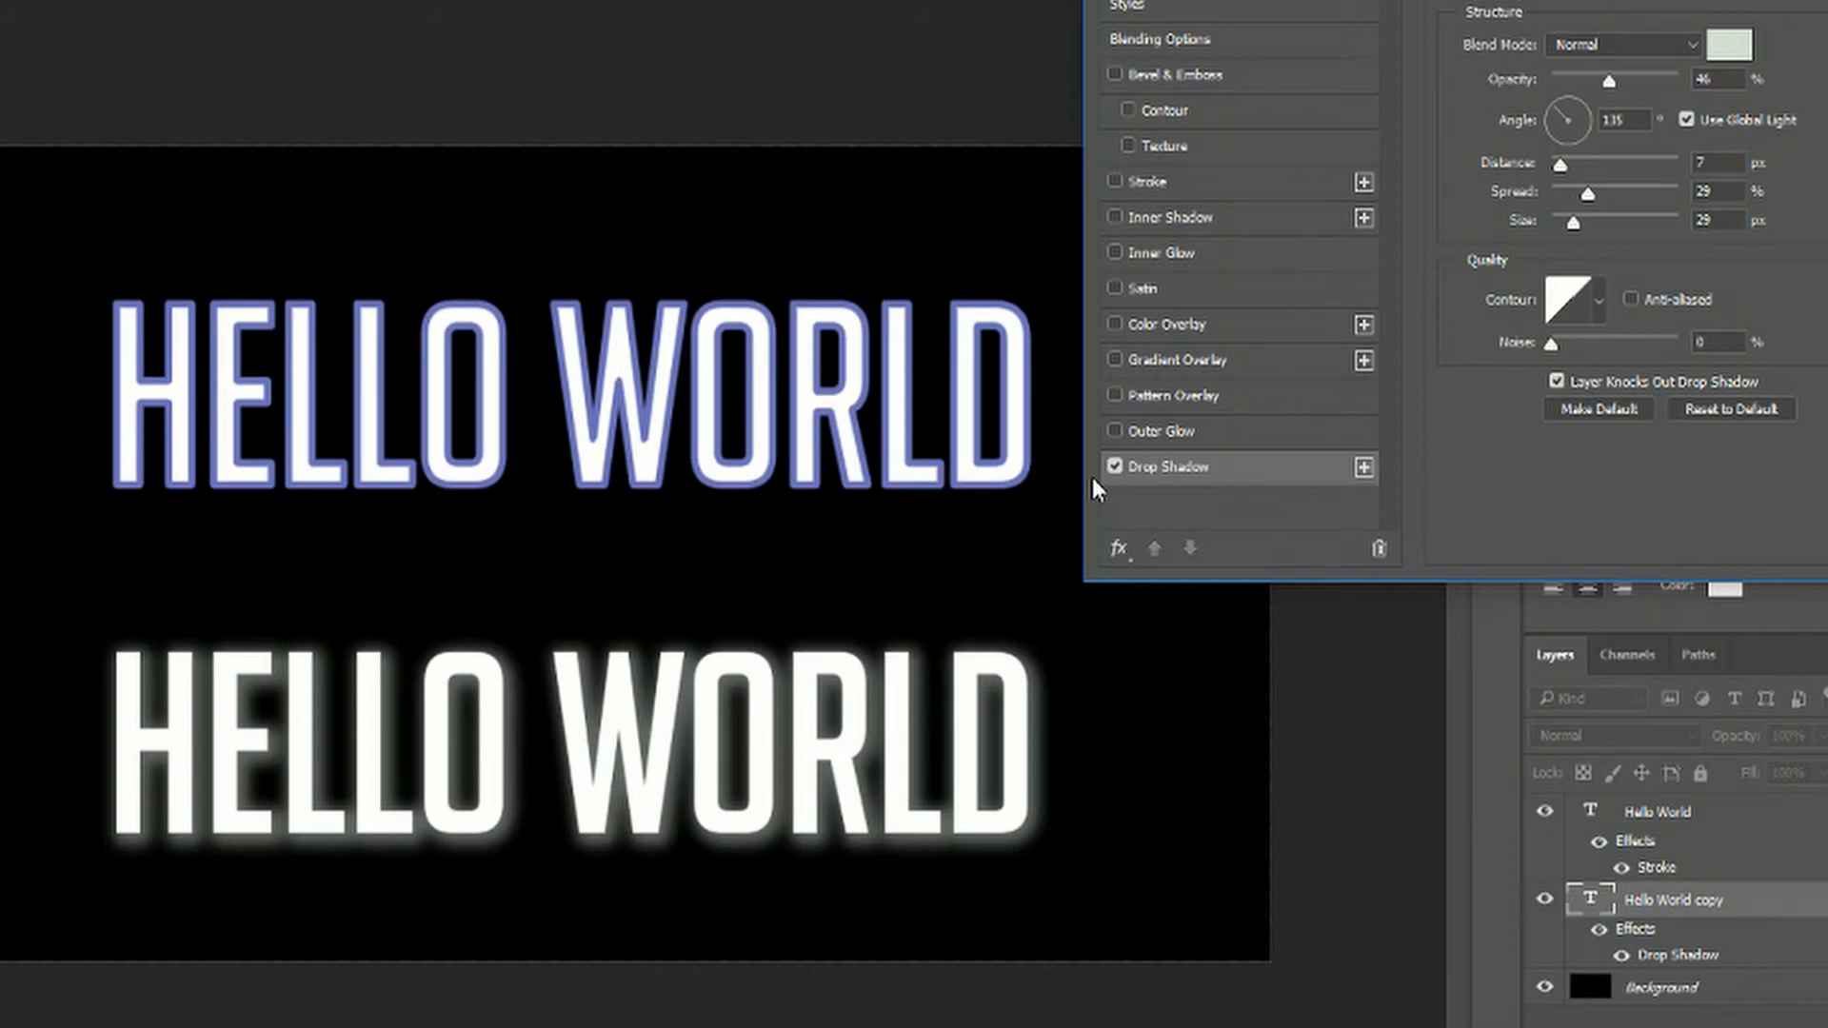
# Set the drop shadow's Spread to 27% and Size to 51 px.
pyautogui.click(1115, 467)
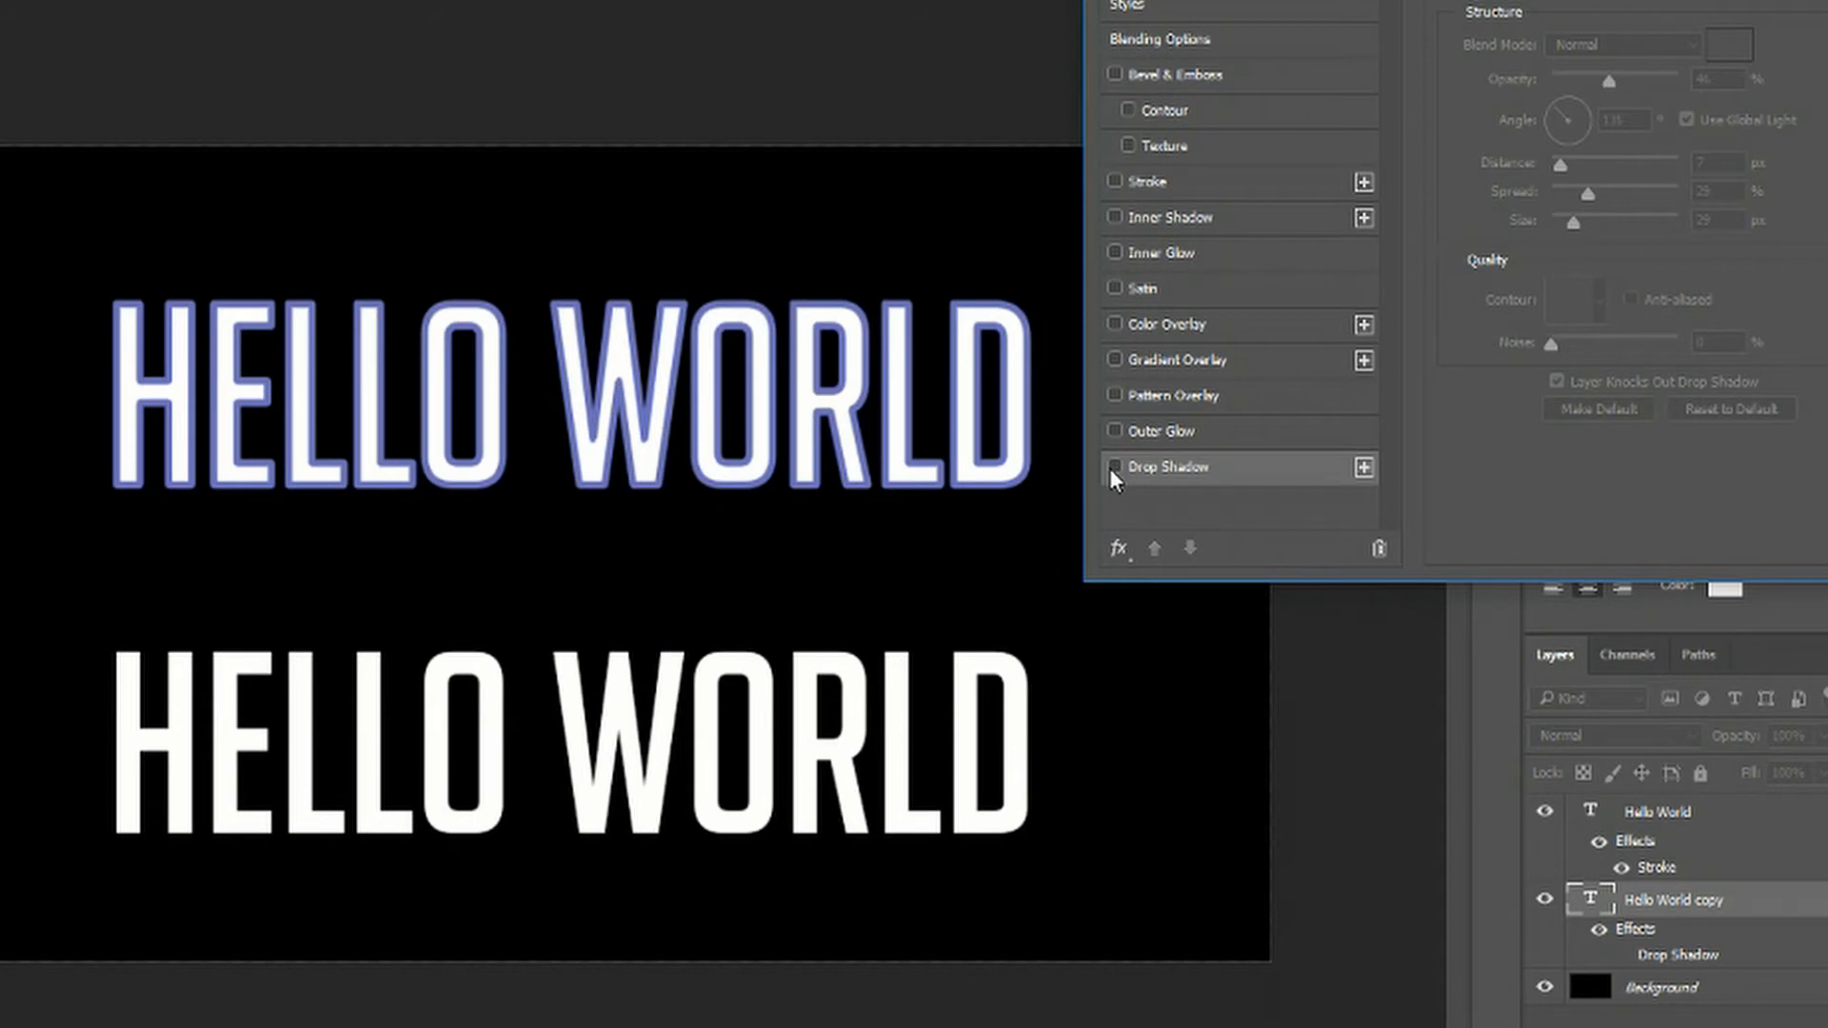
pyautogui.click(1115, 466)
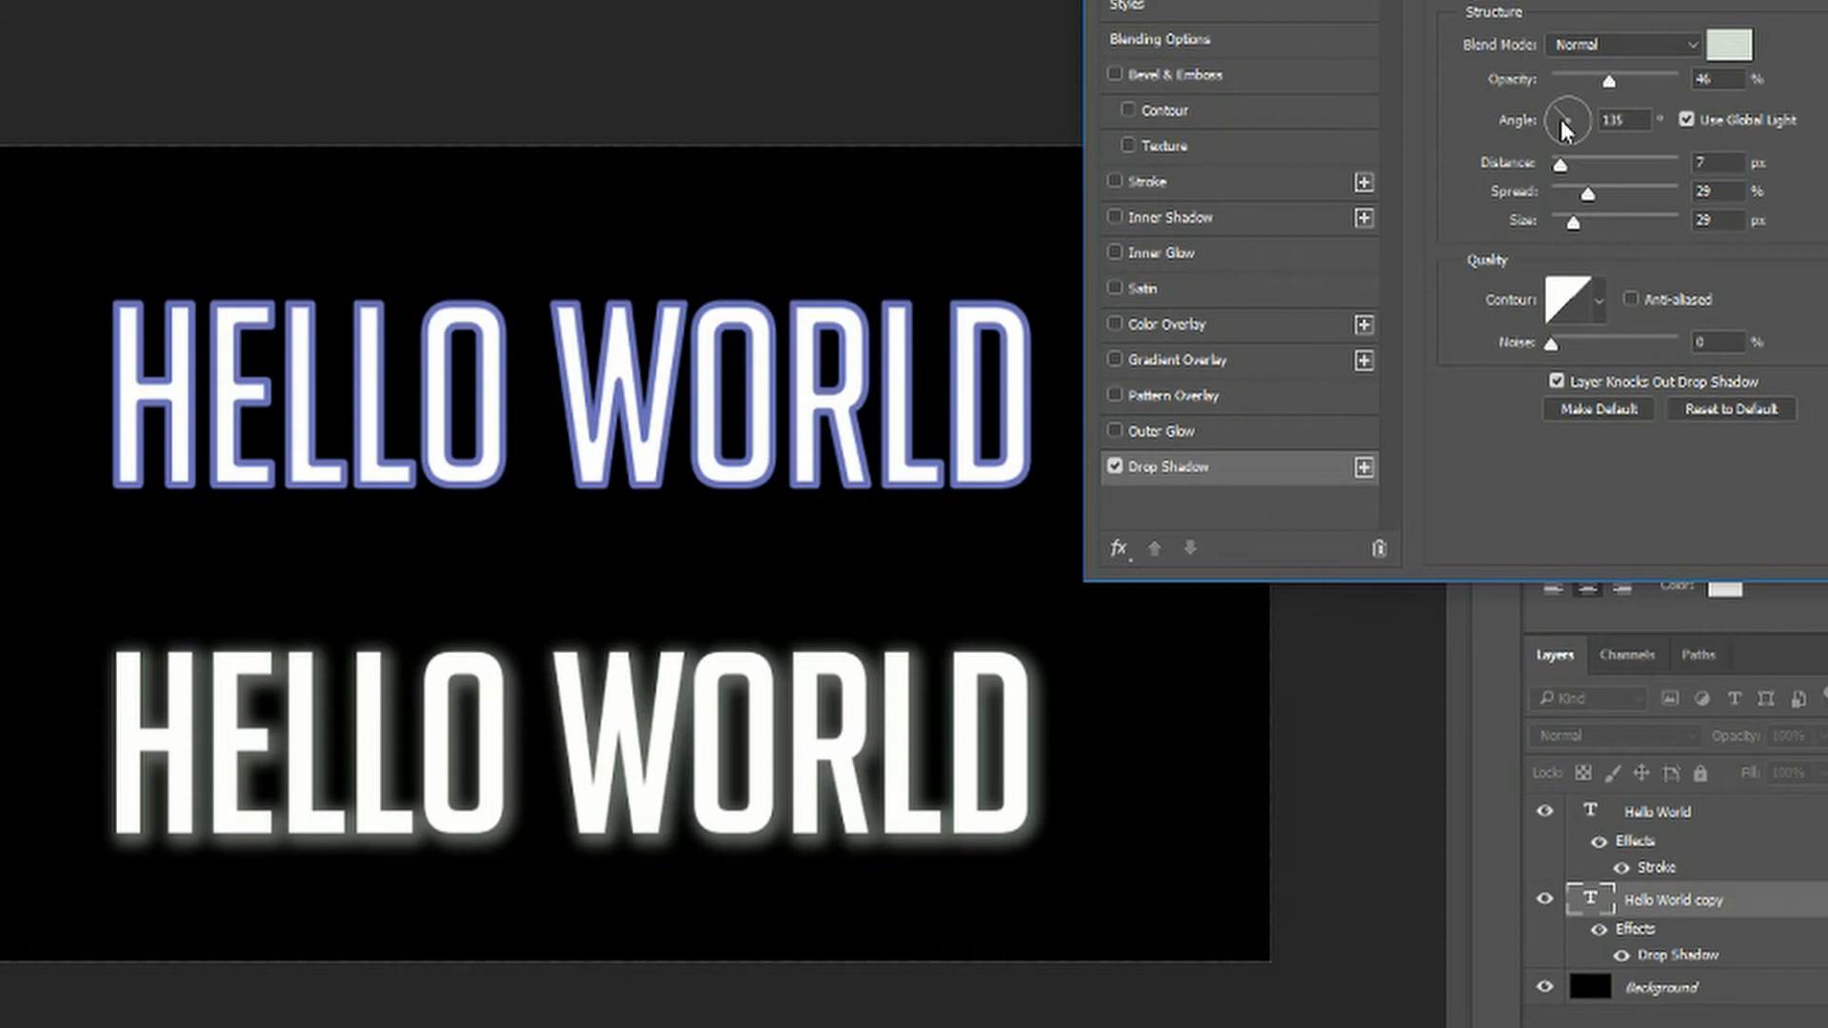
pyautogui.moveTo(1567, 123)
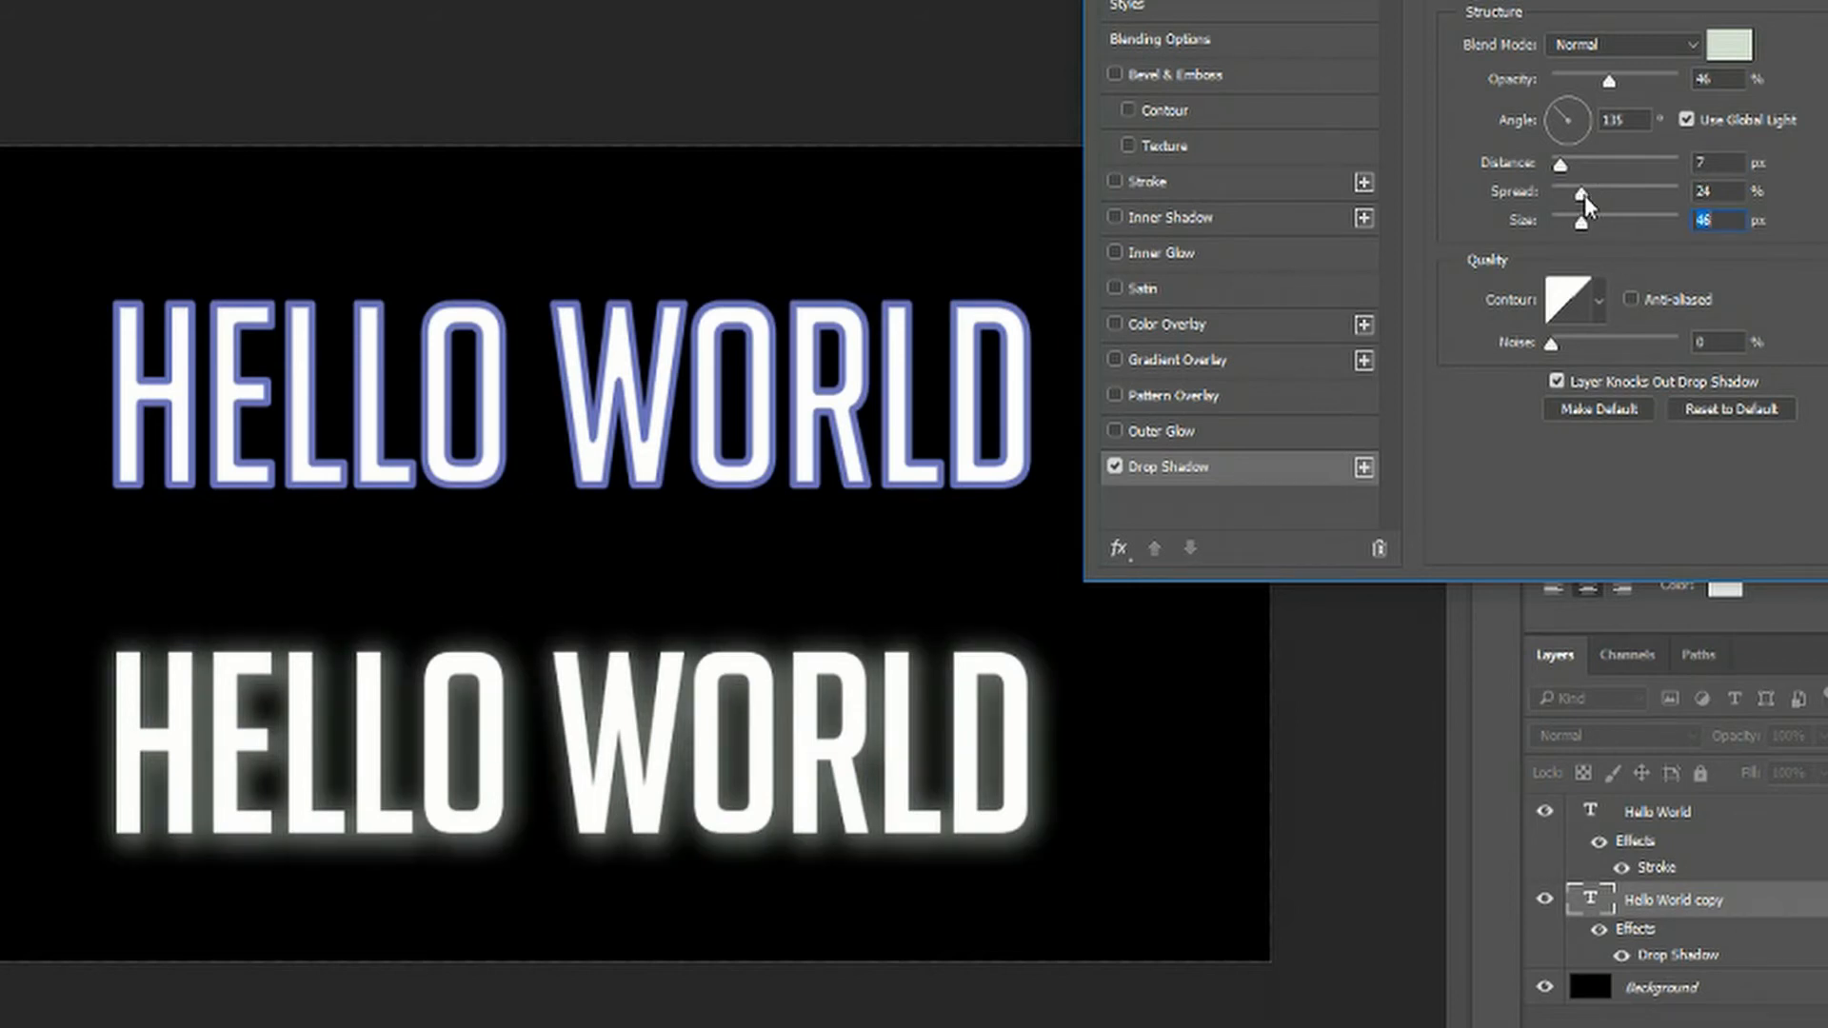
pyautogui.moveTo(1577, 192); pyautogui.dragTo(1613, 191)
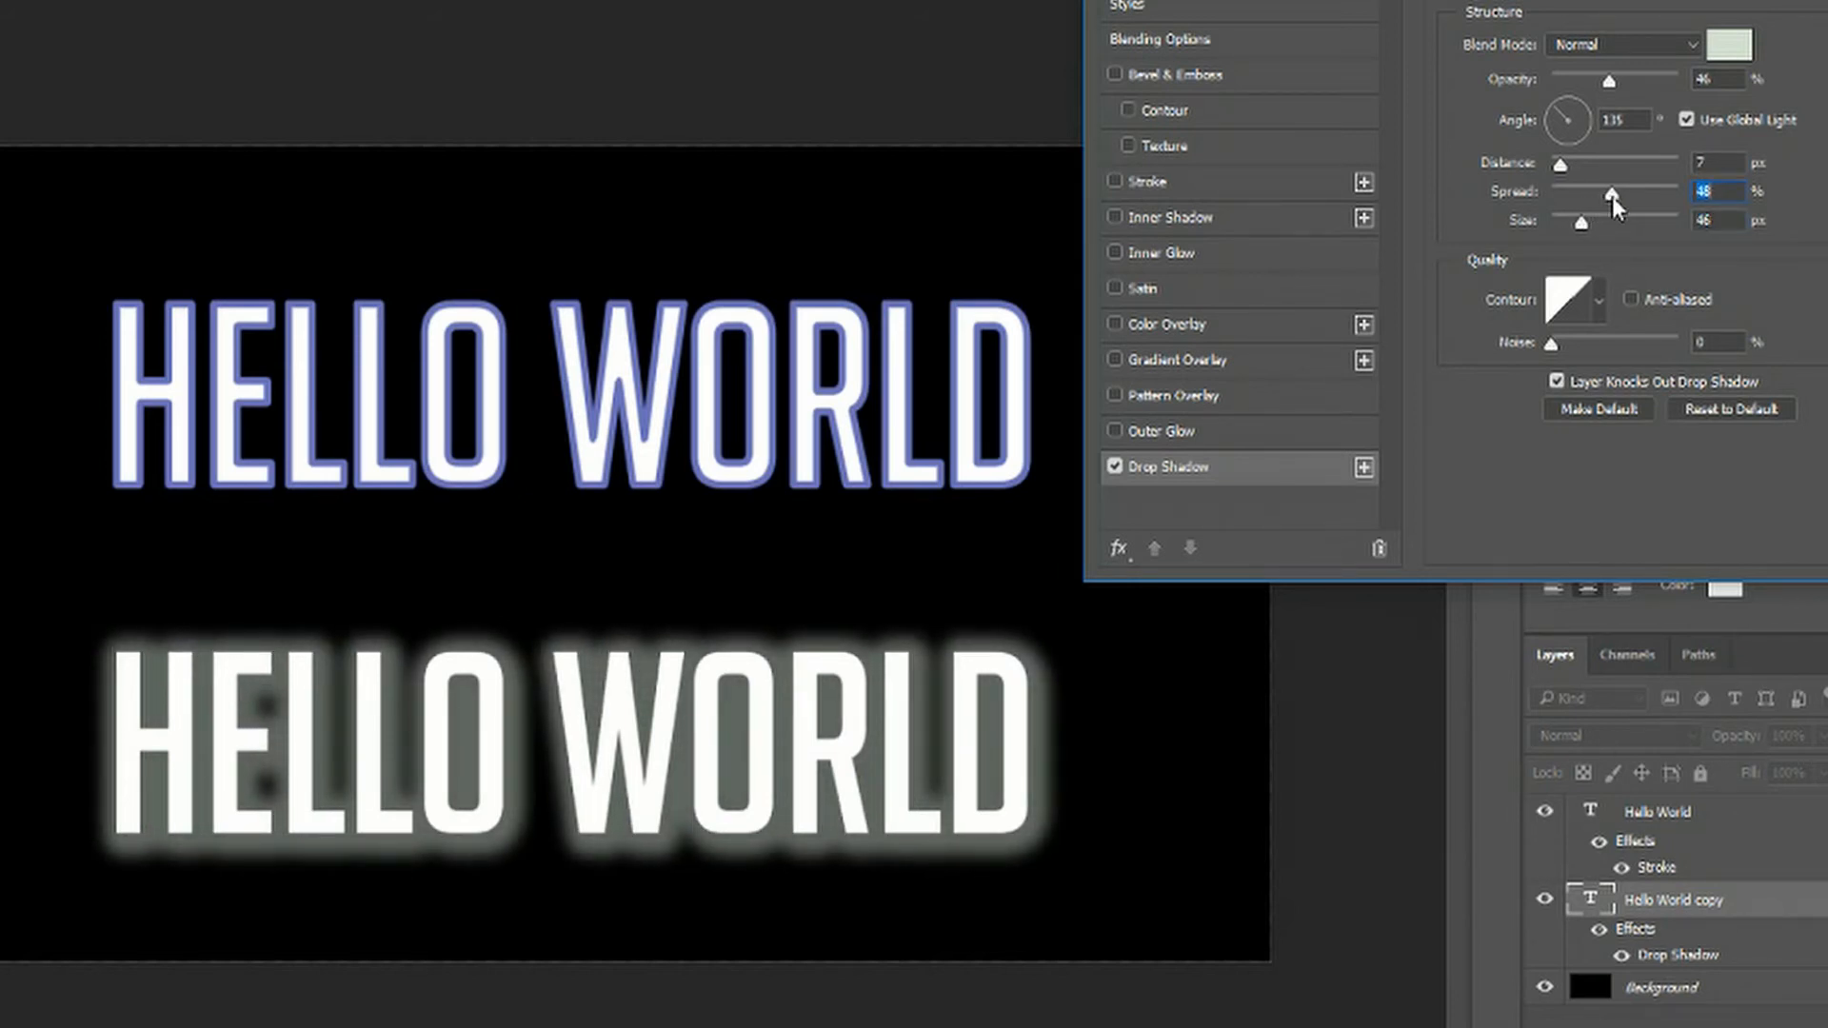
pyautogui.moveTo(1620, 191); pyautogui.dragTo(1612, 191)
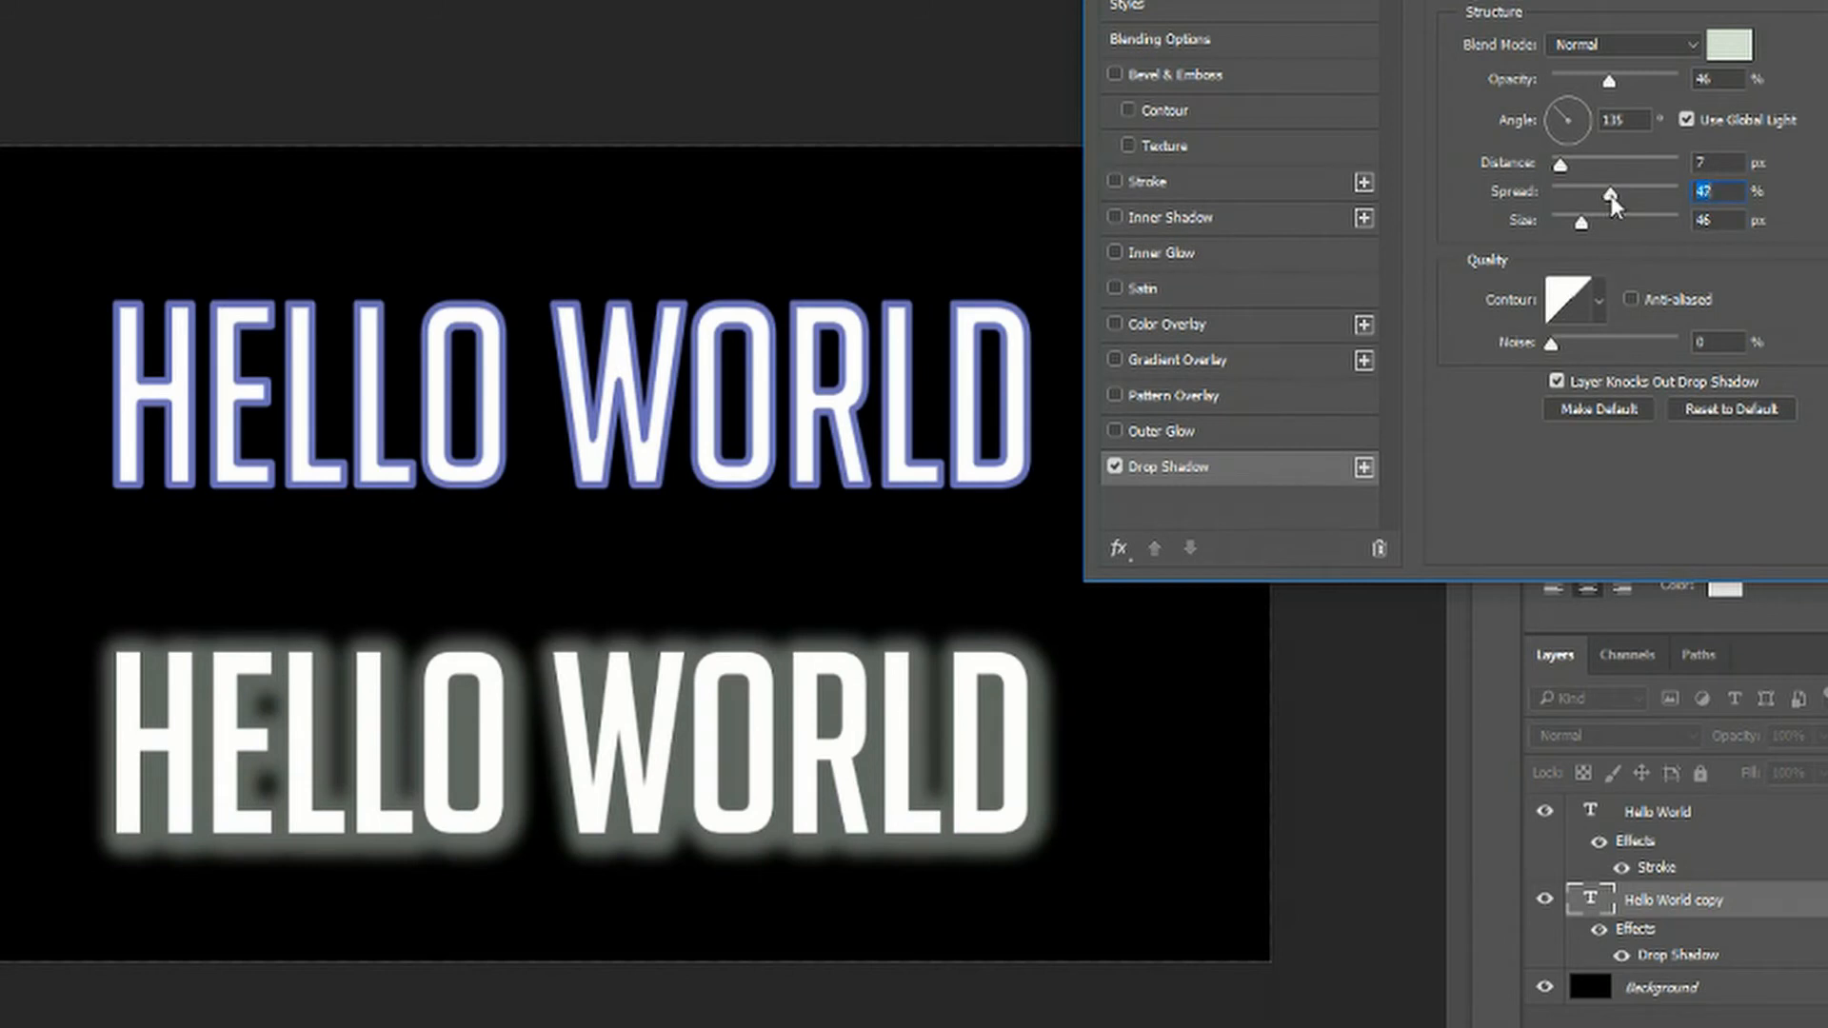
pyautogui.moveTo(1612, 192); pyautogui.dragTo(1627, 192)
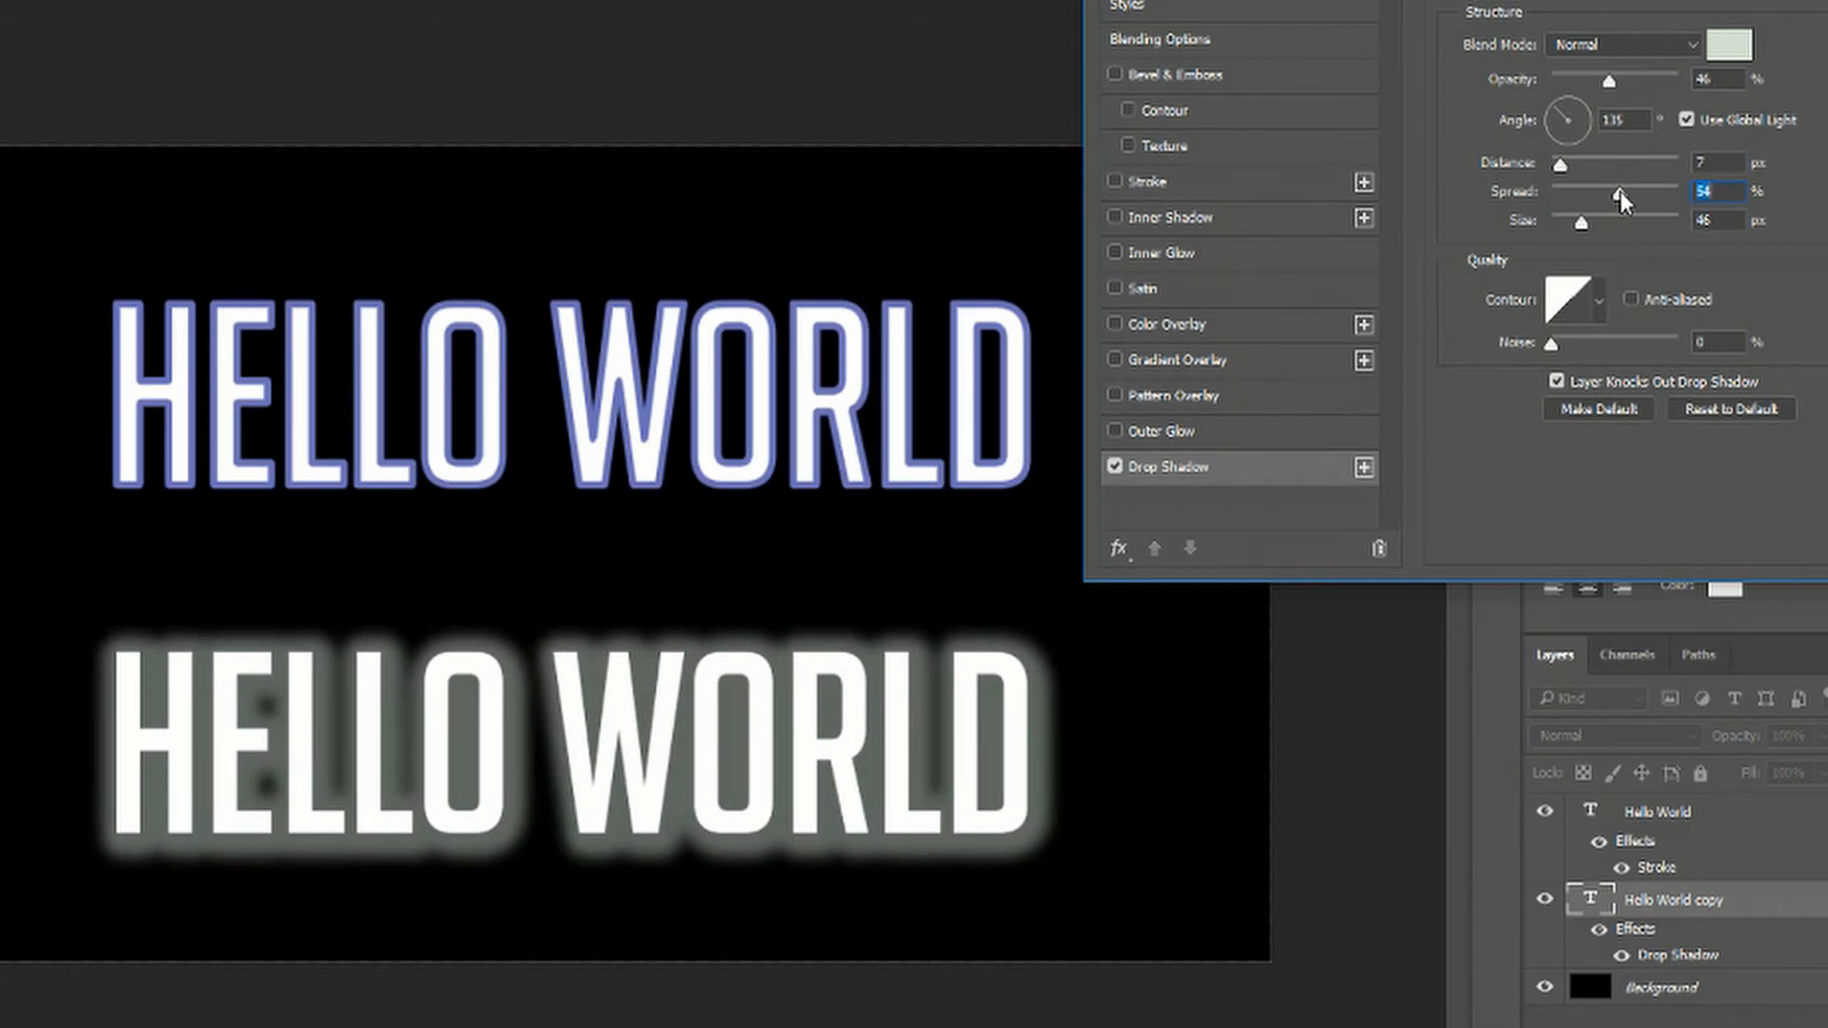
pyautogui.moveTo(1620, 192); pyautogui.dragTo(1615, 191)
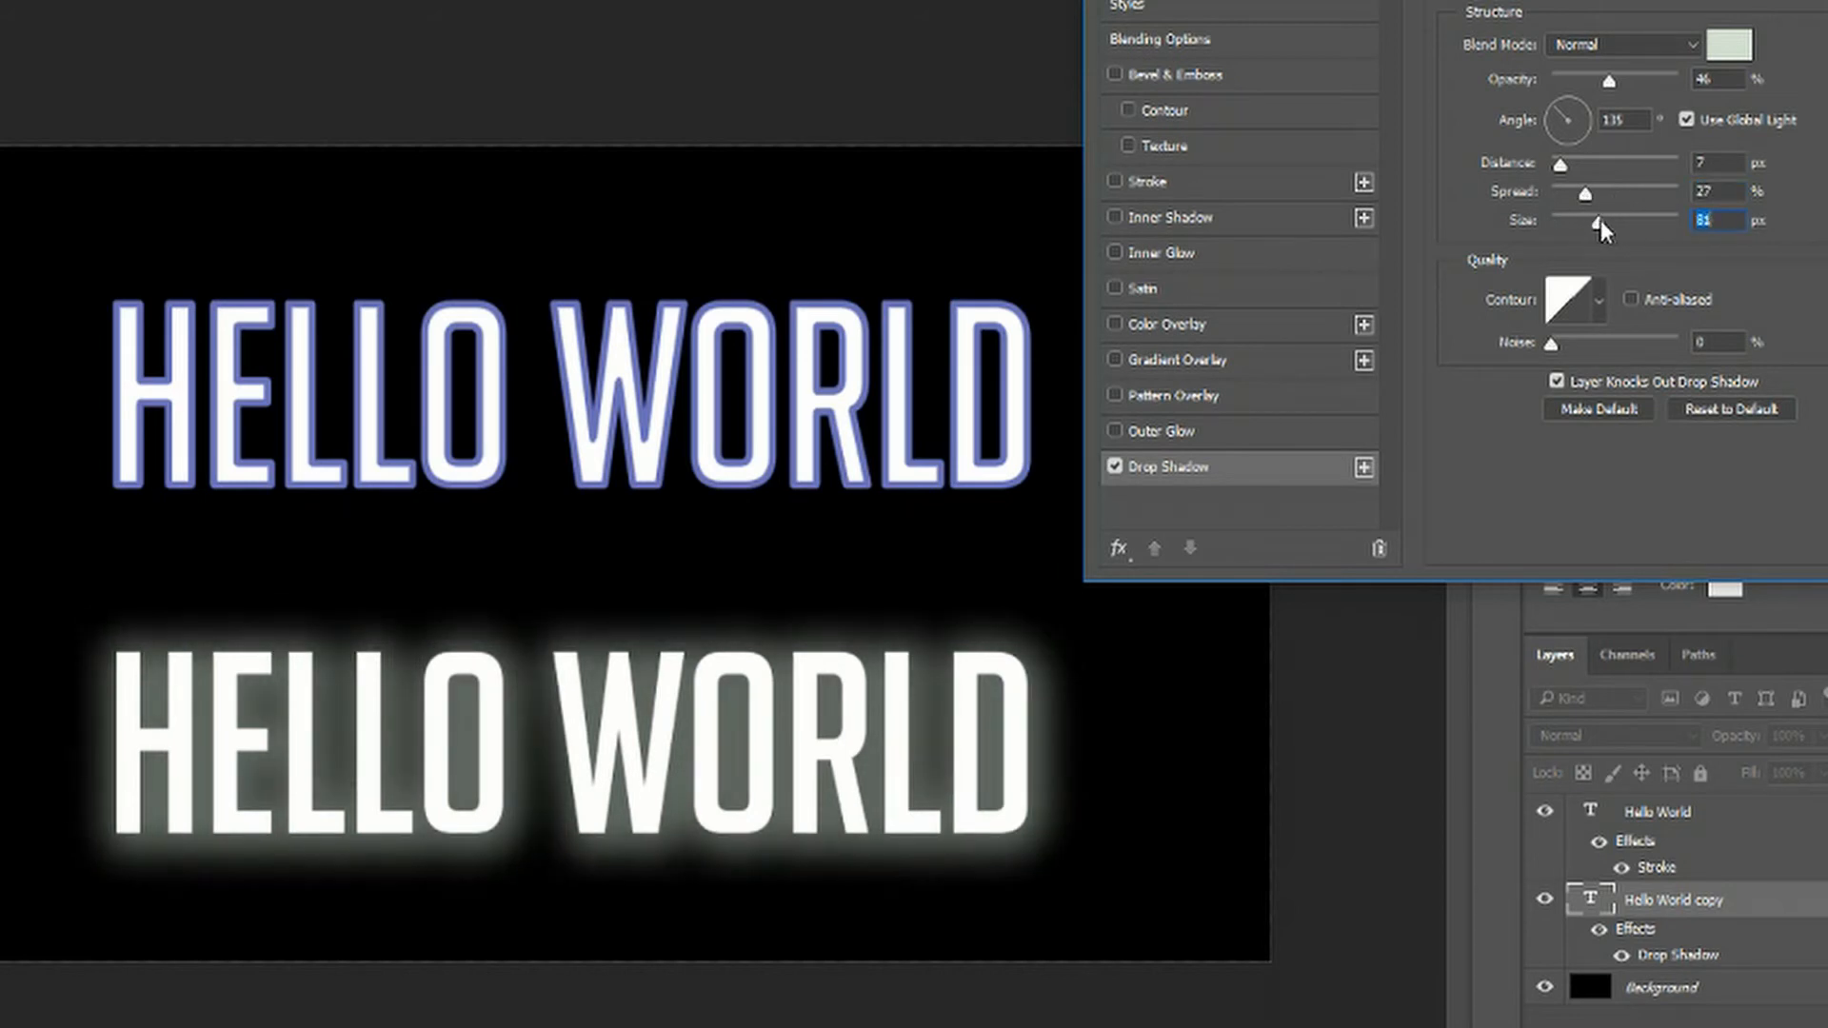
pyautogui.moveTo(1589, 223); pyautogui.dragTo(1632, 223)
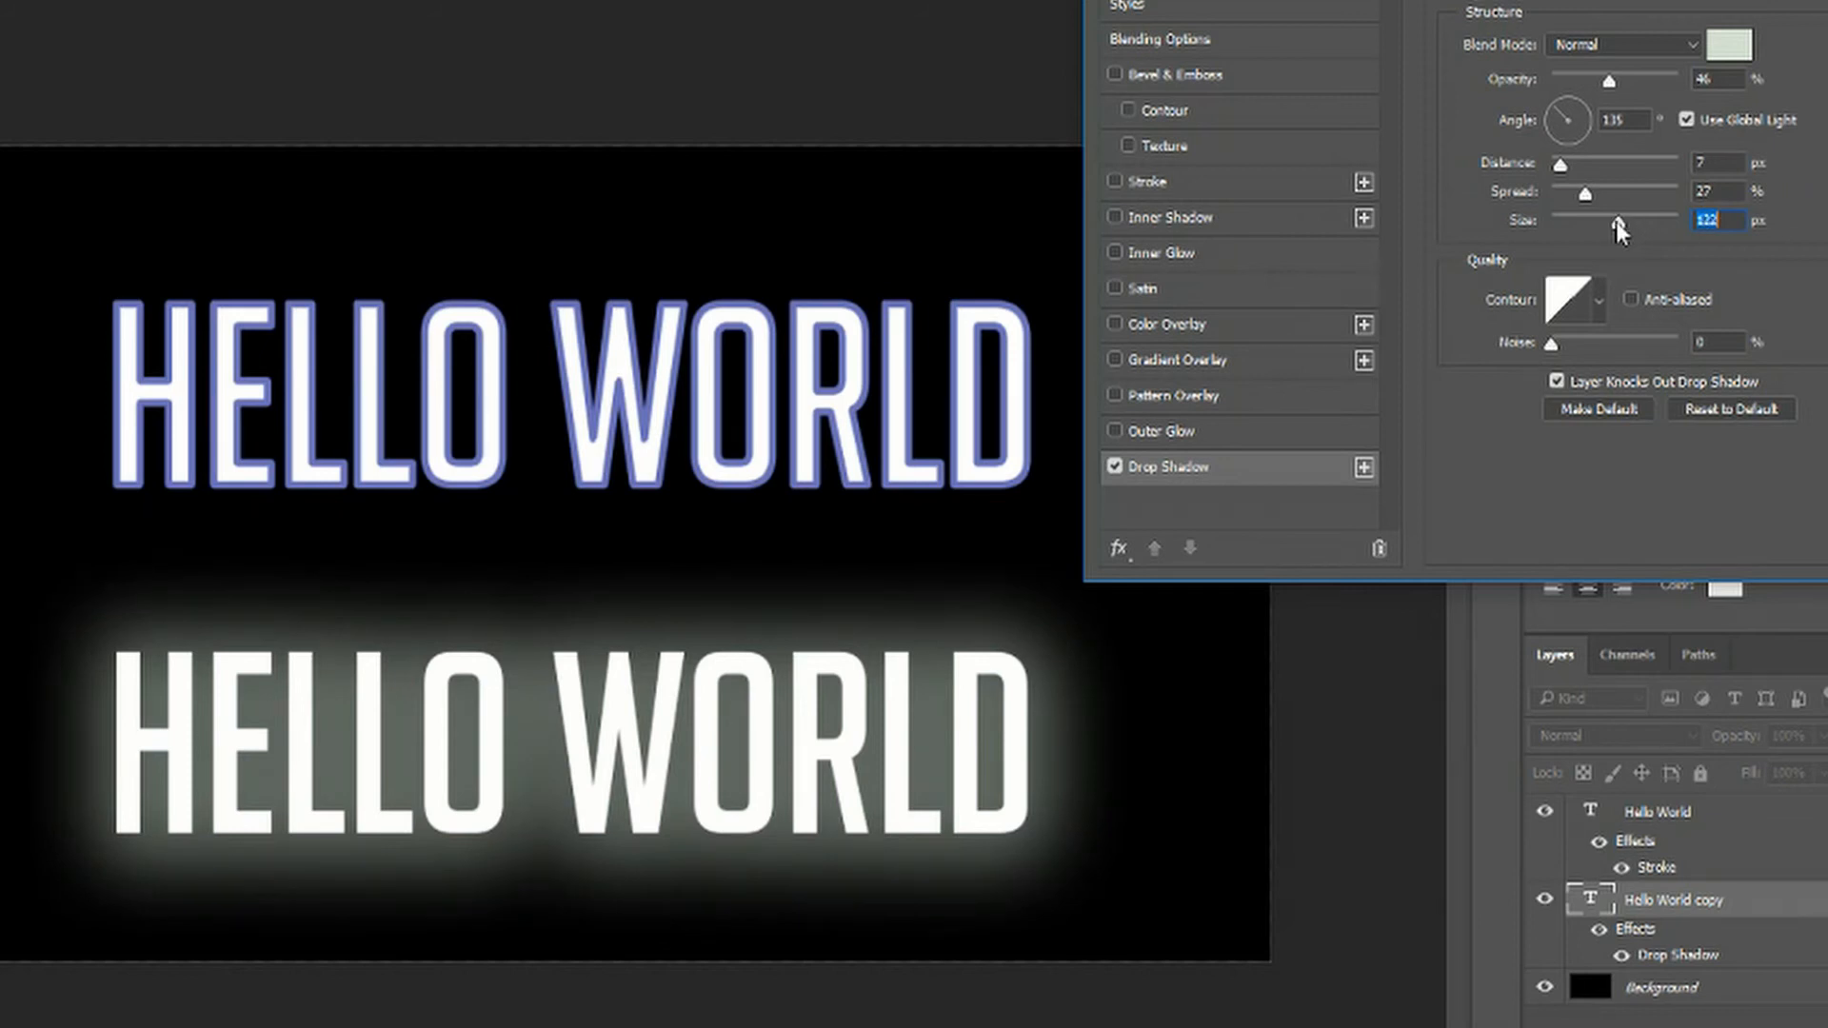
pyautogui.moveTo(1621, 223); pyautogui.dragTo(1612, 223)
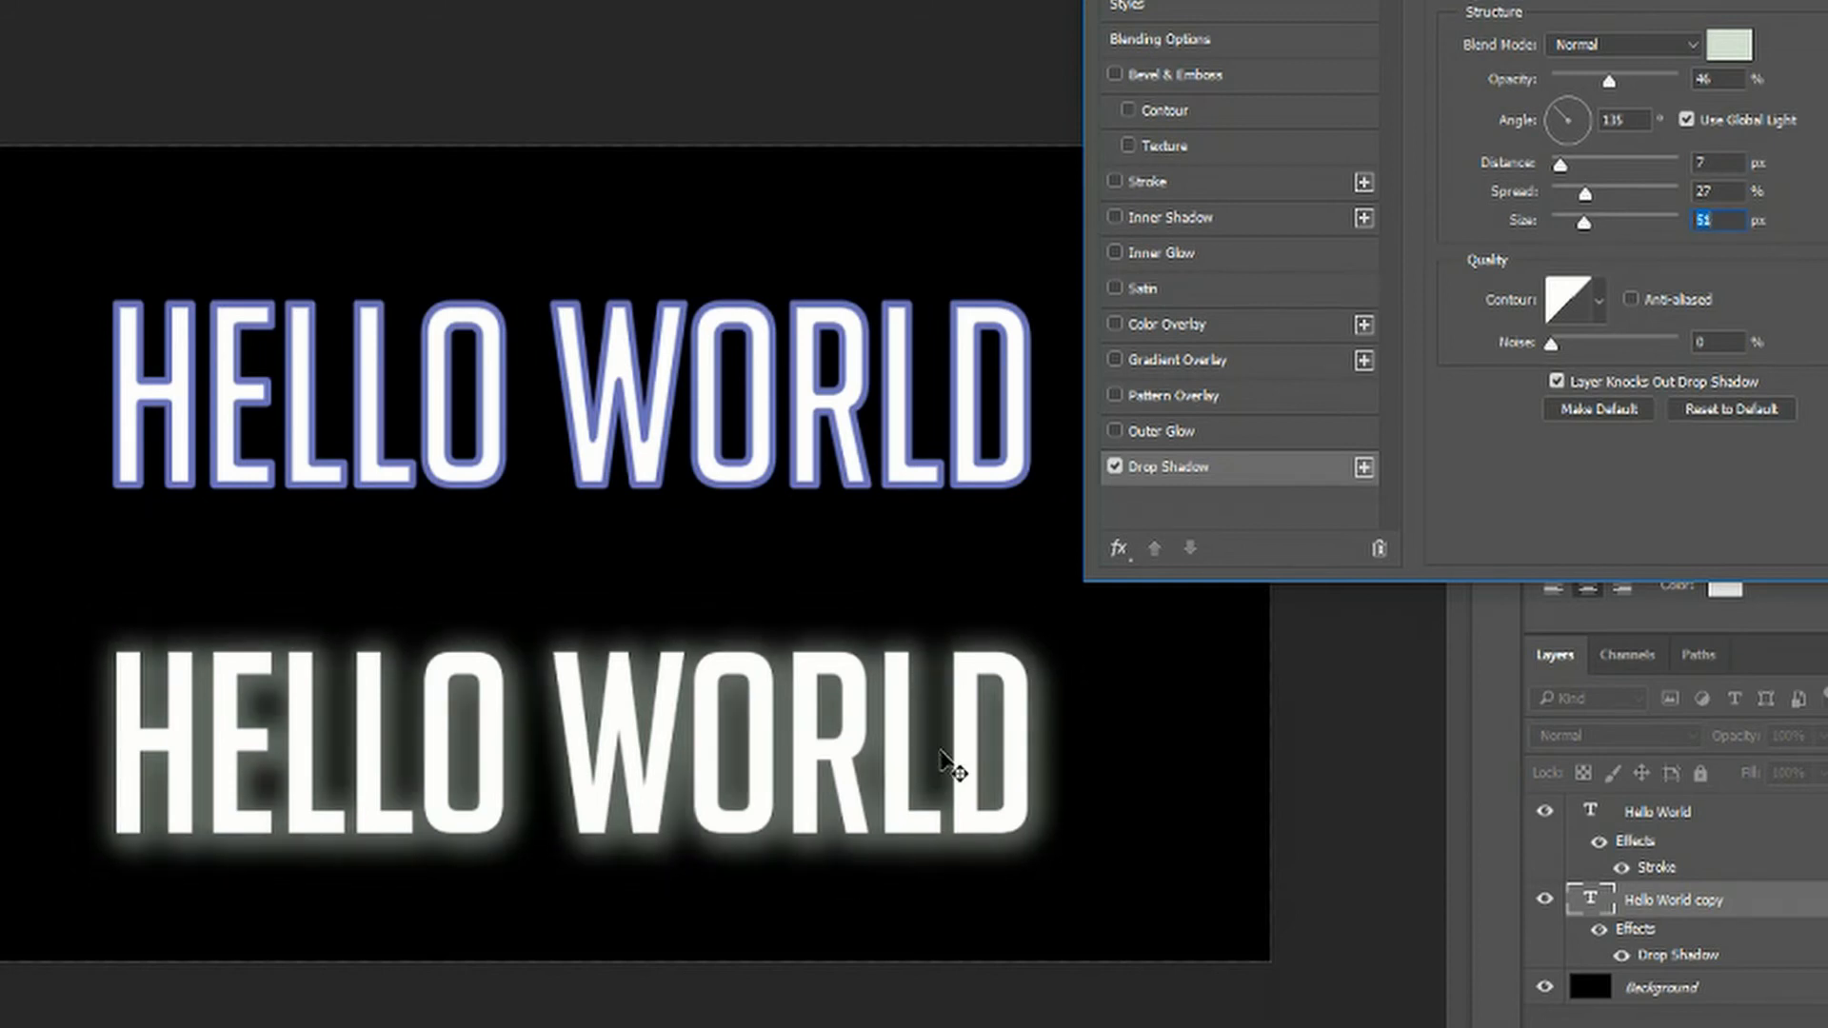
pyautogui.moveTo(971, 775)
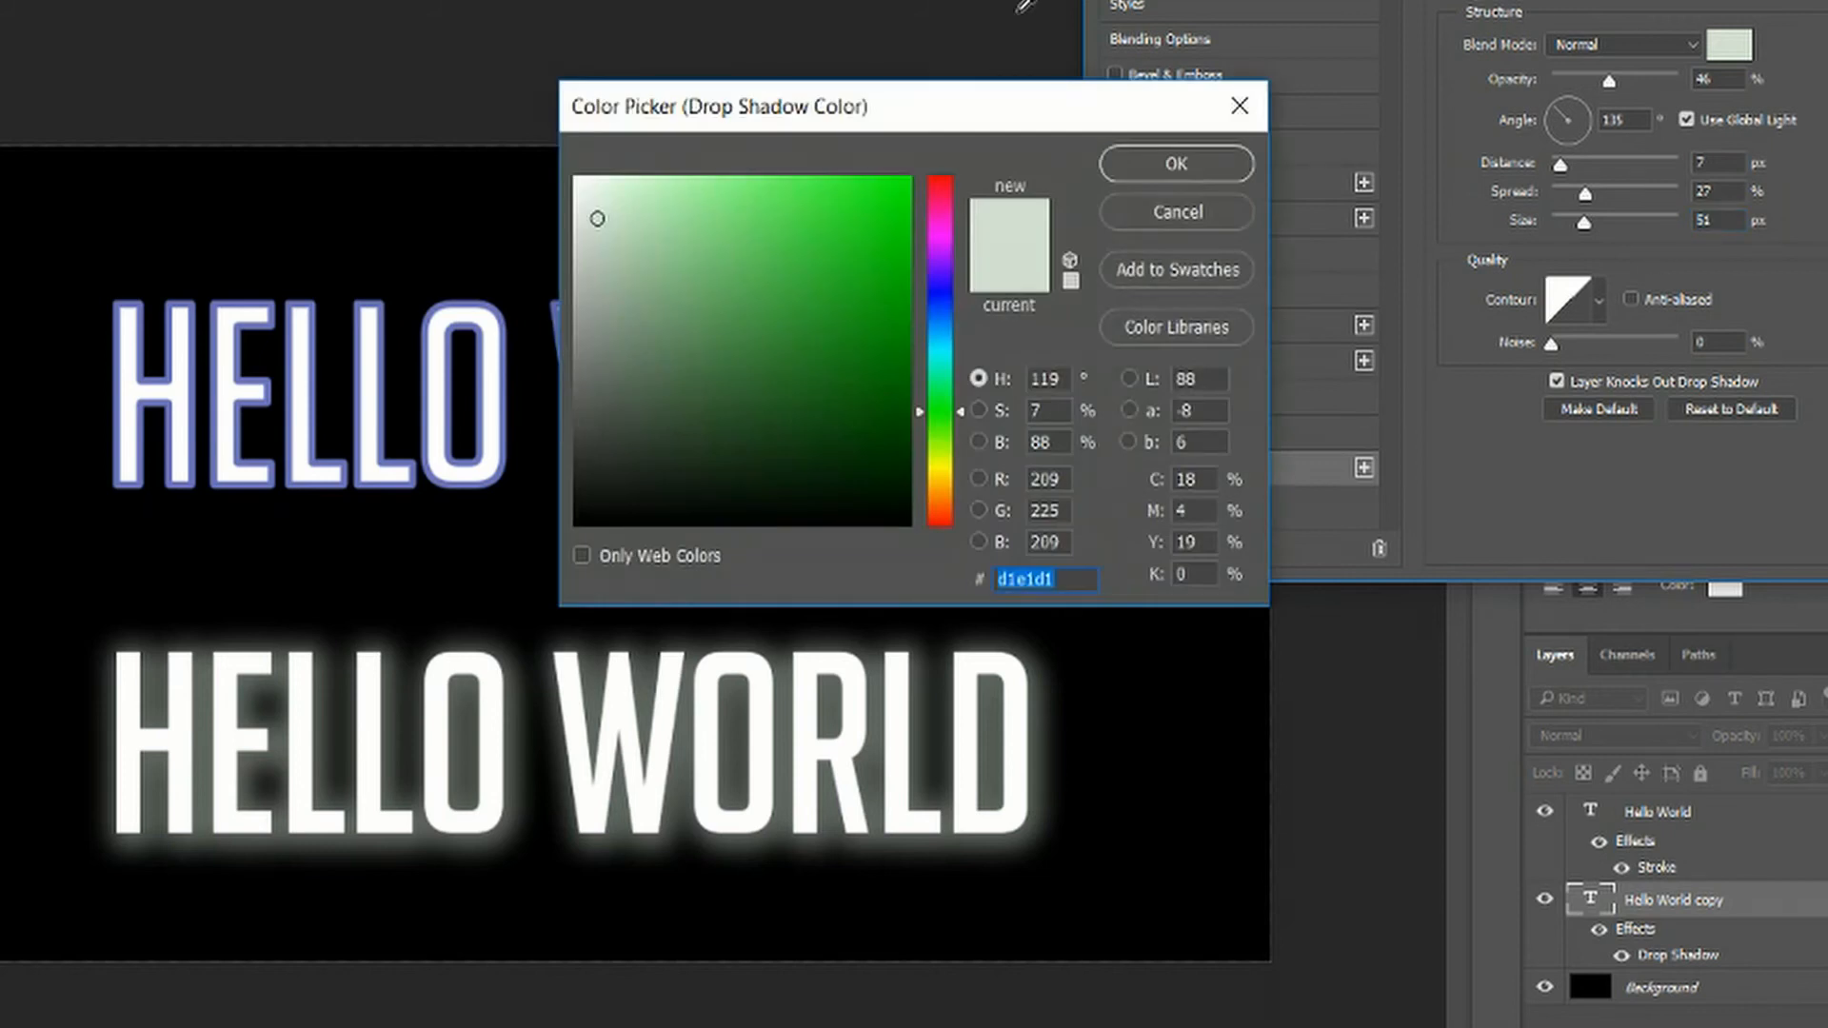
pyautogui.moveTo(1195, 228)
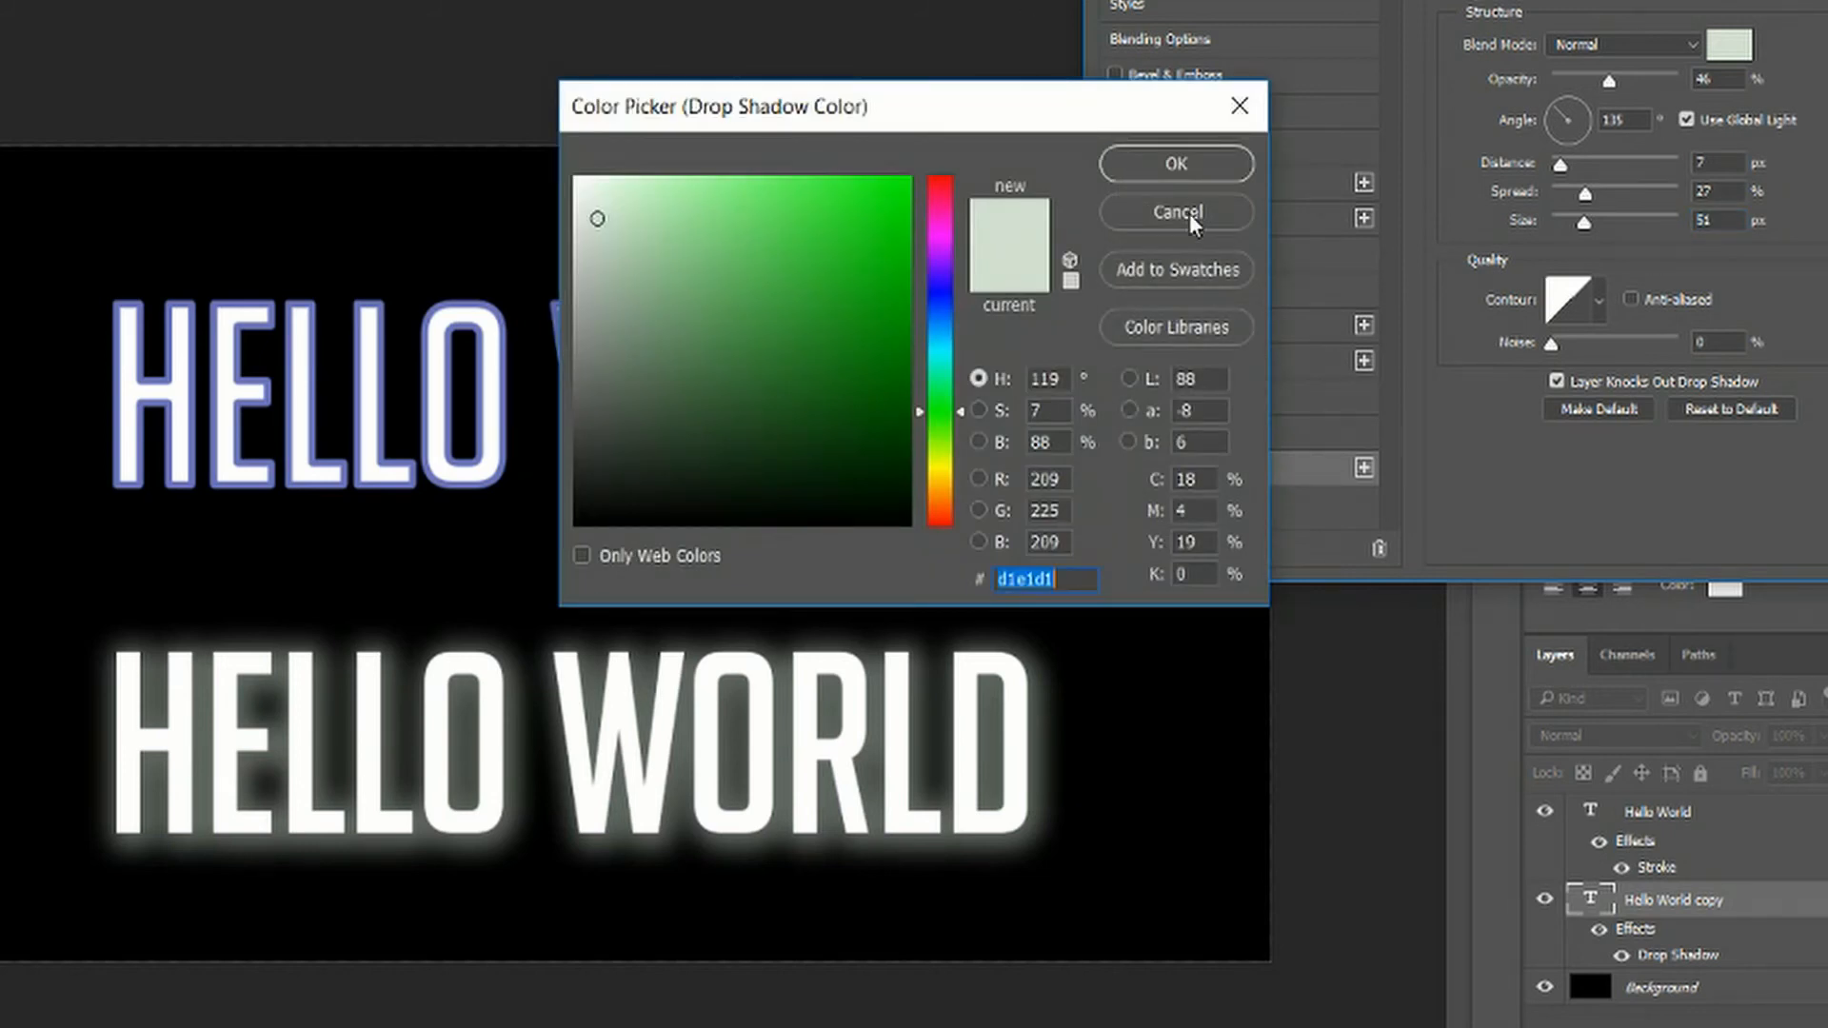
pyautogui.click(1174, 213)
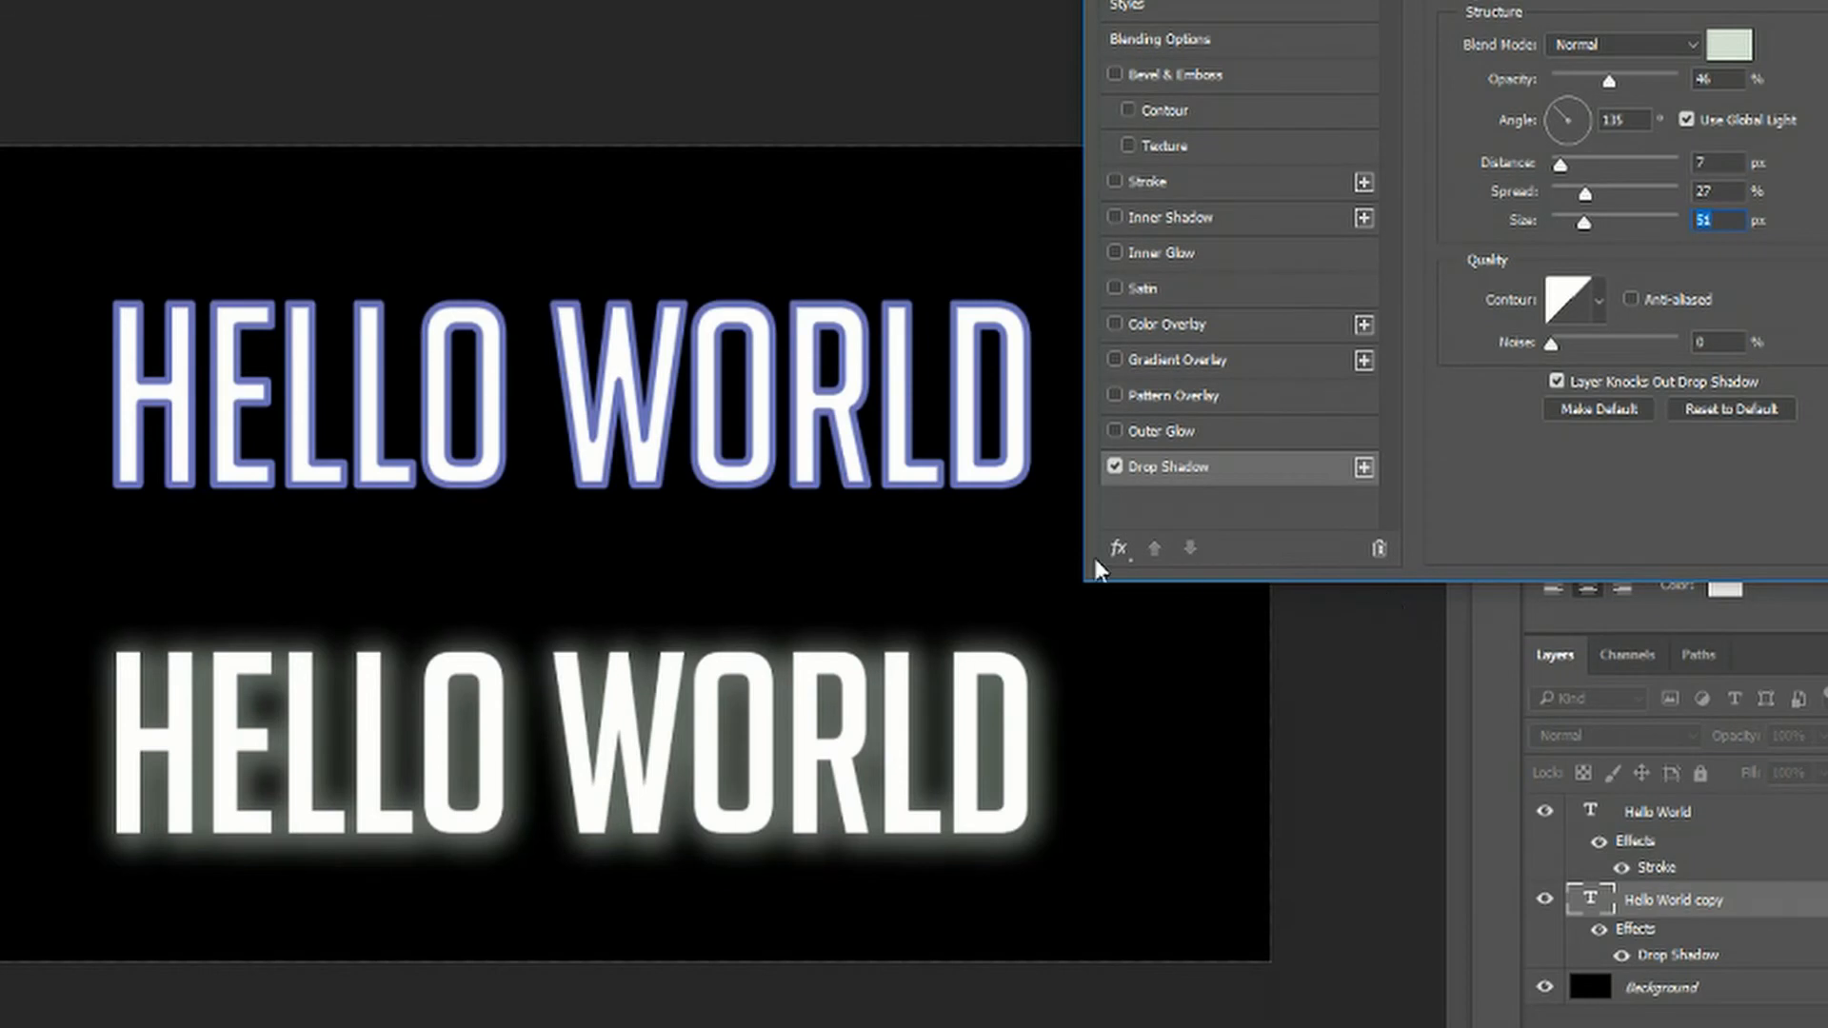
pyautogui.moveTo(656, 529)
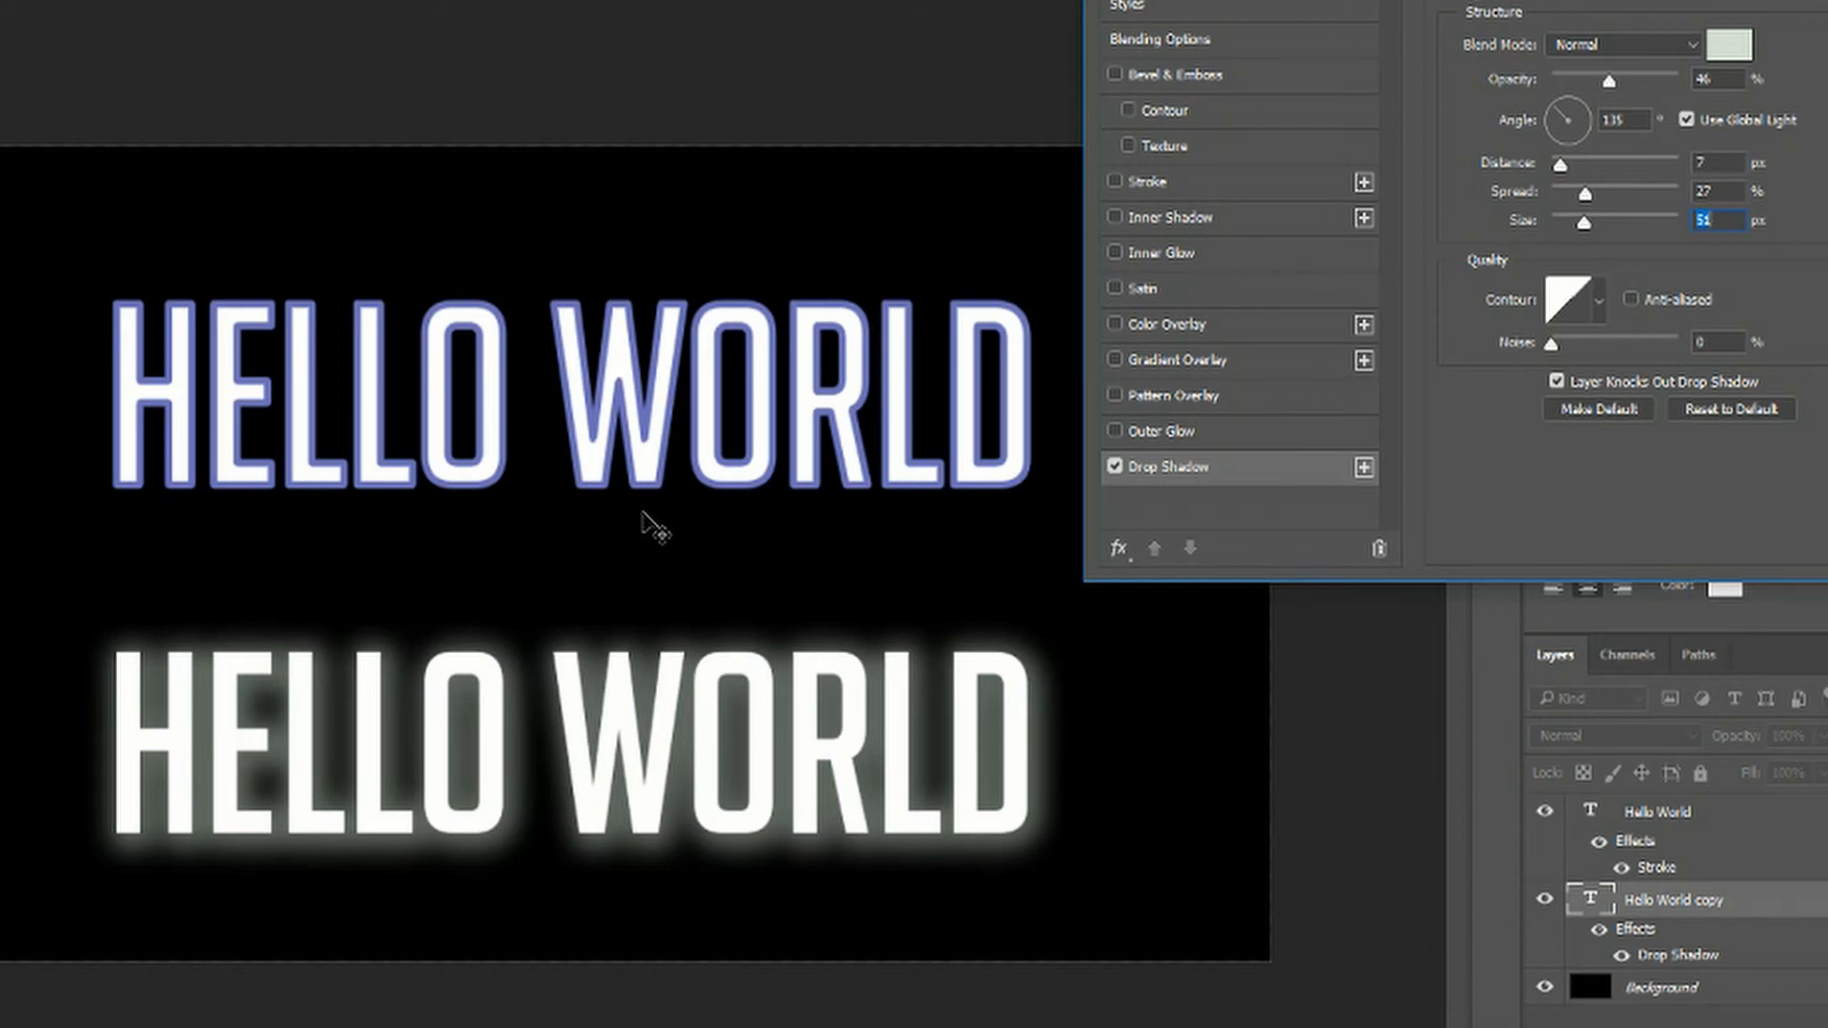
pyautogui.moveTo(1027, 790)
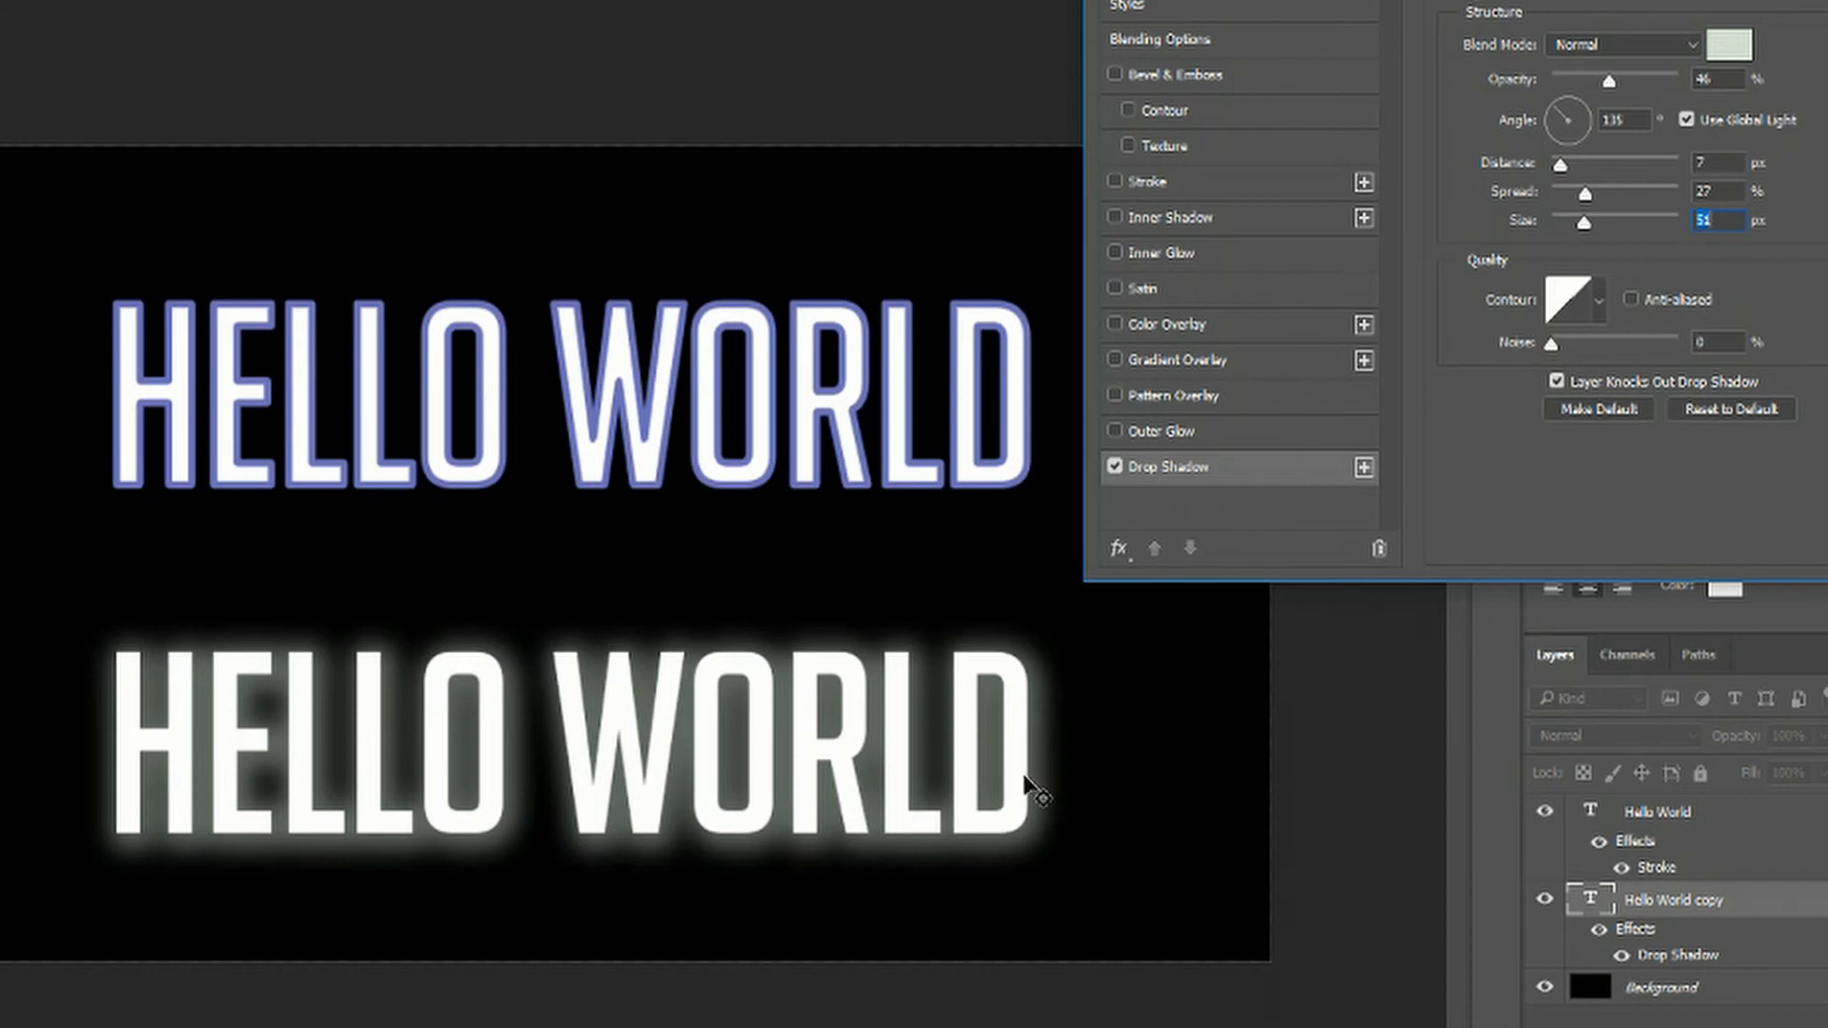
pyautogui.moveTo(1498, 331)
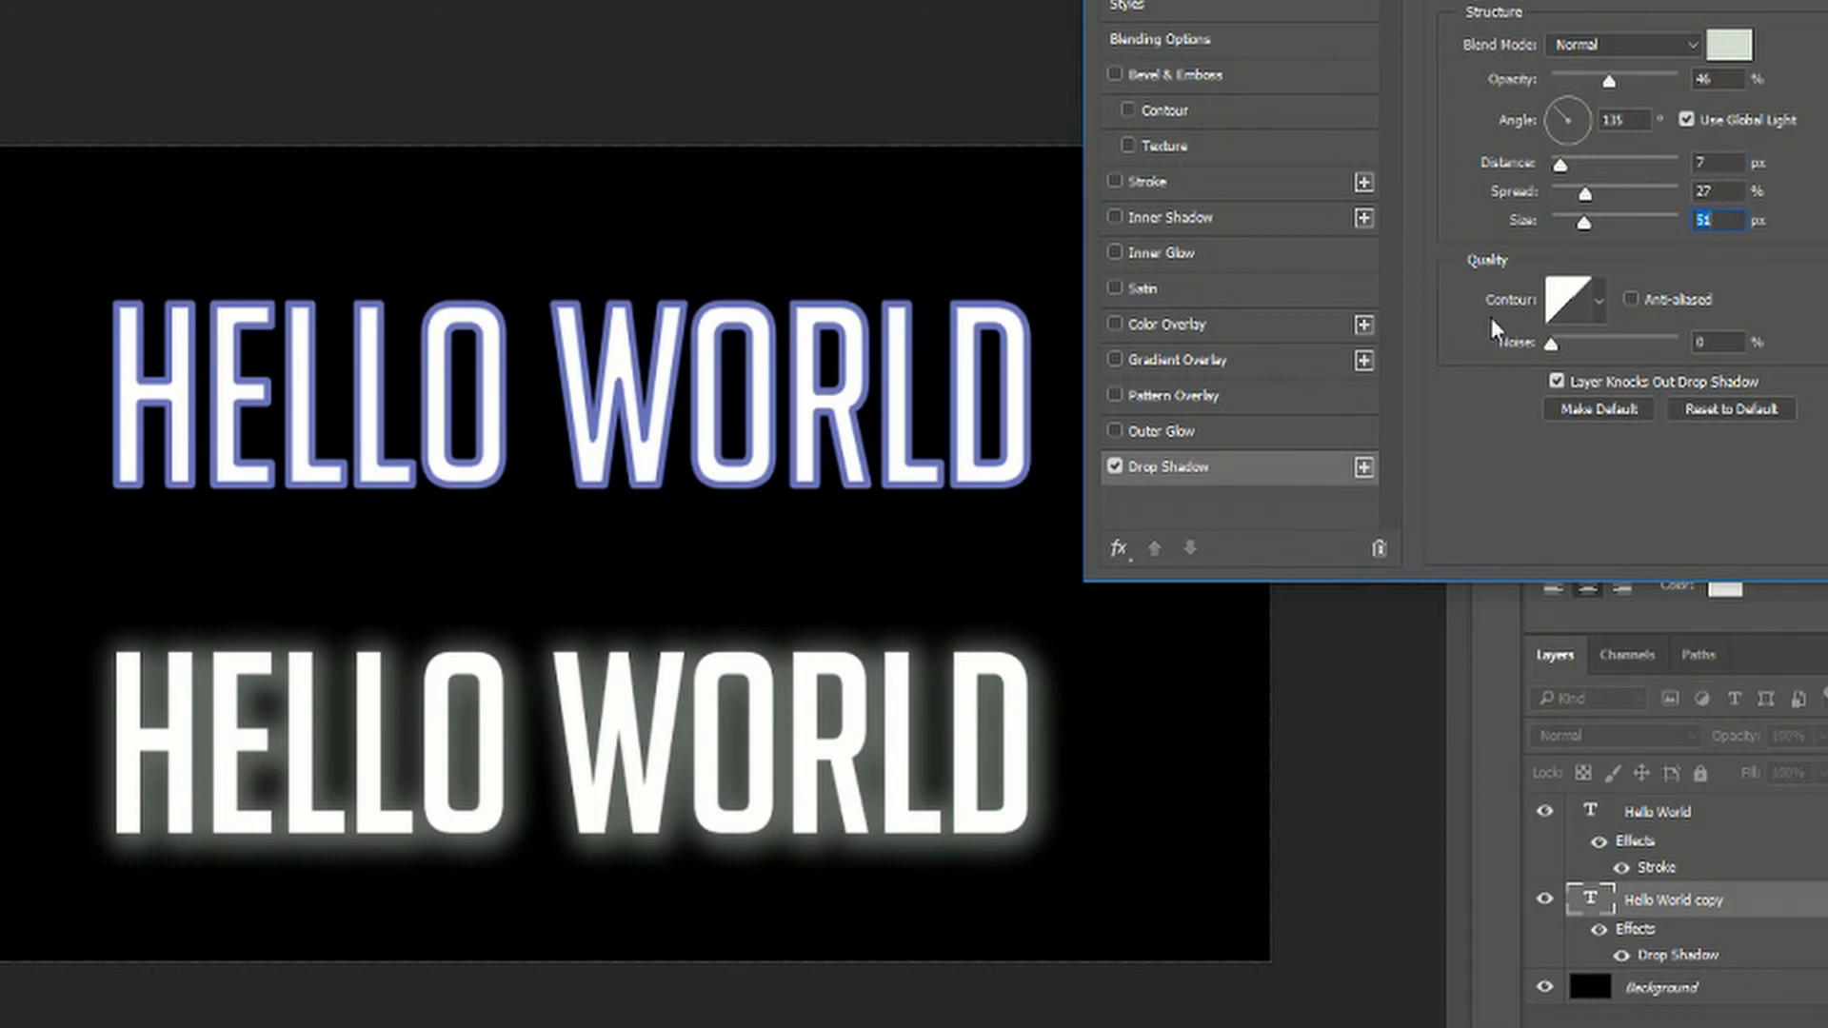
# Open the Contour Editor from the Drop Shadow Quality thumbnail.
pyautogui.click(1568, 299)
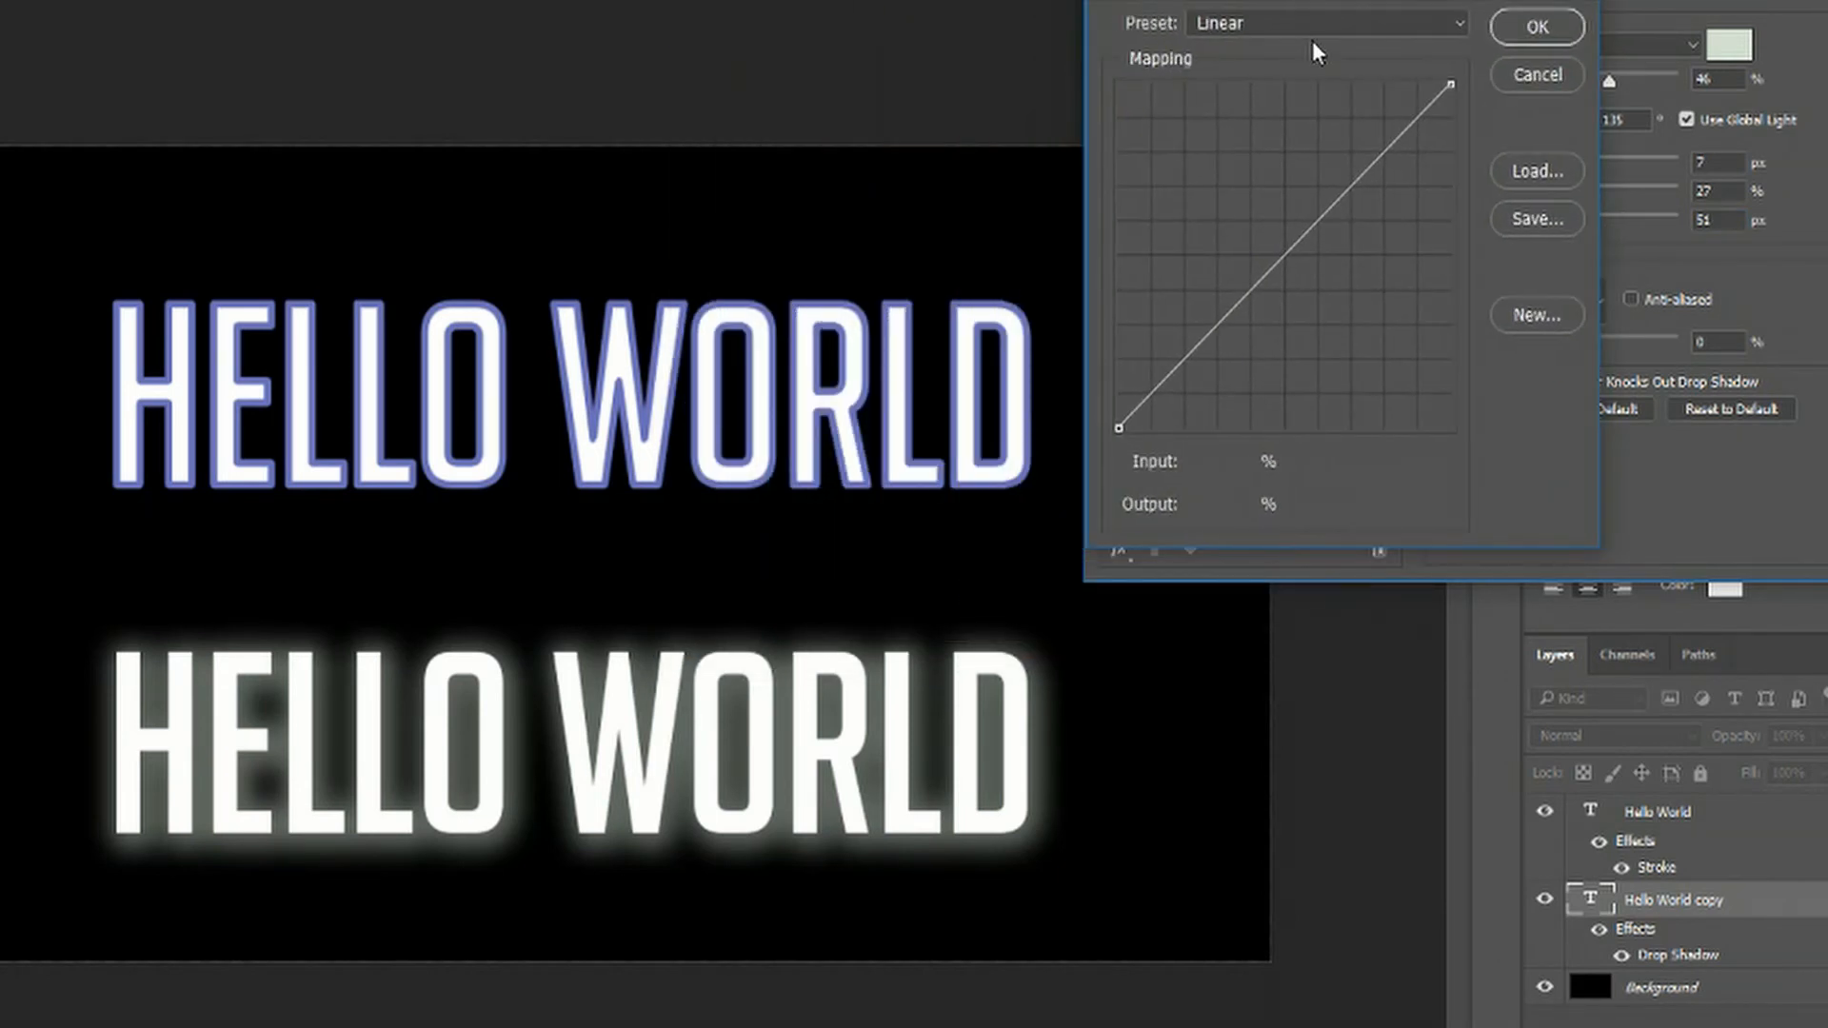
# Try the Cone contour preset, then apply Ring and reshape its curve peak.
pyautogui.click(1326, 22)
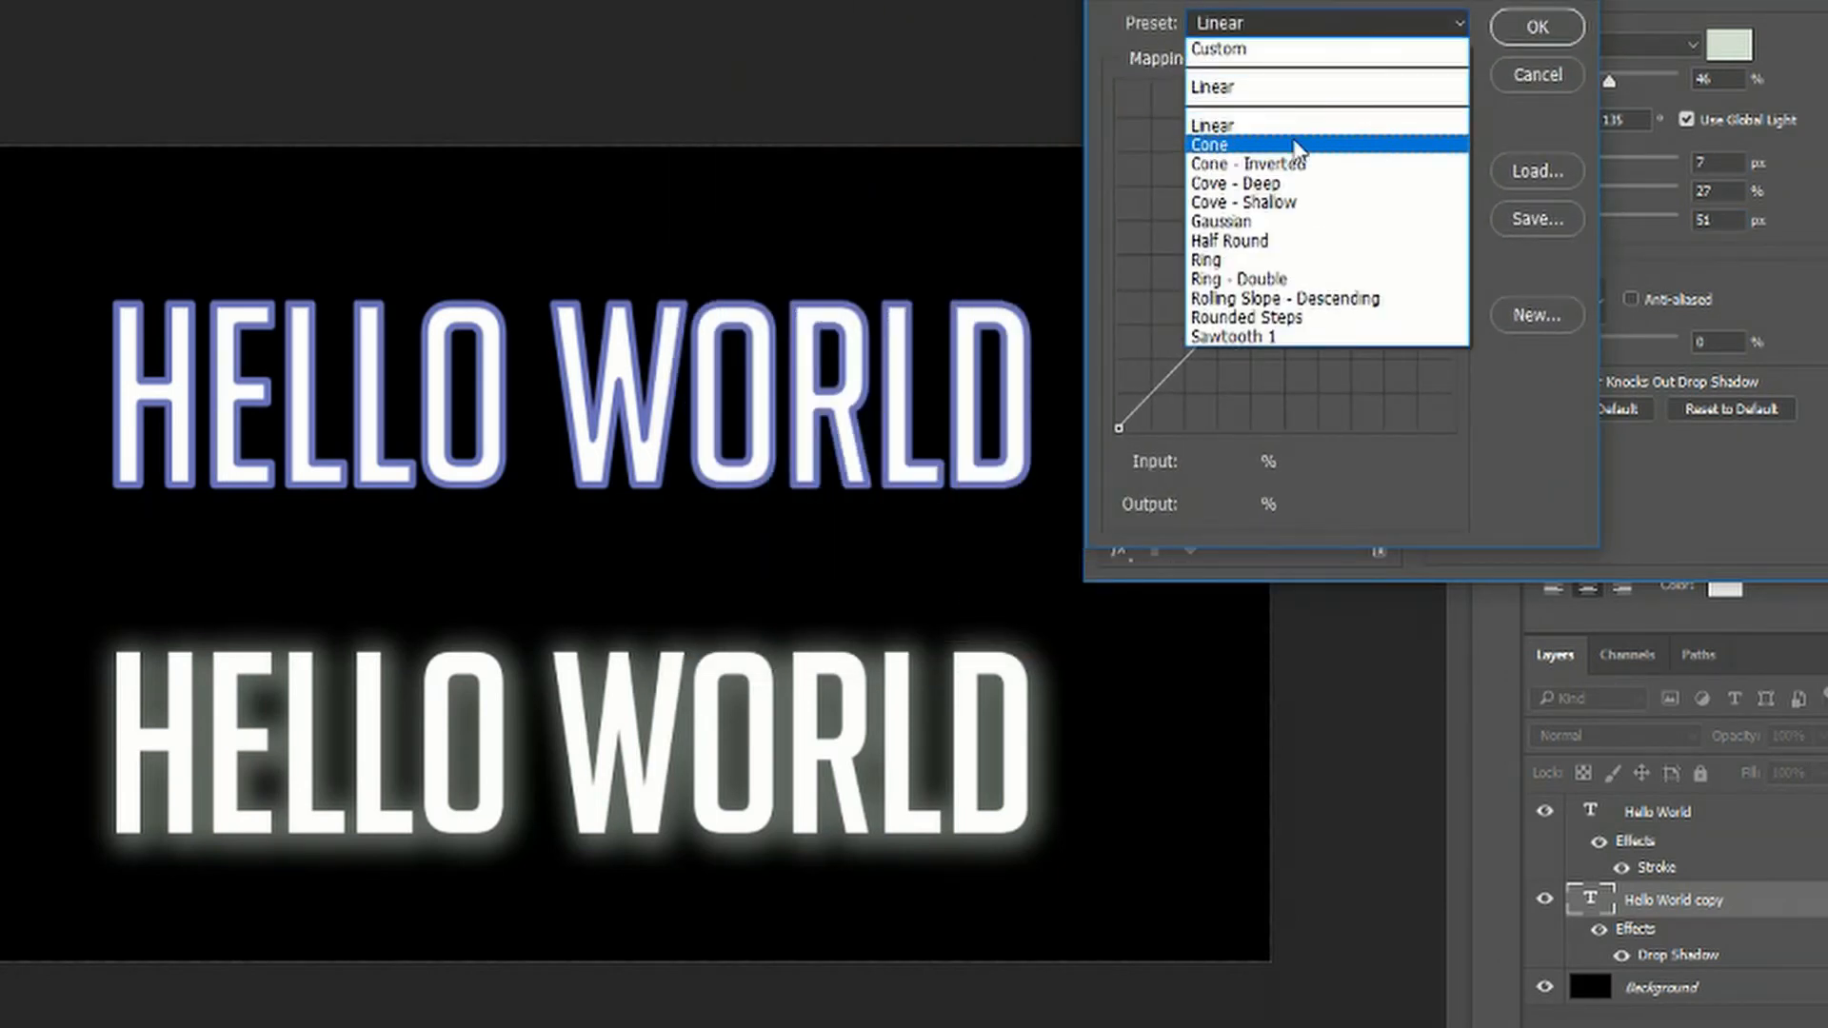
pyautogui.click(1209, 144)
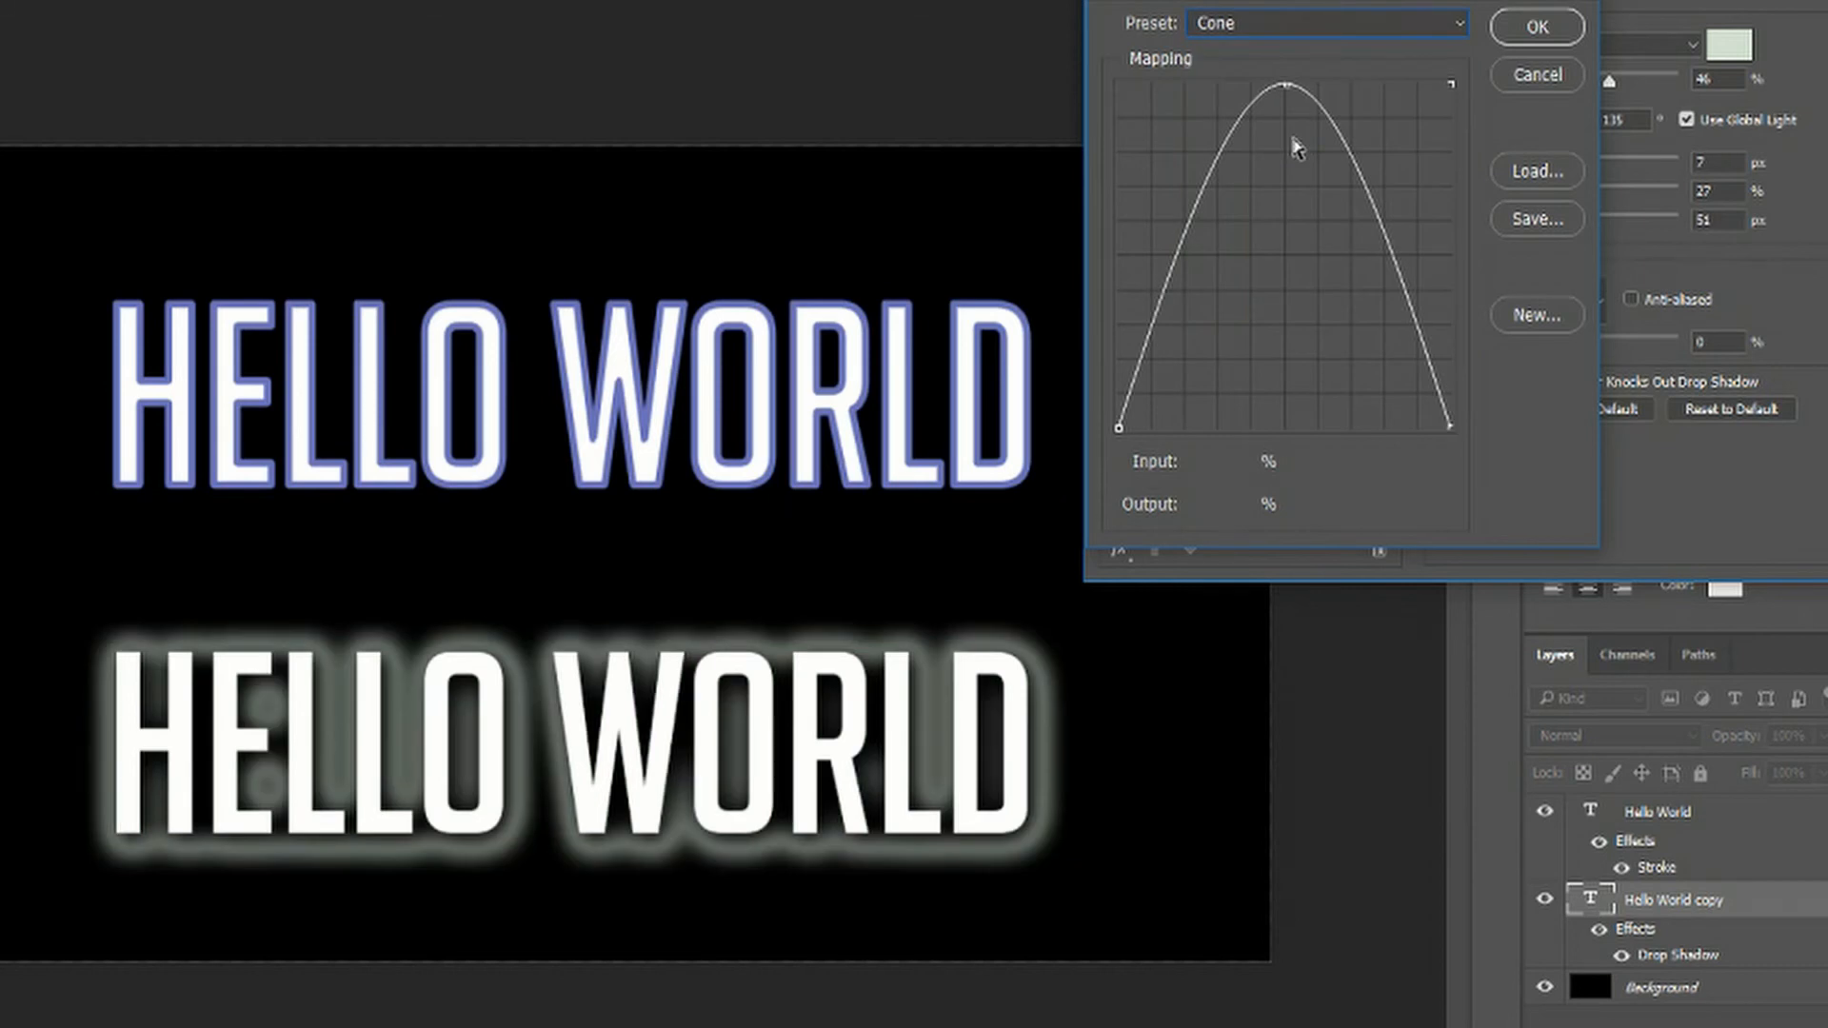
pyautogui.moveTo(927, 343)
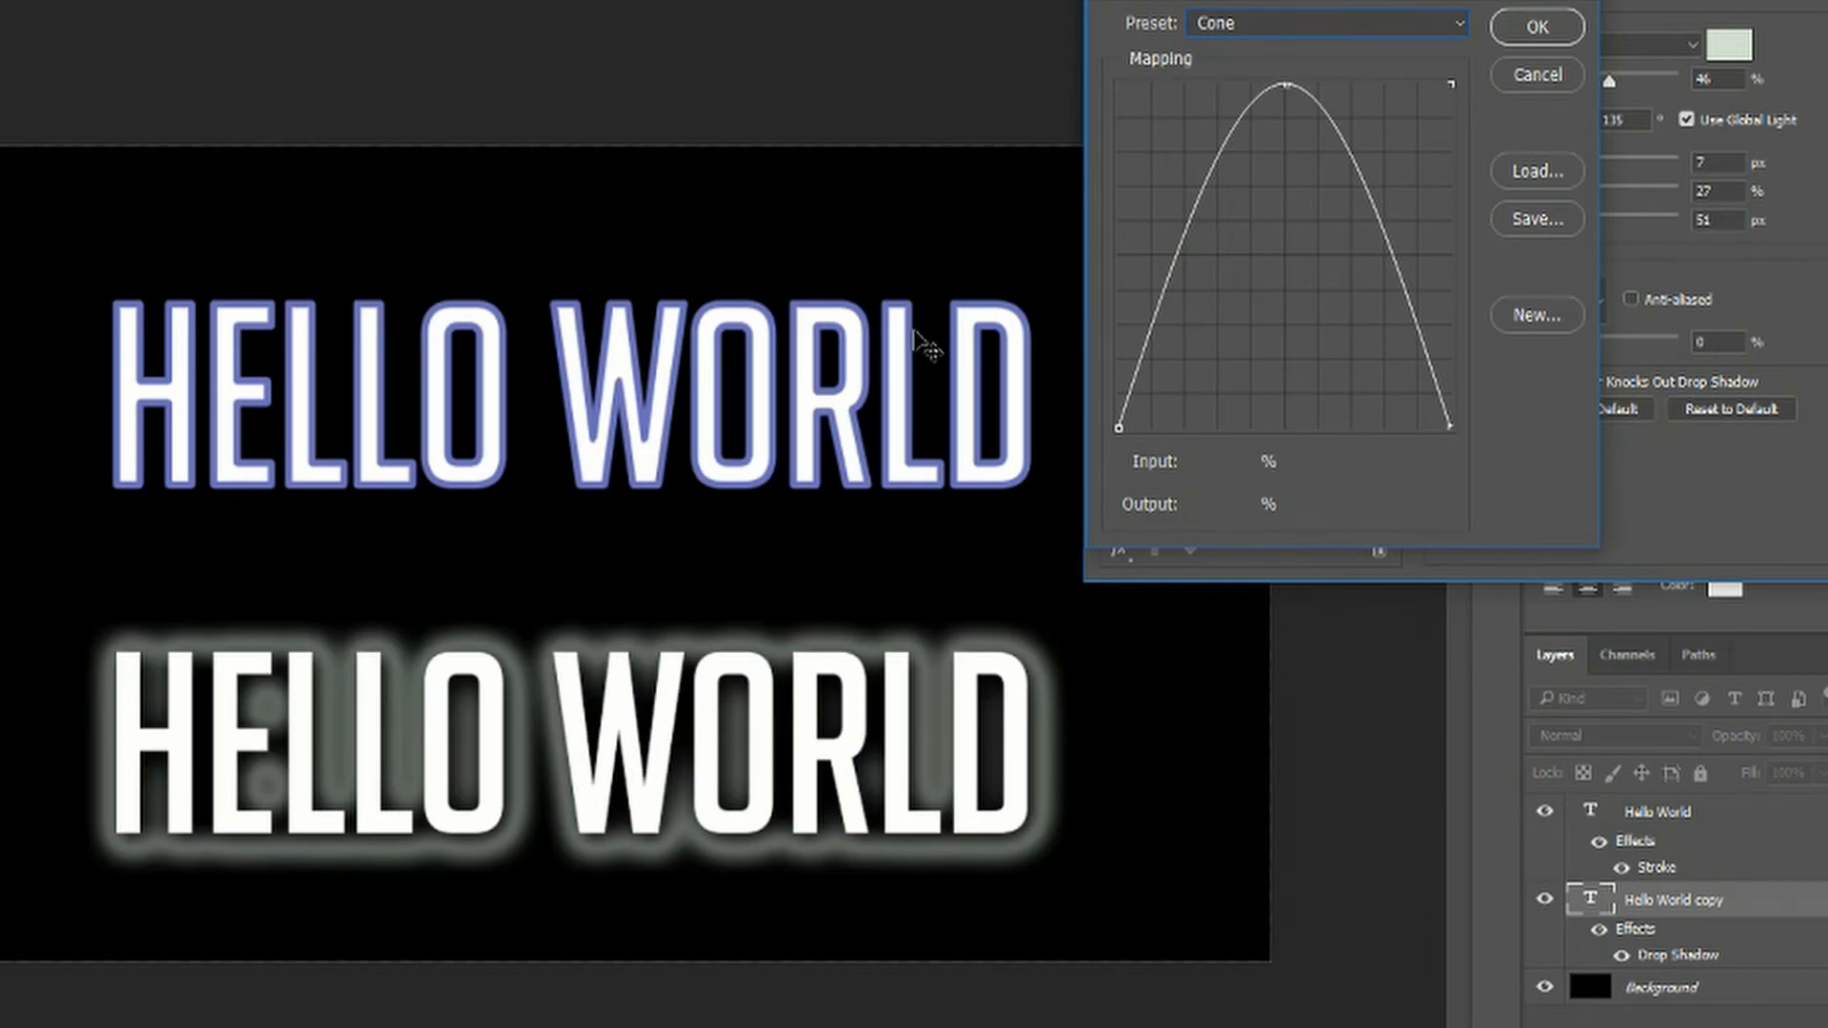
pyautogui.click(1323, 21)
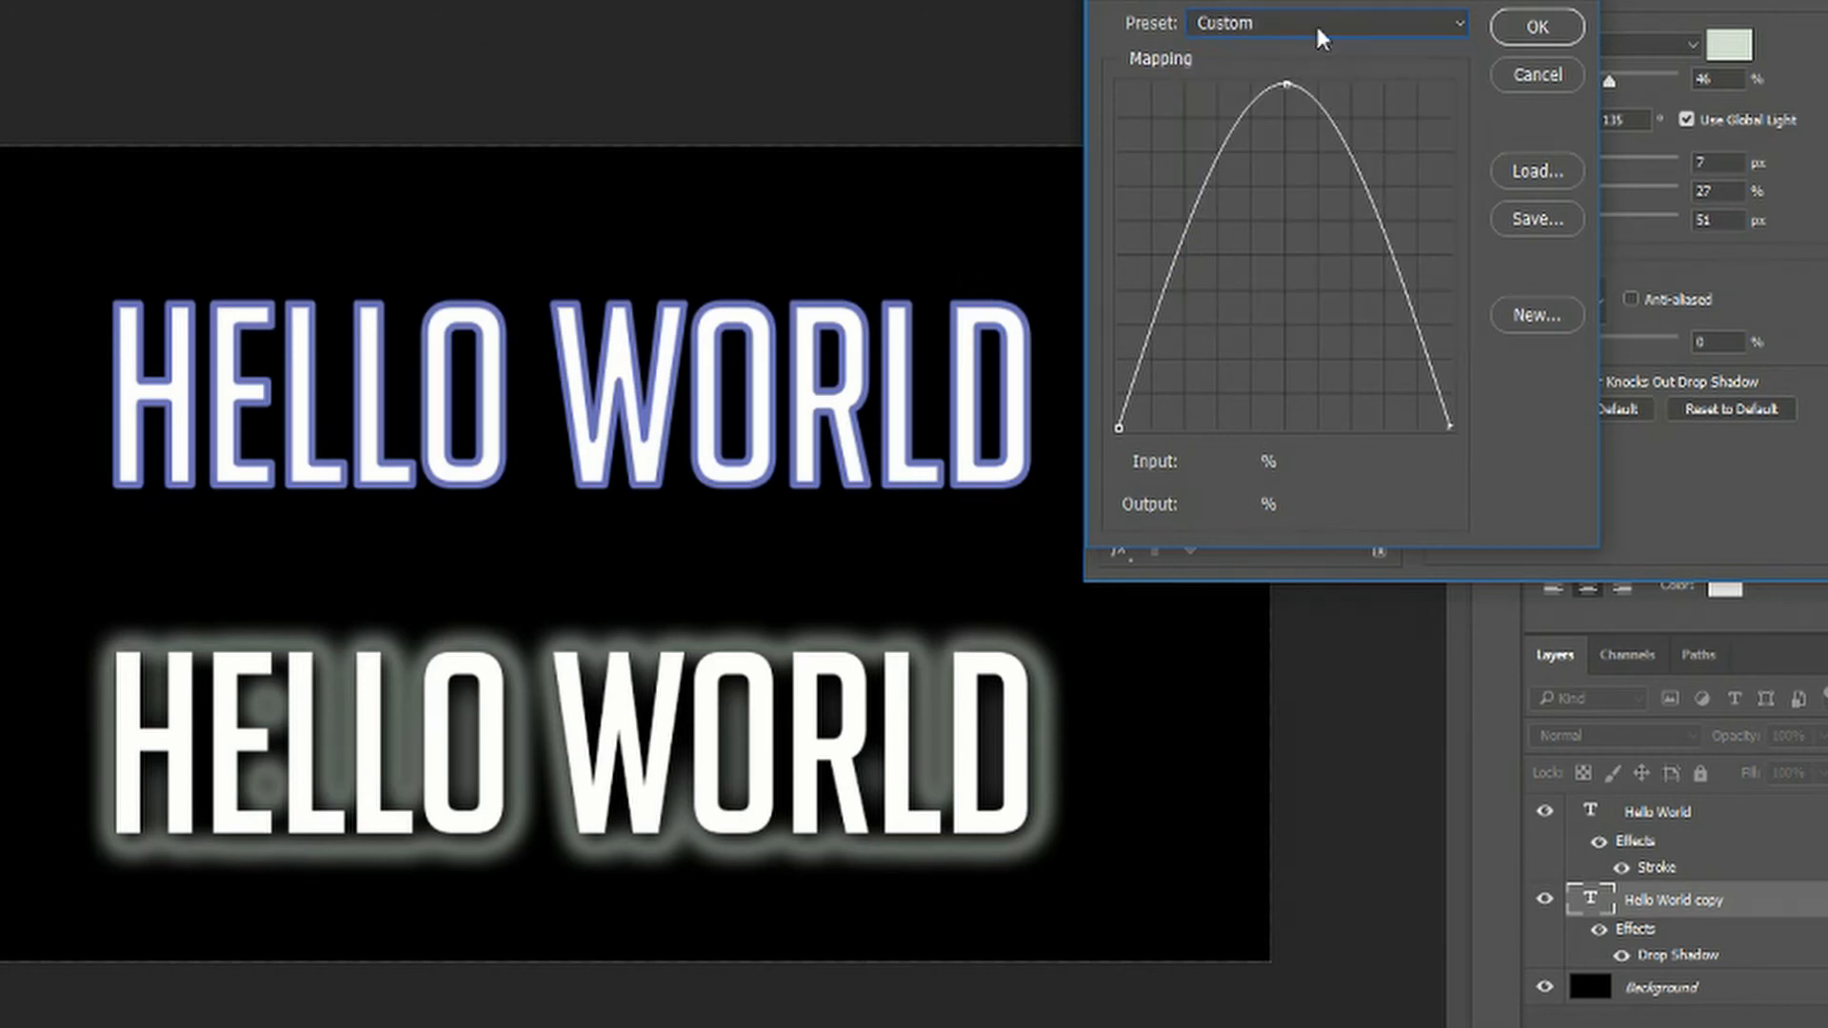
pyautogui.click(1325, 21)
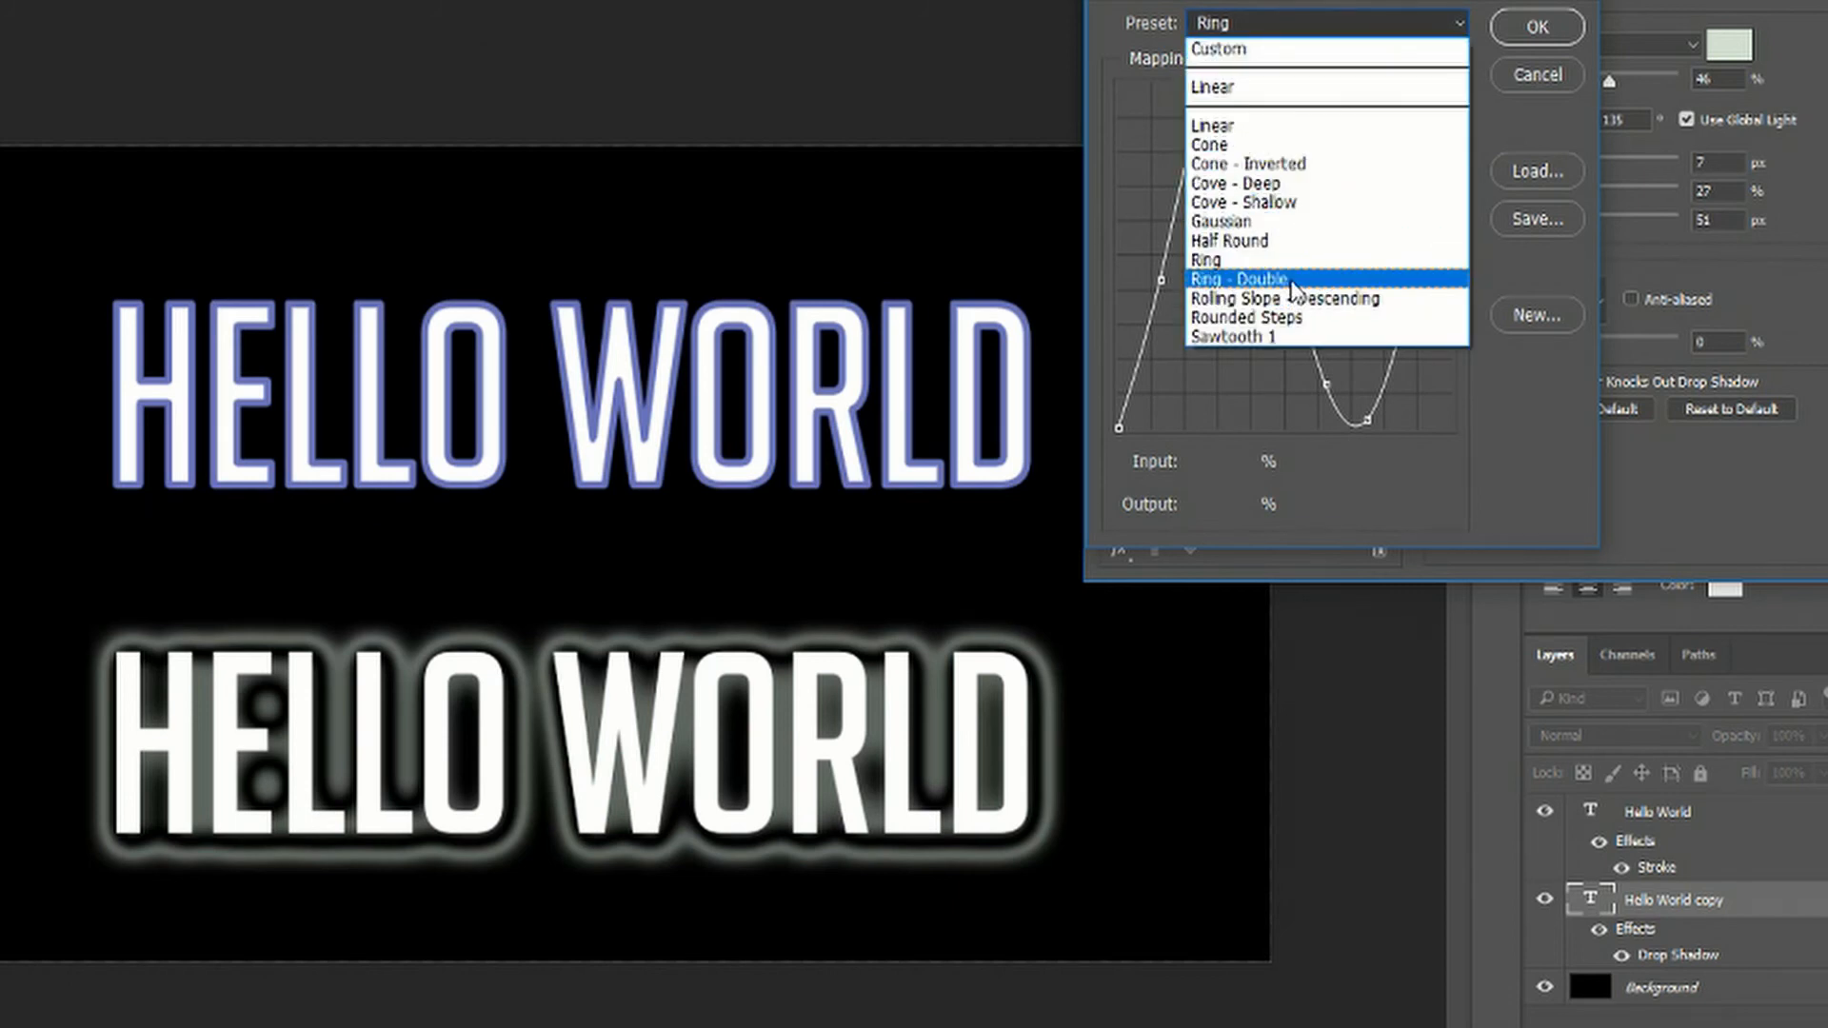
pyautogui.moveTo(1334, 129)
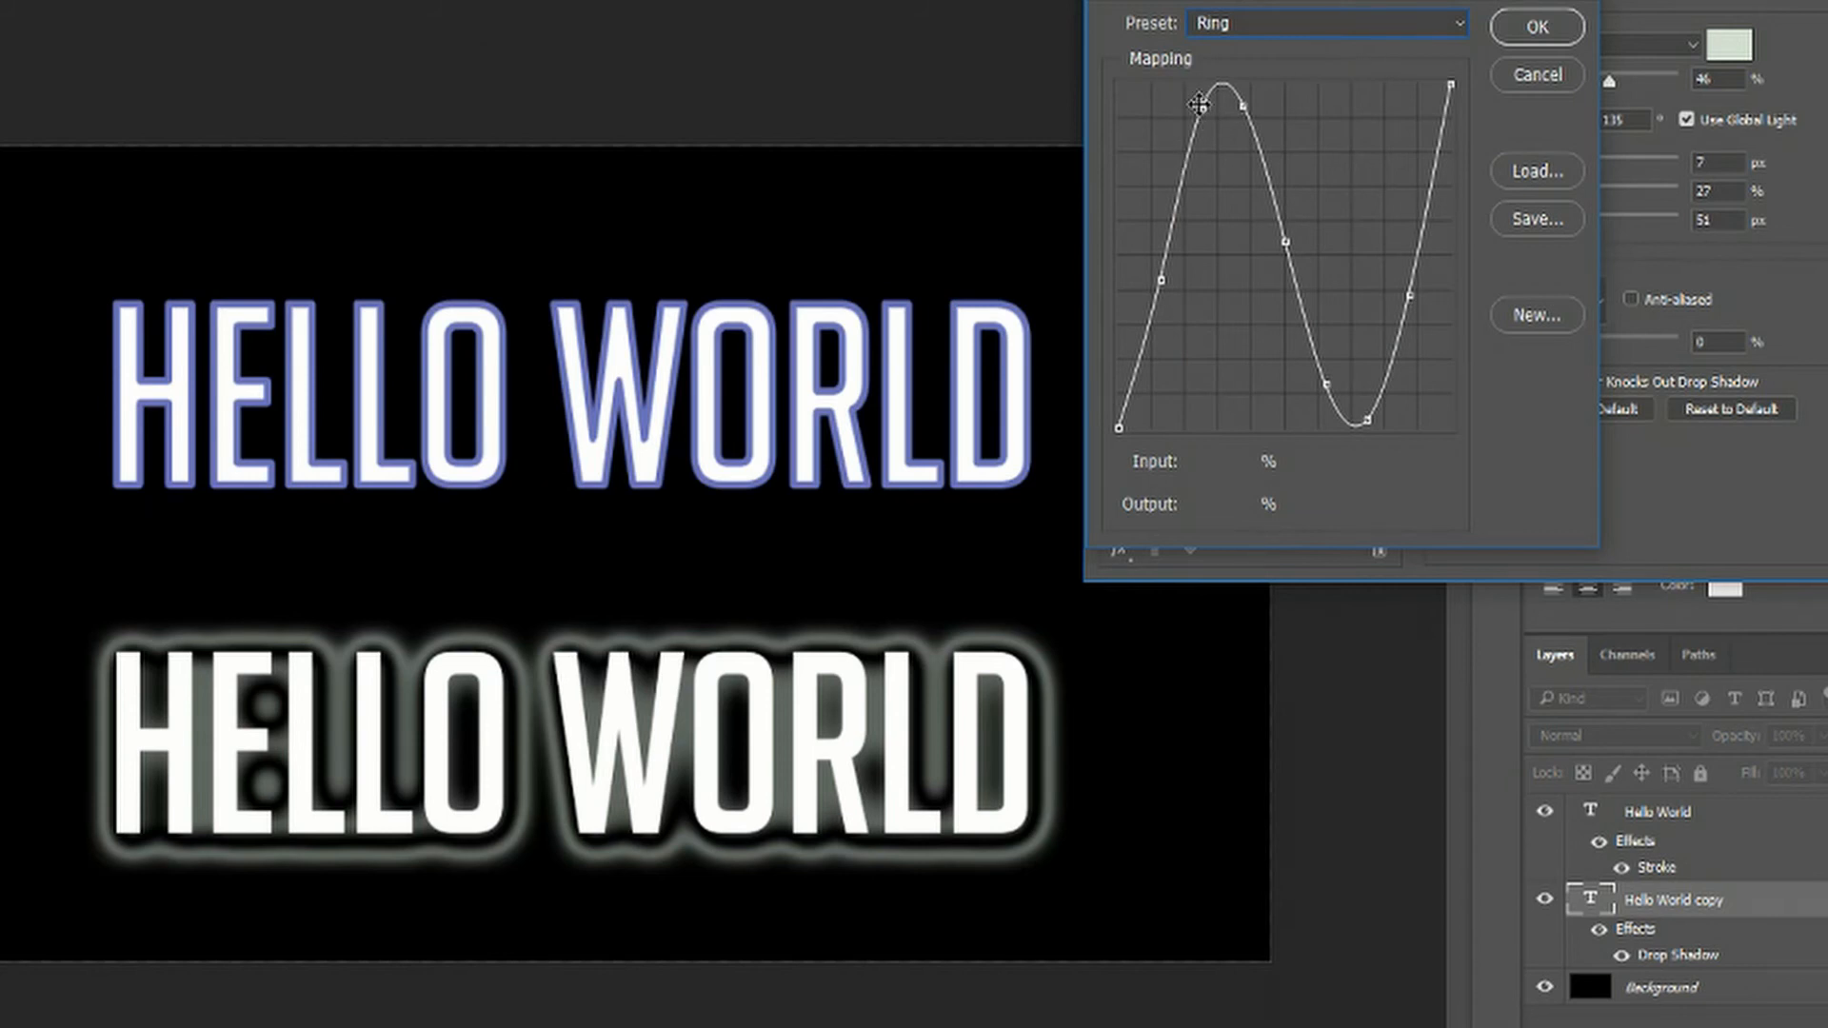
pyautogui.moveTo(1195, 103); pyautogui.dragTo(1201, 201)
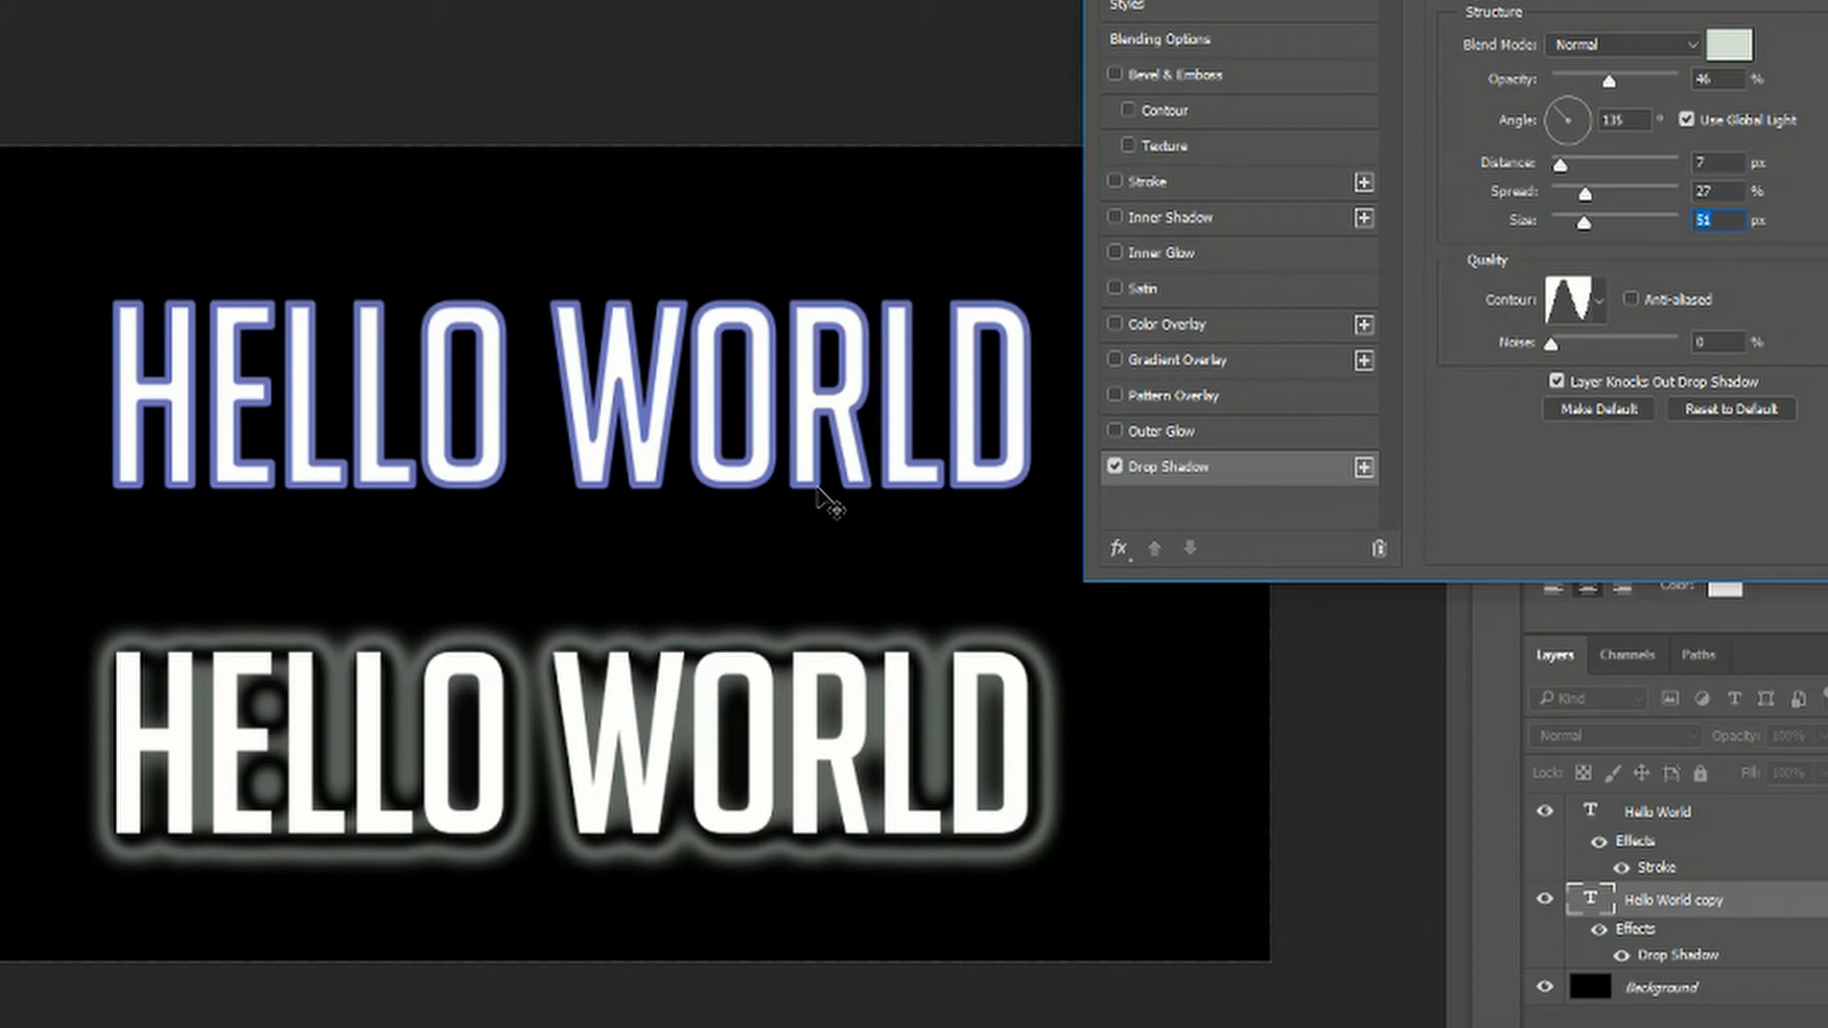
pyautogui.moveTo(1288, 141)
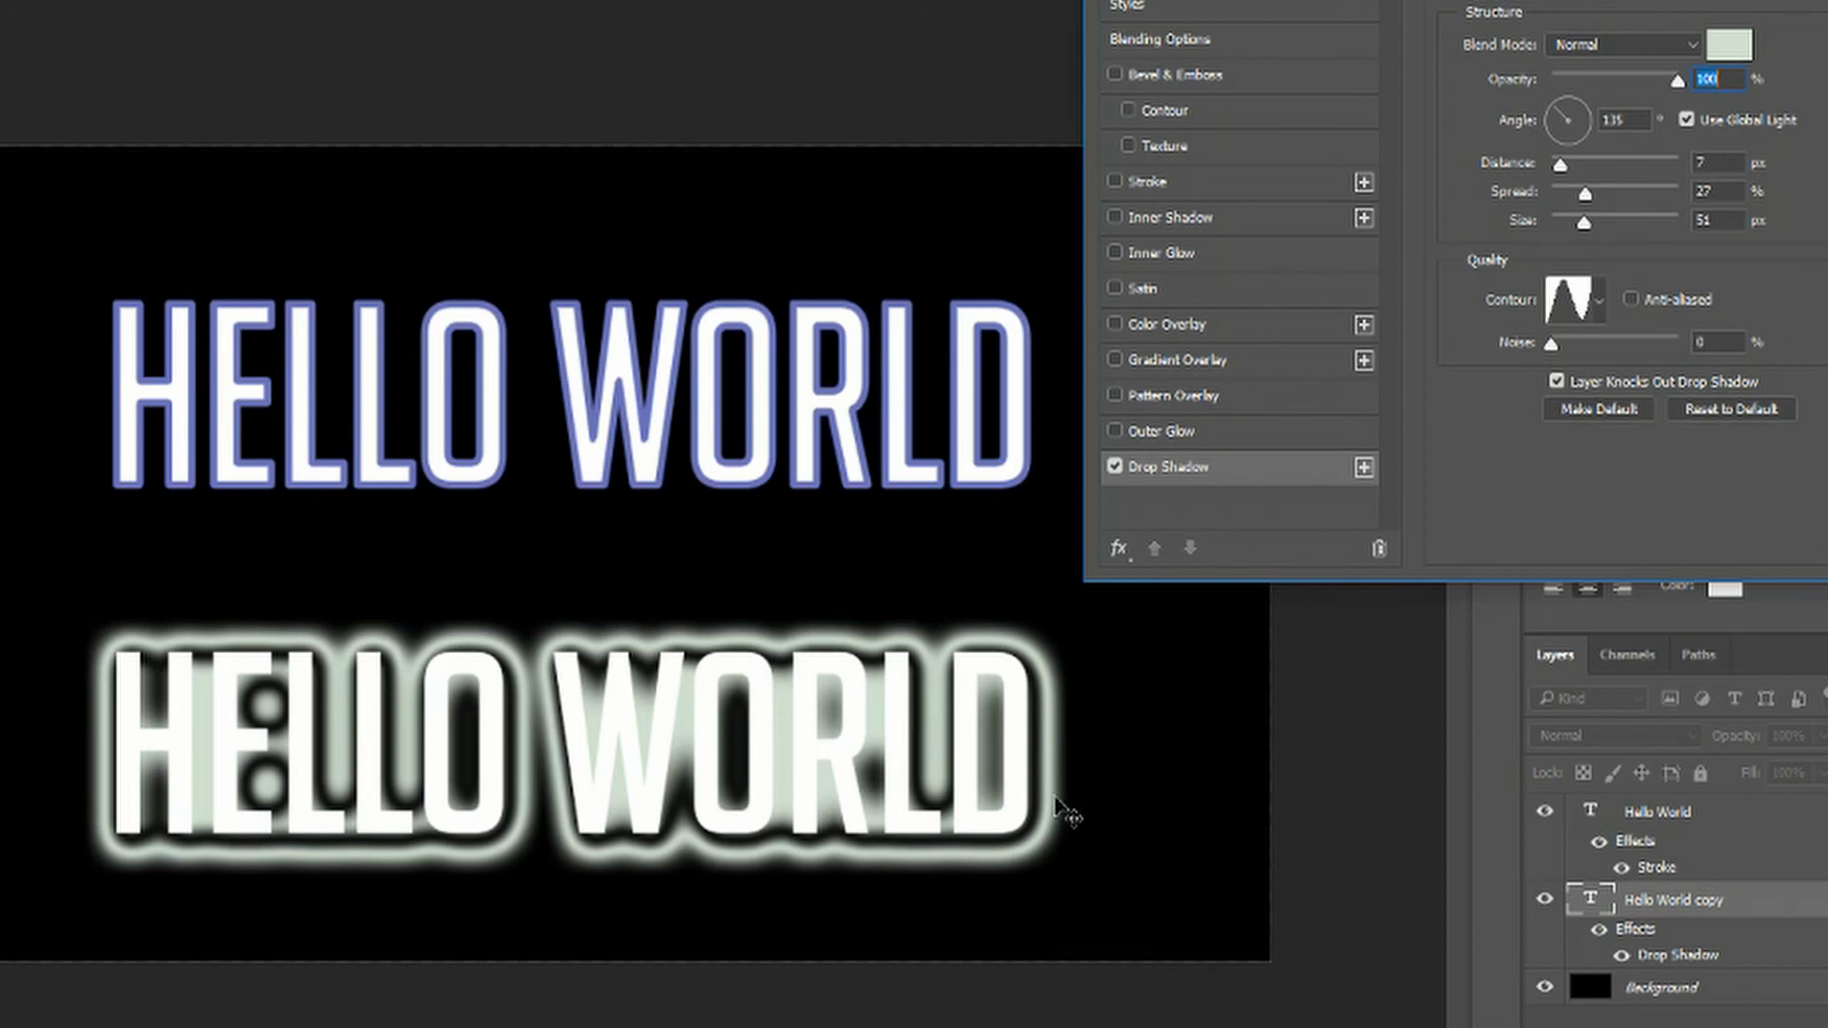
pyautogui.moveTo(1537, 309)
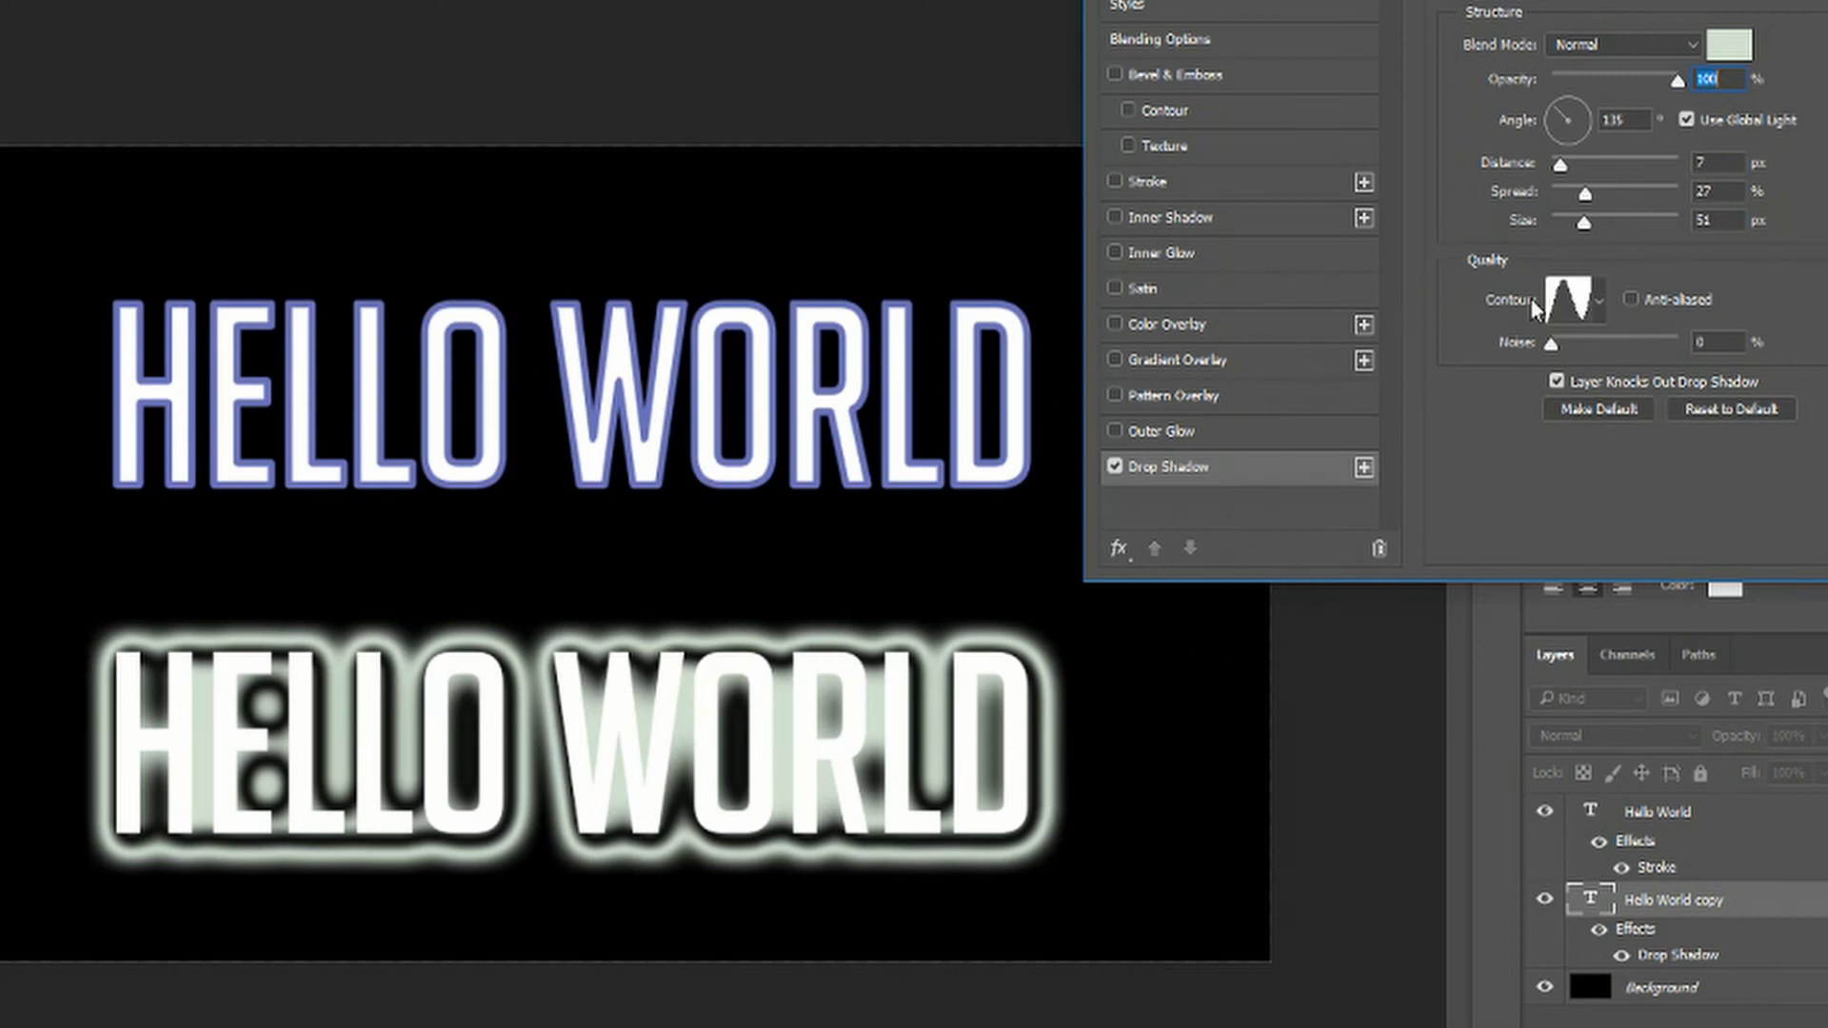
# Choose a different contour shape for the bottom text's drop shadow.
pyautogui.click(1596, 298)
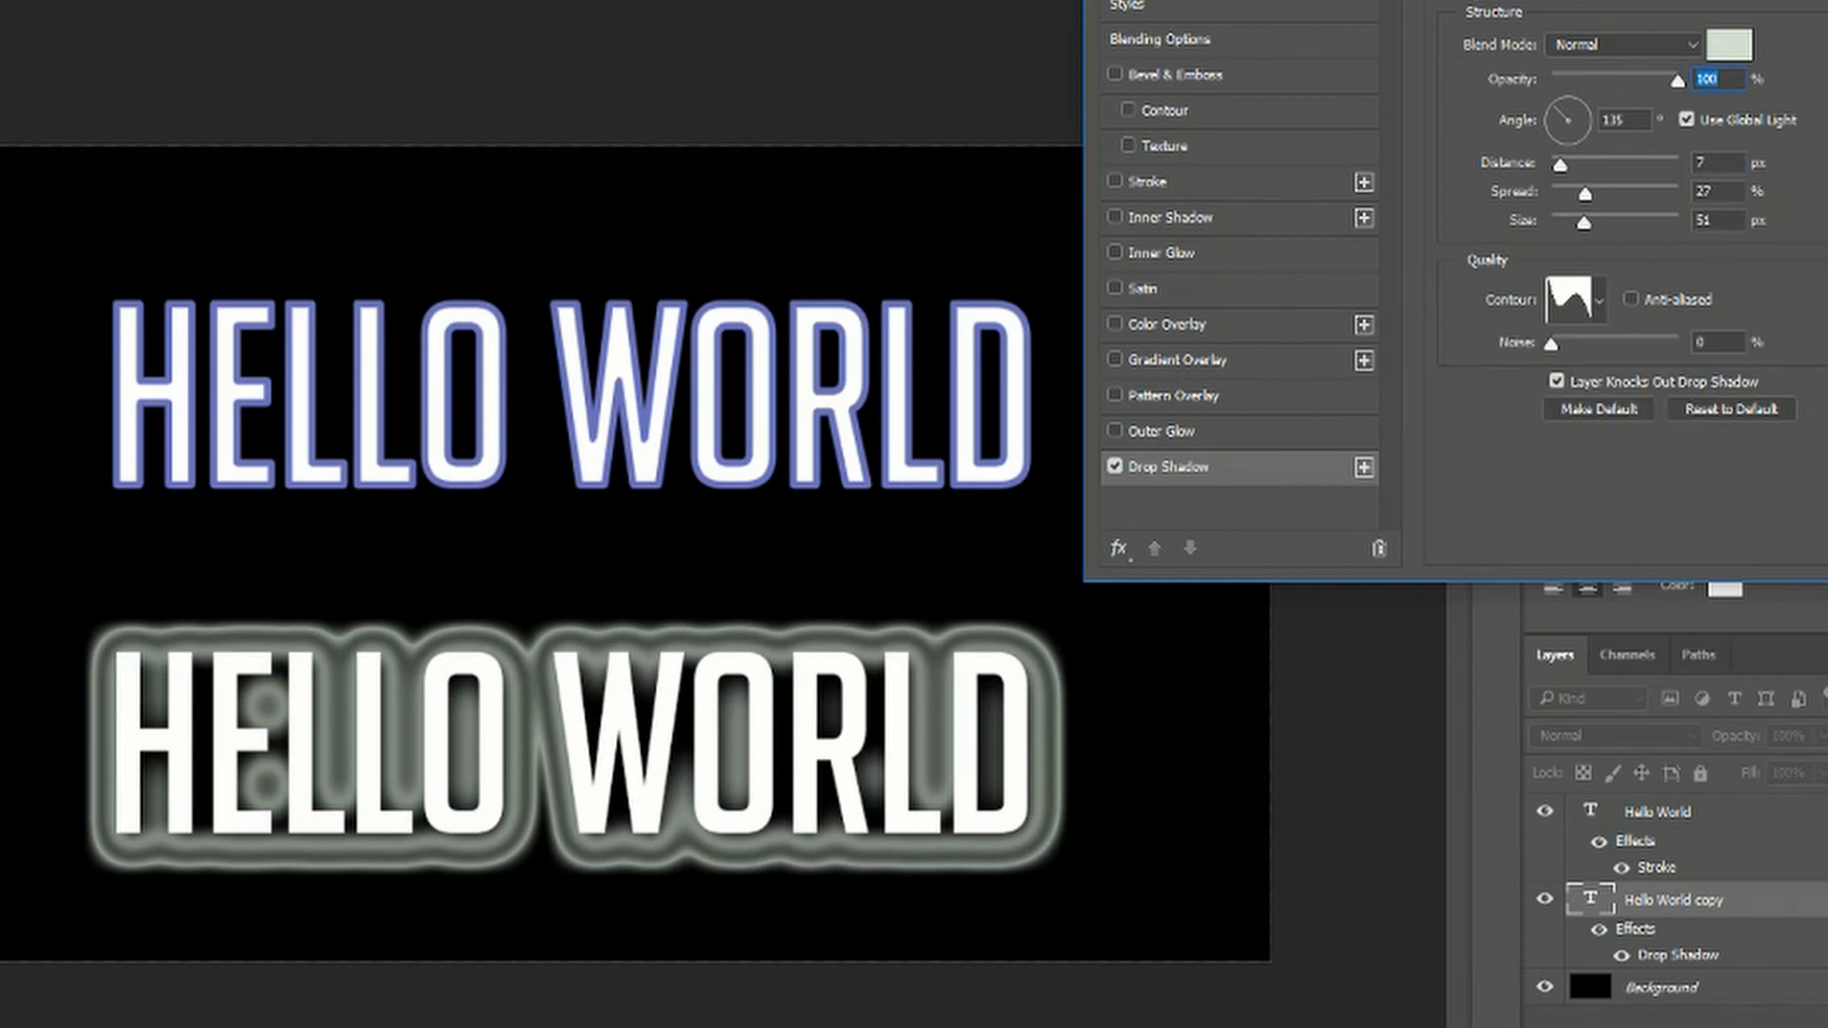
pyautogui.moveTo(1184, 170)
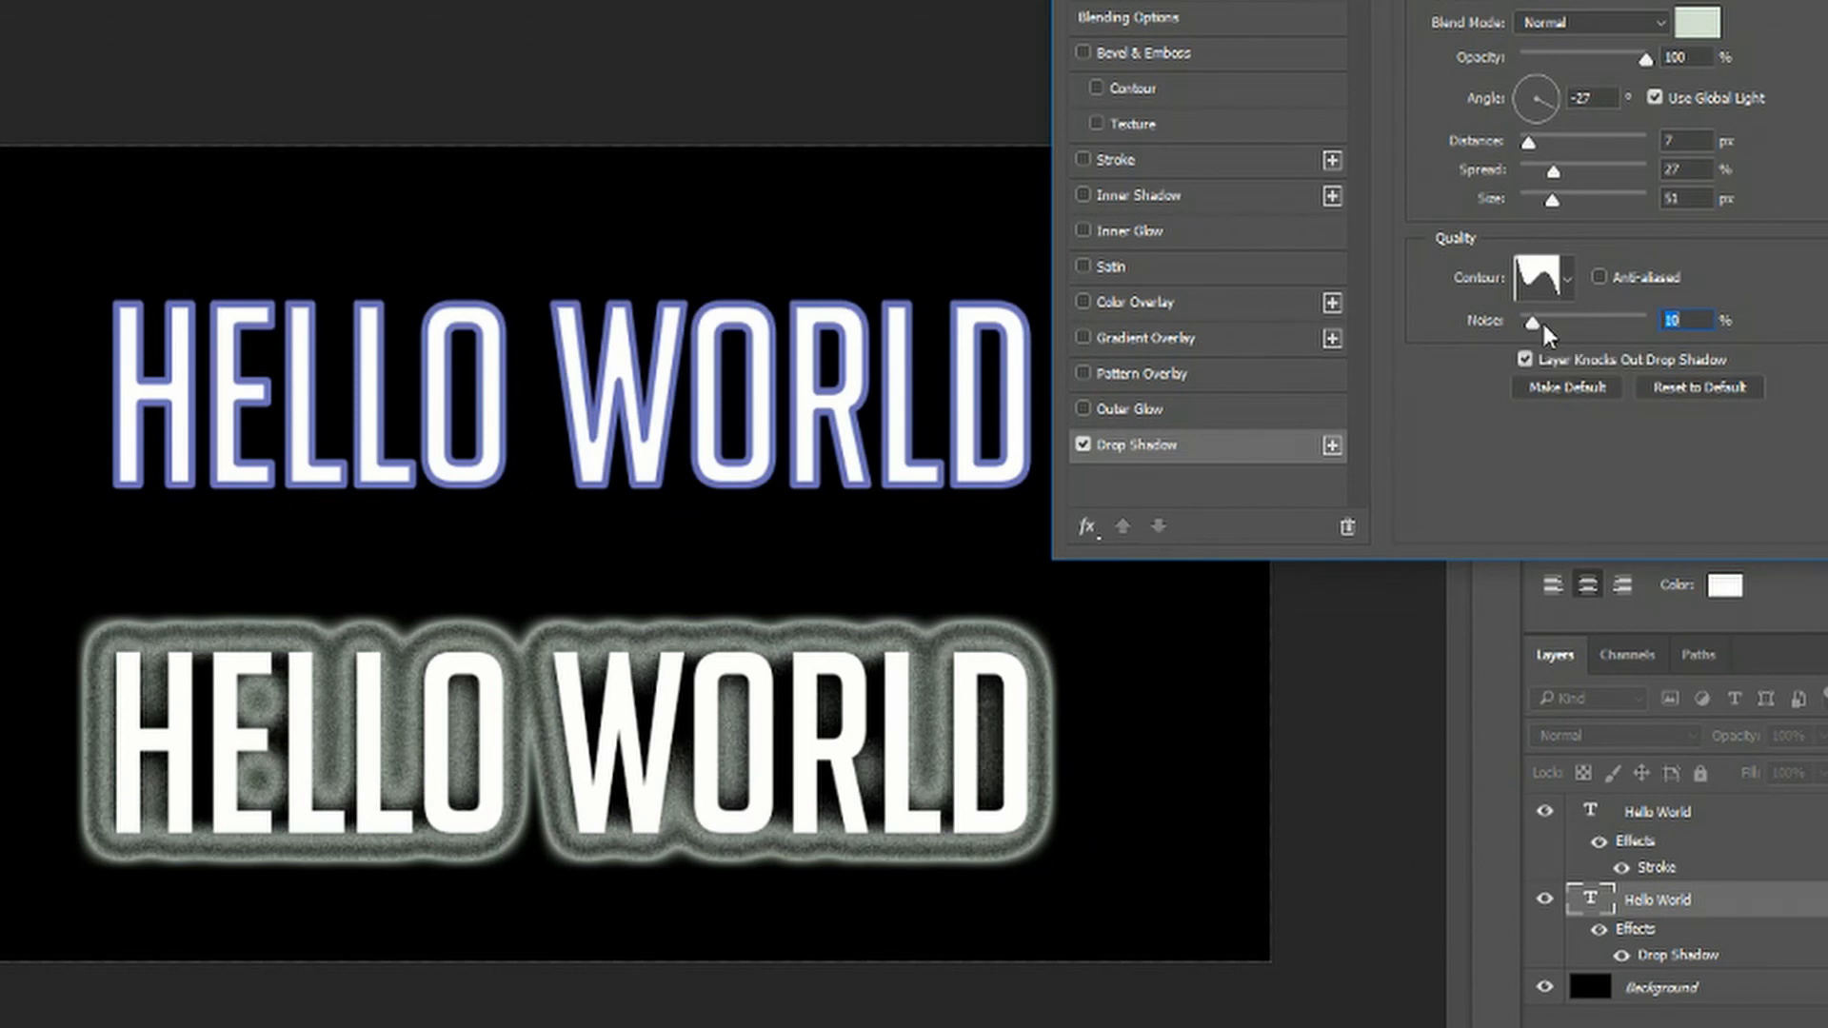
# Raise the drop shadow Noise to about 58%, then bring it back to 0%.
pyautogui.moveTo(1533, 321); pyautogui.dragTo(1586, 321)
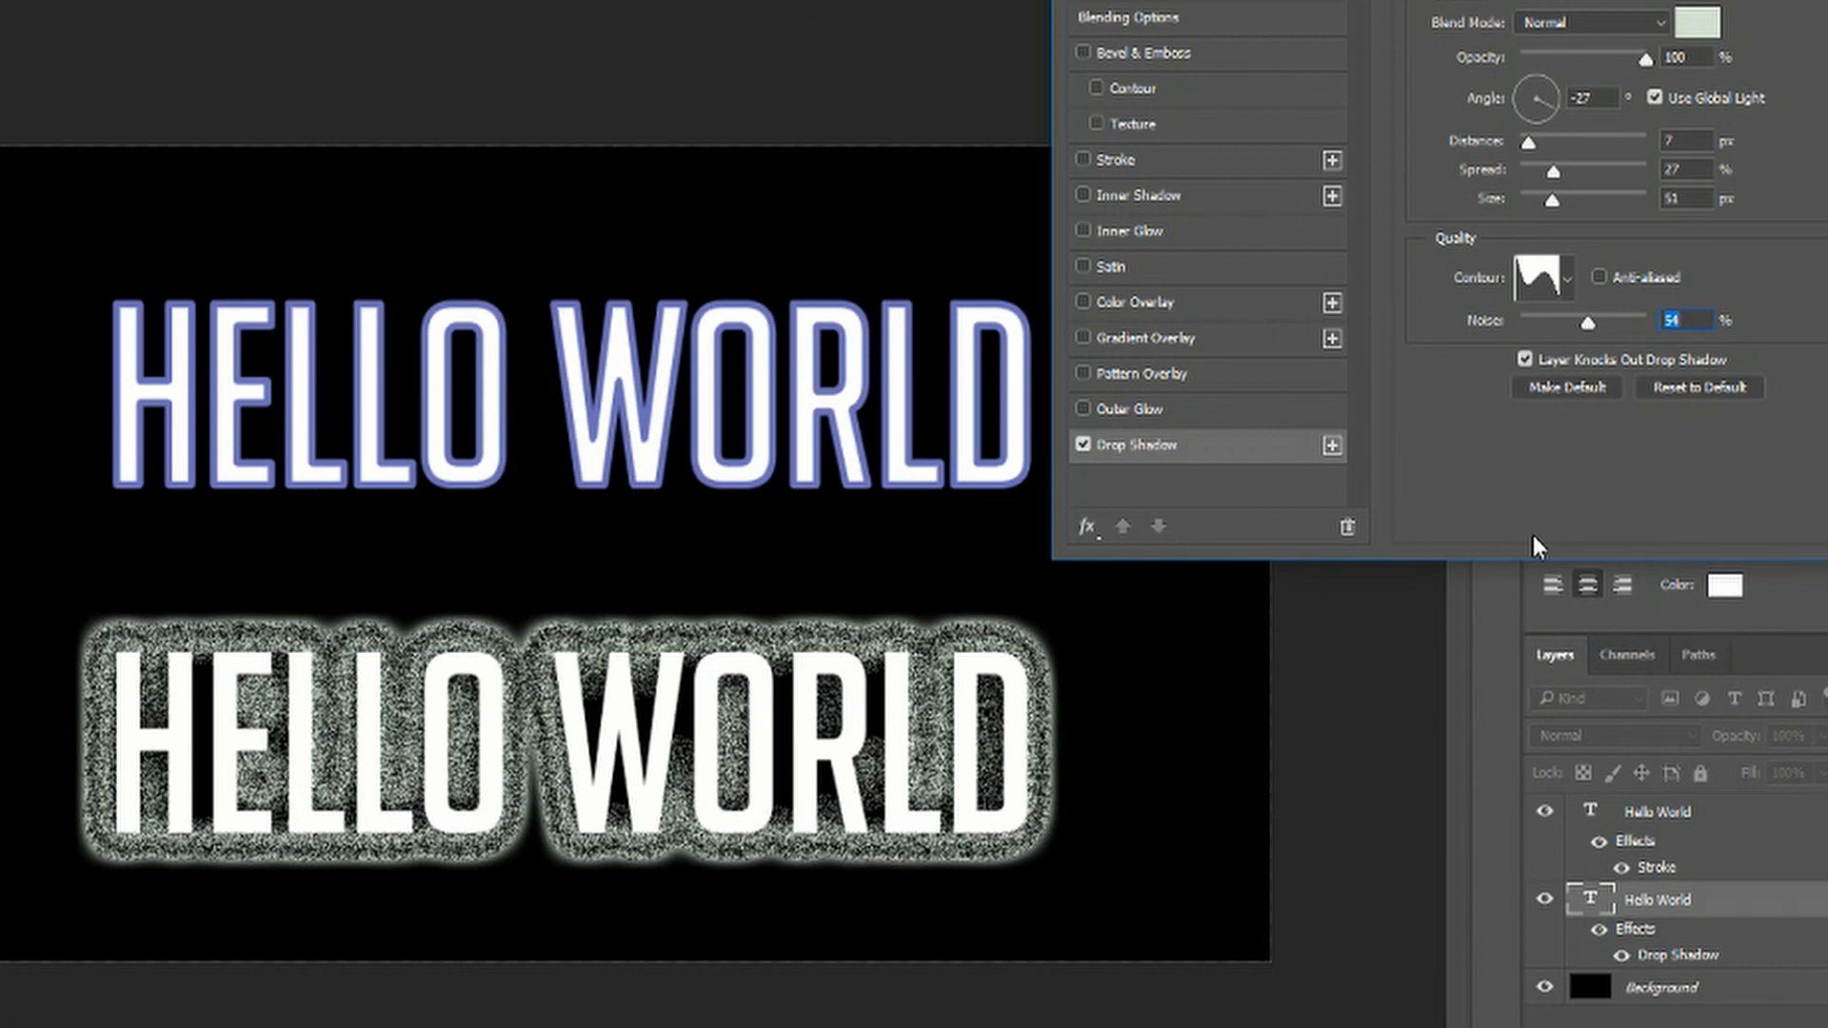
pyautogui.moveTo(1560, 321); pyautogui.dragTo(1586, 321)
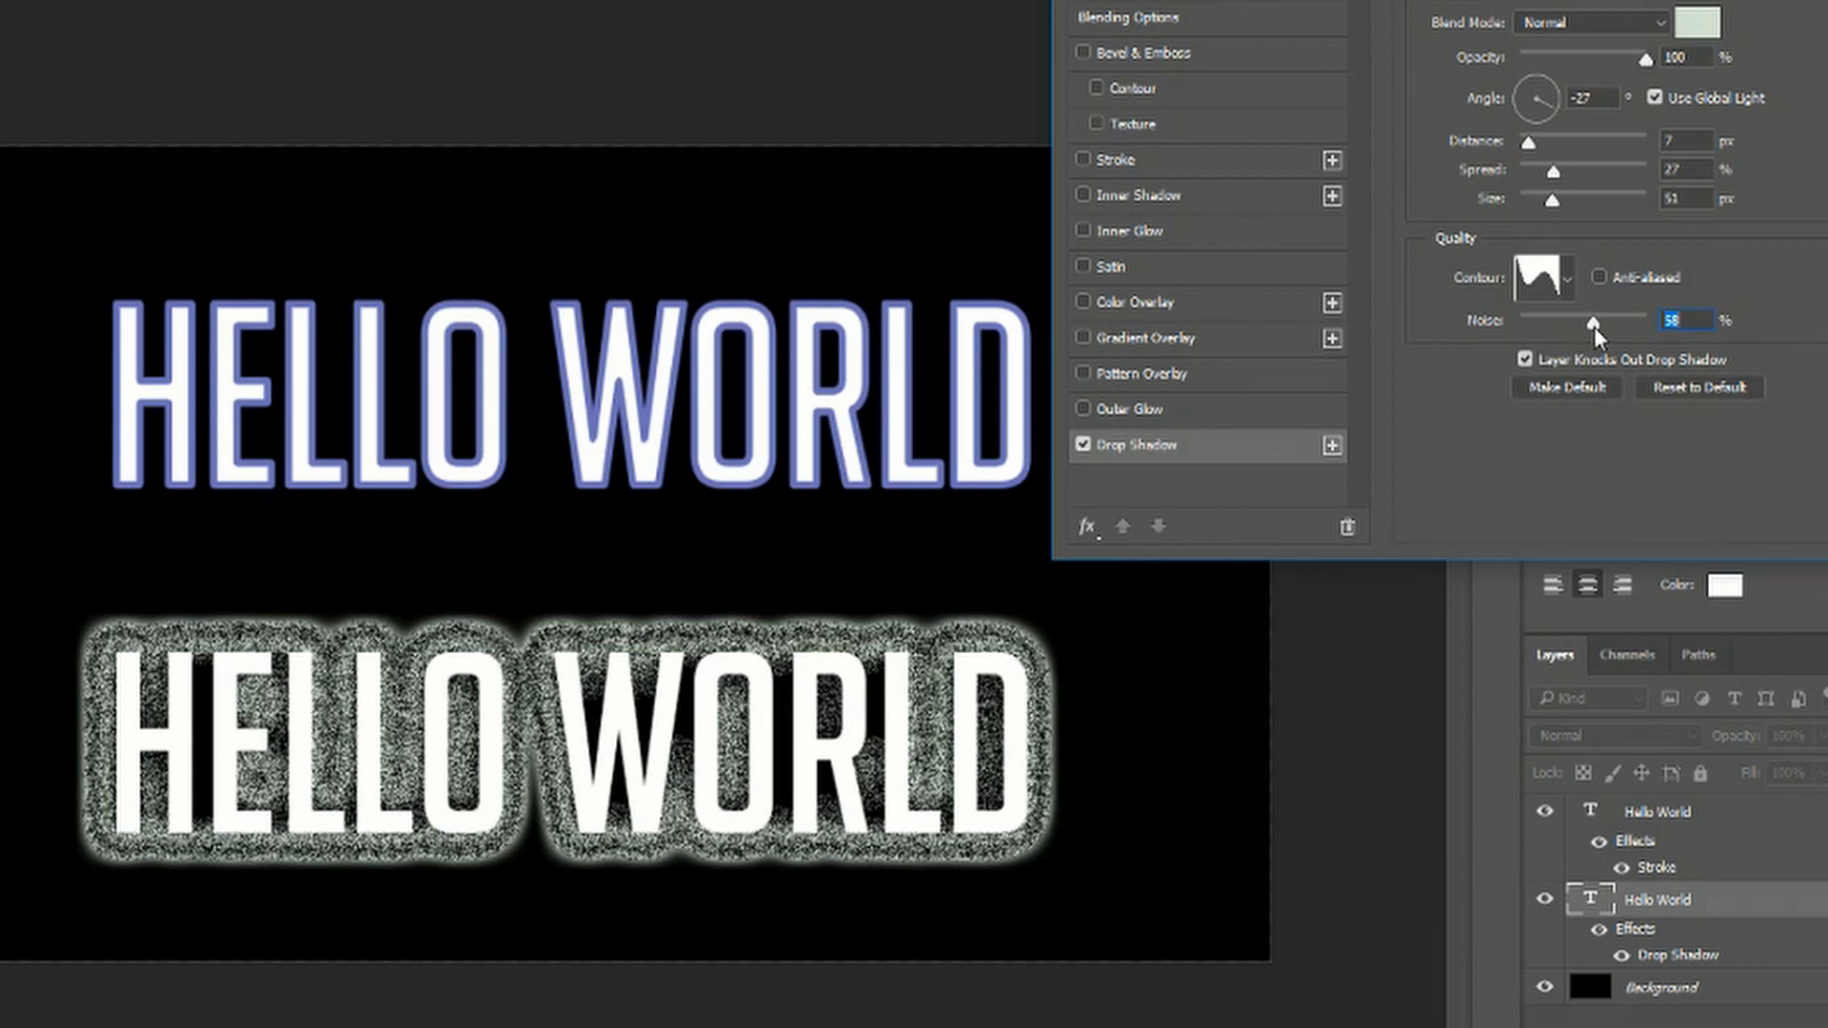
pyautogui.moveTo(1590, 321); pyautogui.dragTo(1520, 321)
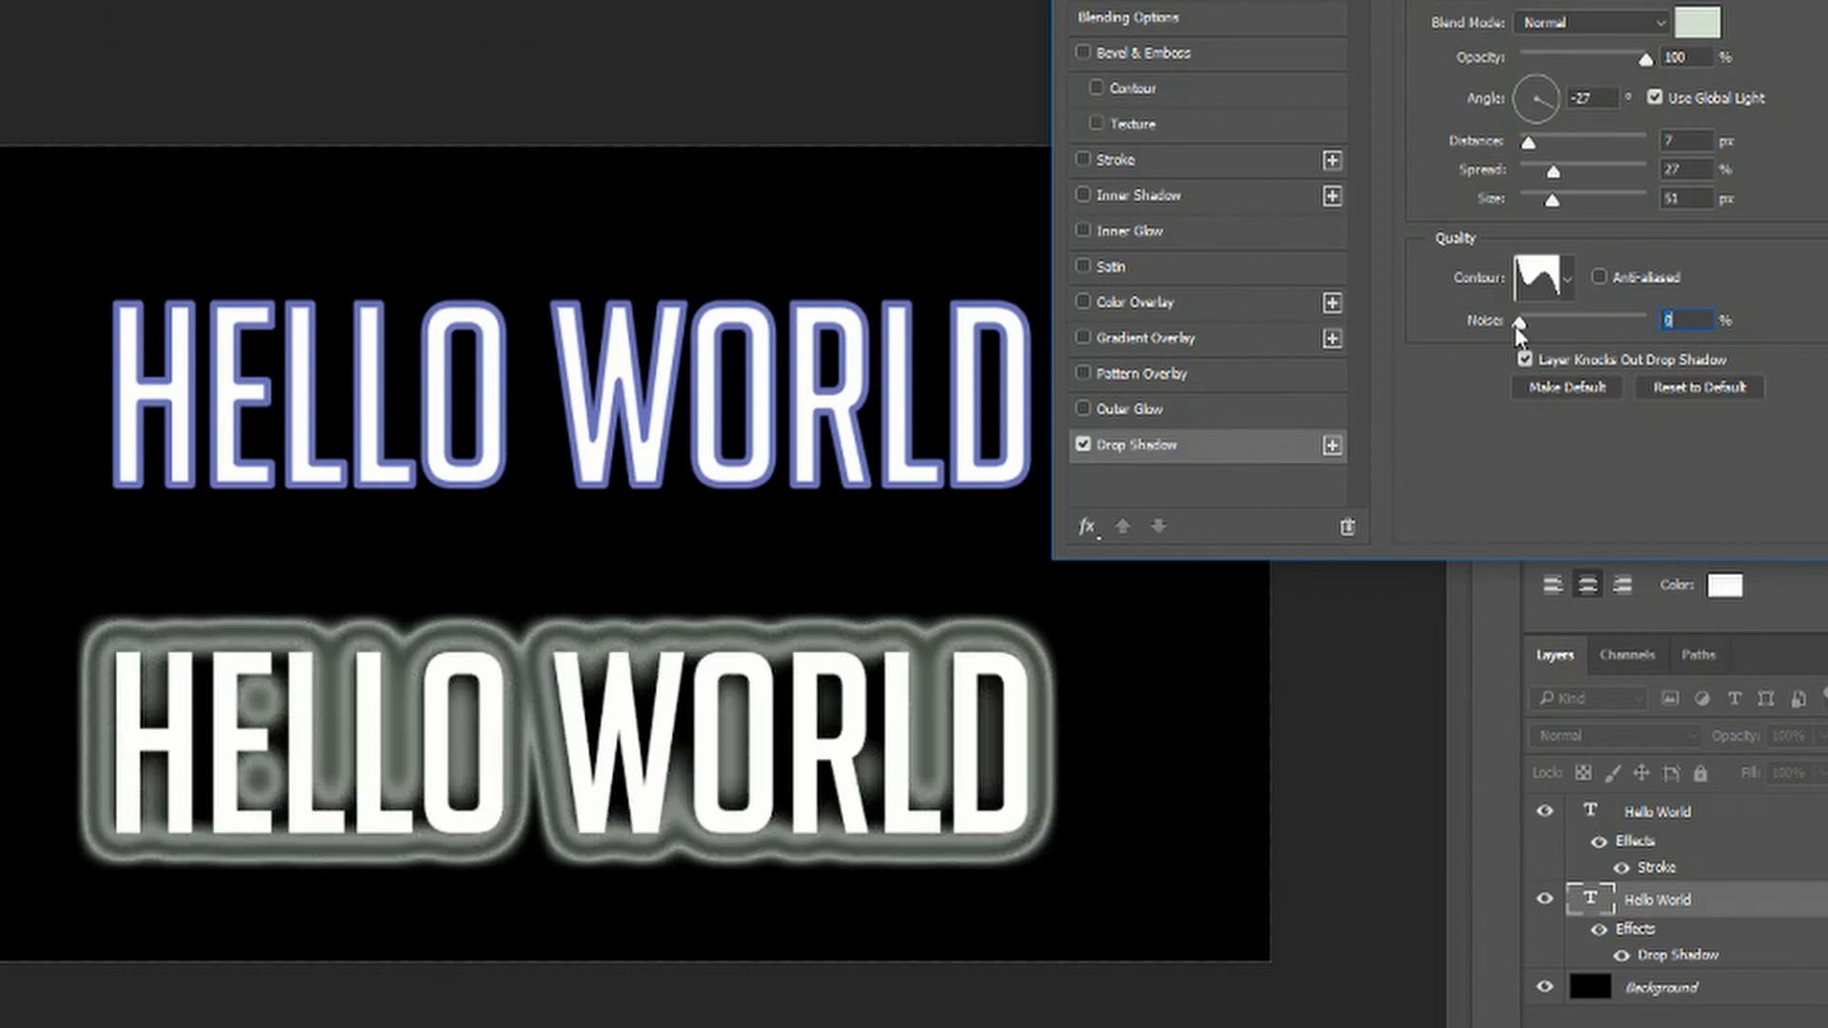